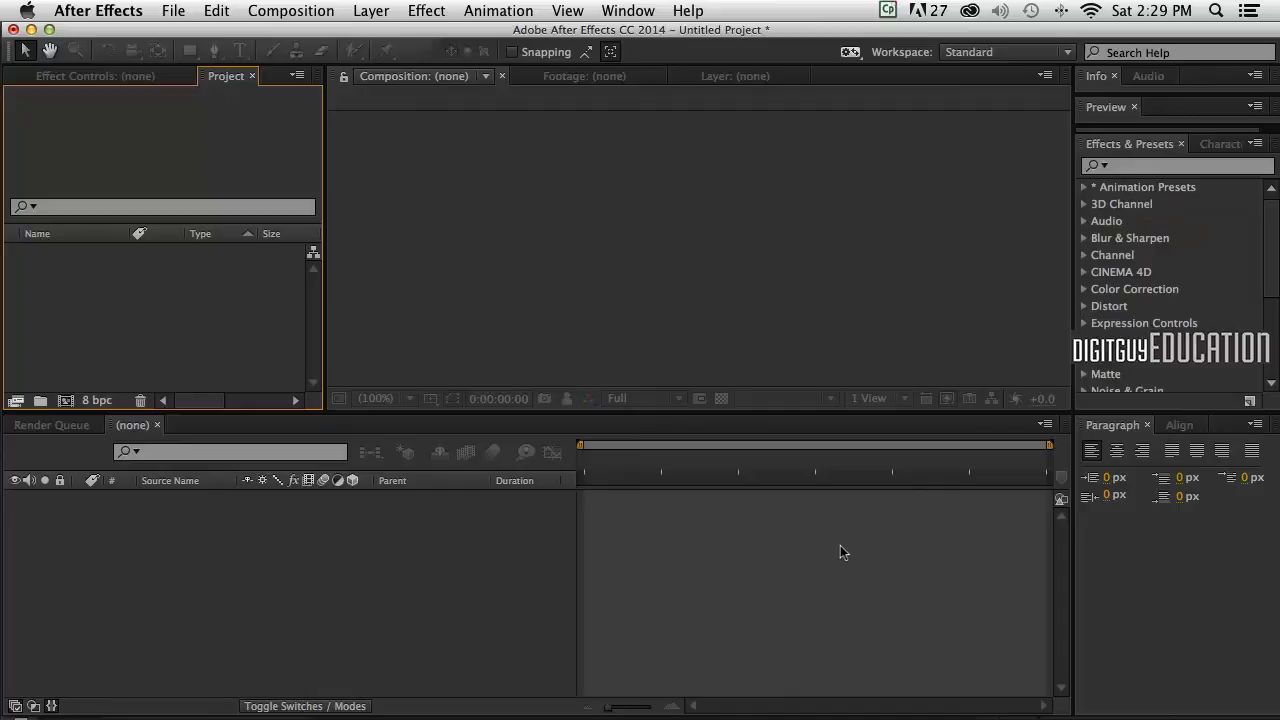
{"action": "mouse_move", "coordinate": [800, 524]}
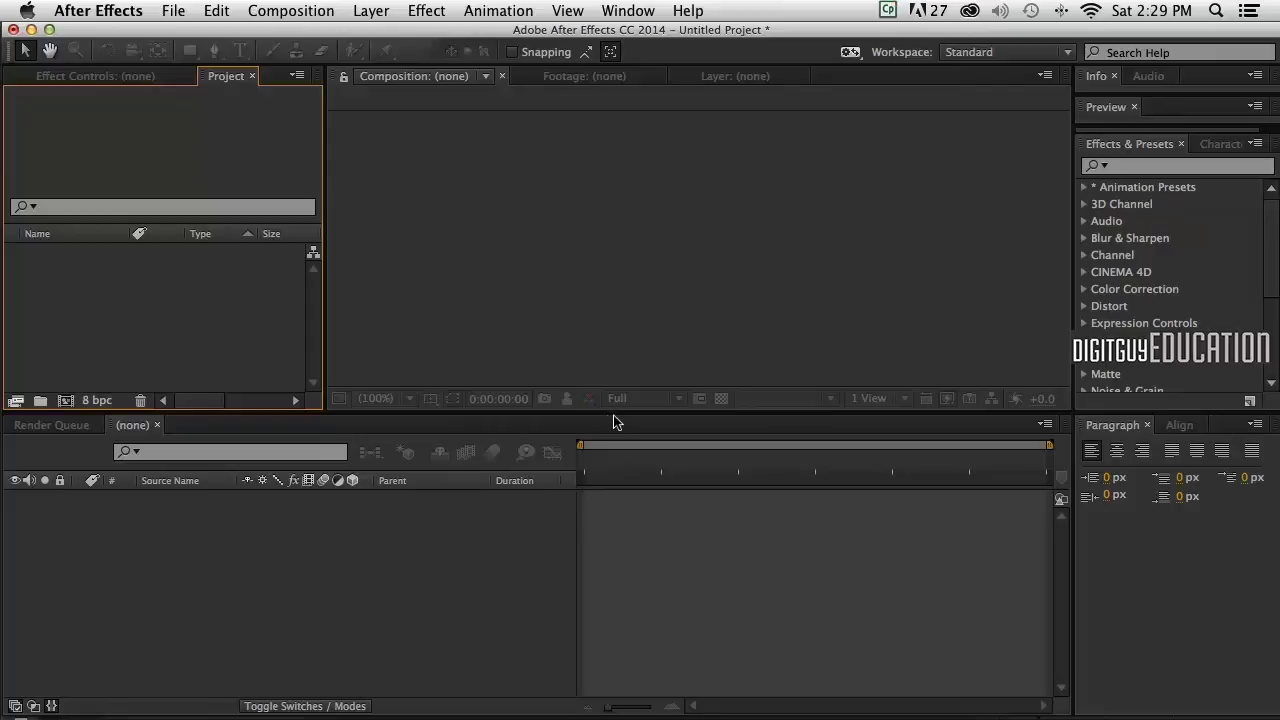
{"action": "mouse_move", "coordinate": [236, 316]}
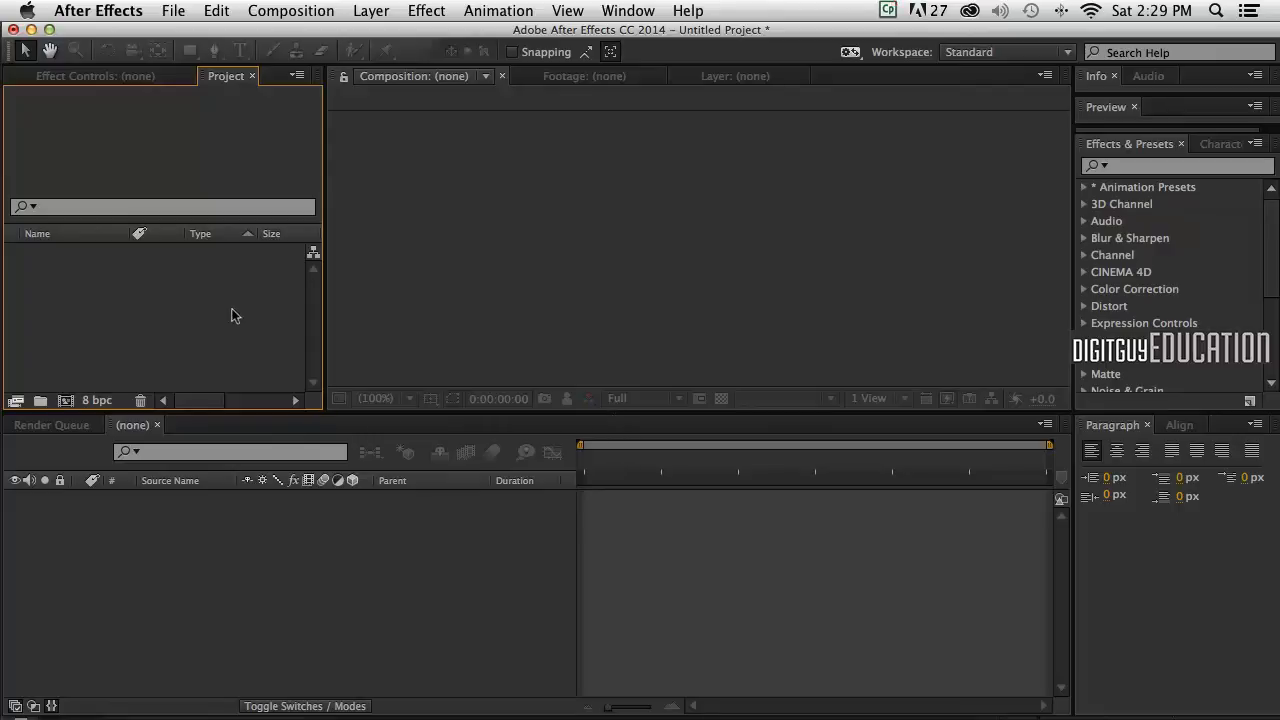
{"action": "mouse_move", "coordinate": [168, 140]}
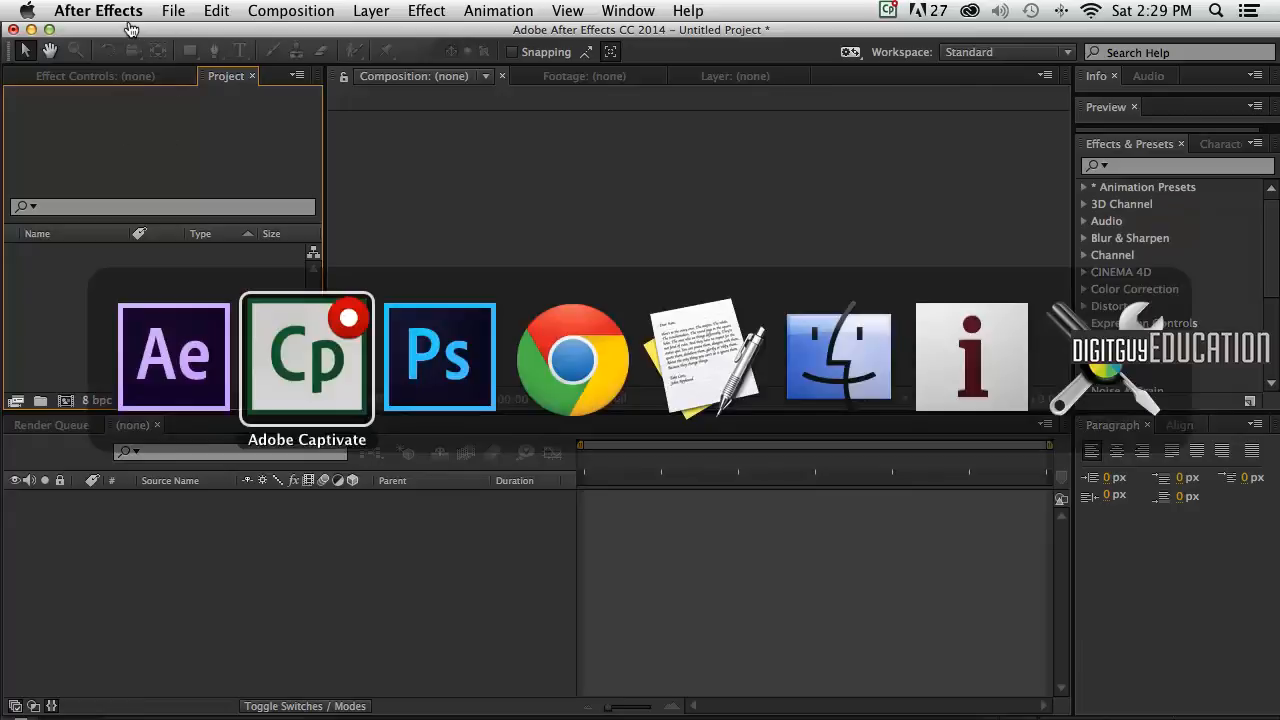
Step: Switch to Photoshop and view the pigeon cut-out instead of the kookaburra
{"action": "left_click", "coordinate": [440, 356]}
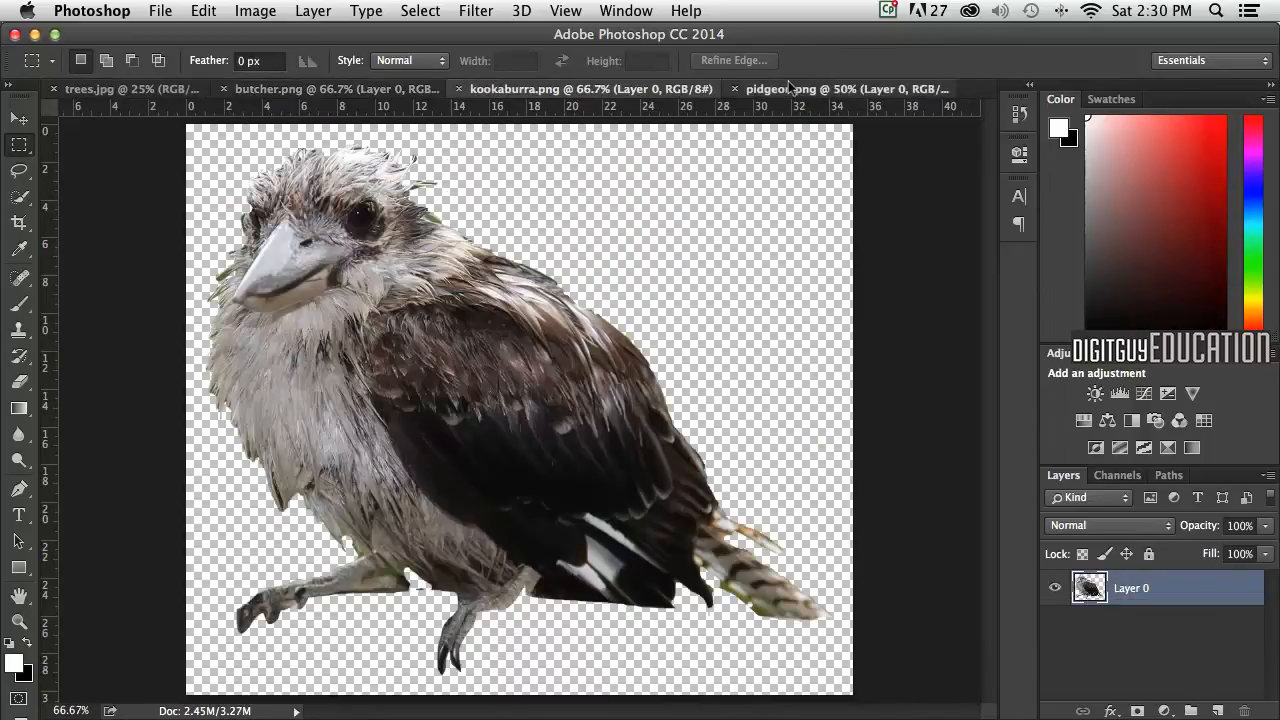
{"action": "left_click", "coordinate": [840, 88]}
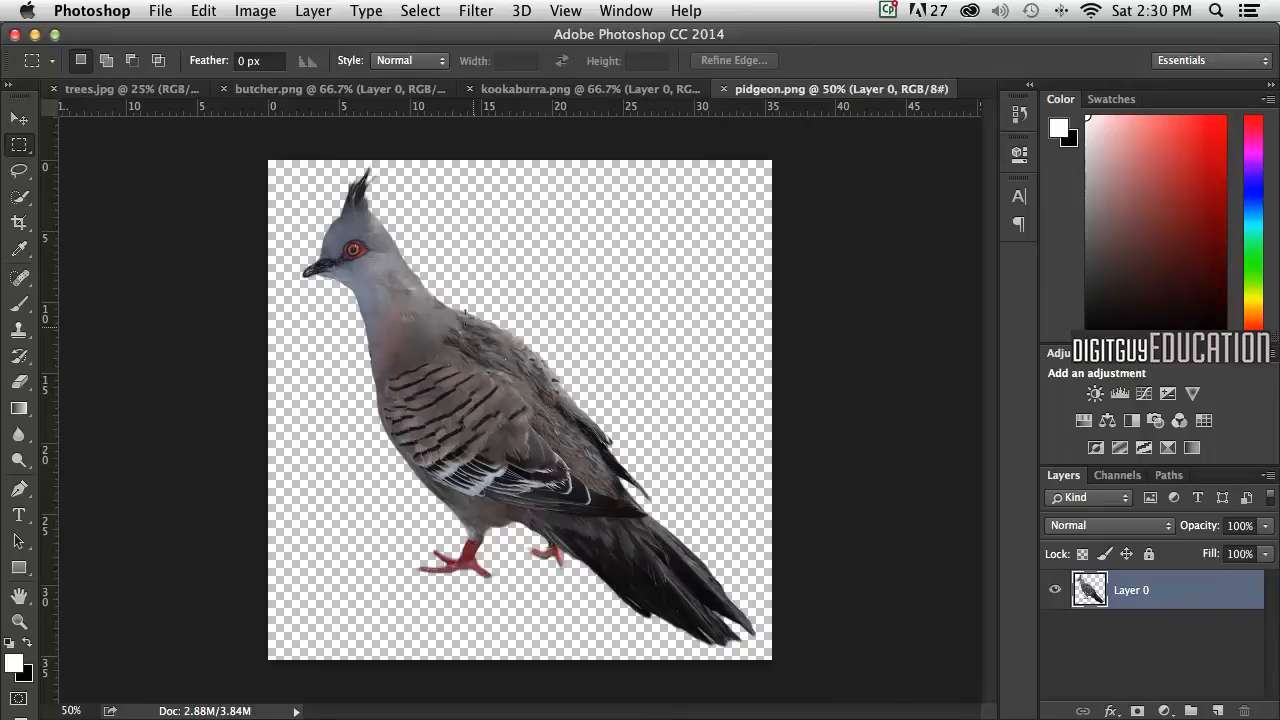
{"action": "mouse_move", "coordinate": [496, 276]}
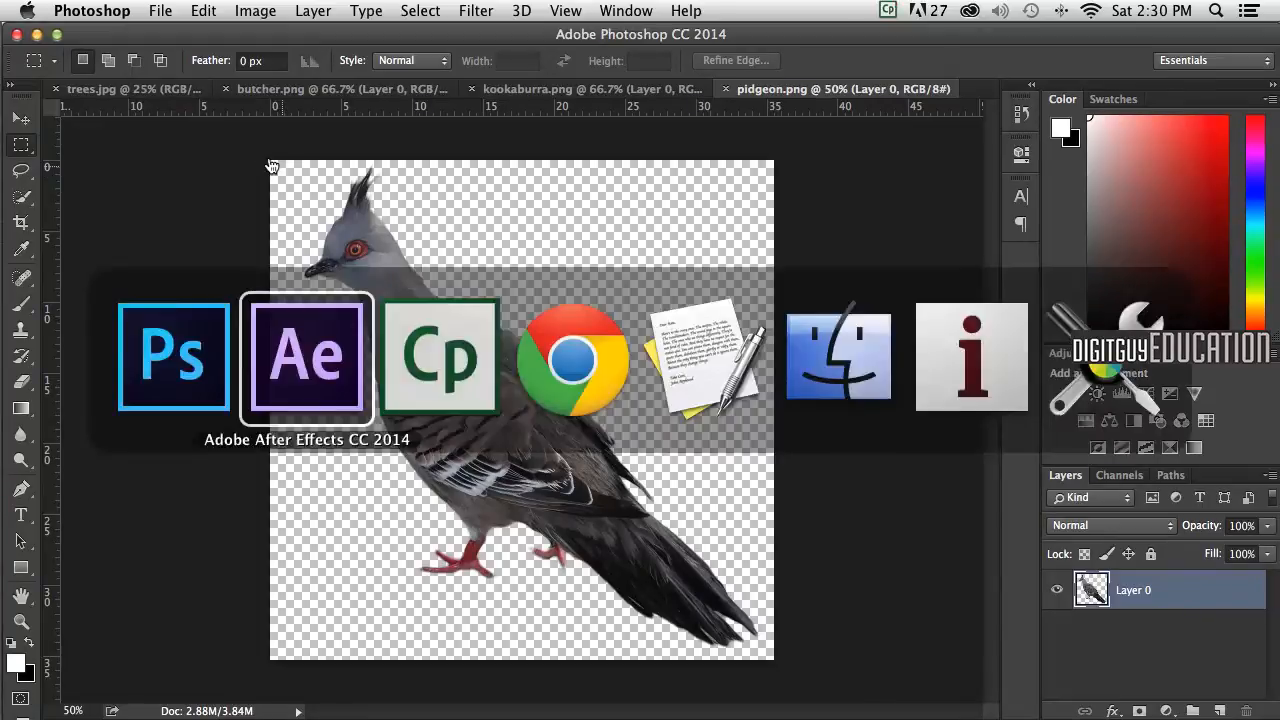
Step: Import trees.jpg, butcher.png, kookaburra.png and pidgeon.png as project footage
{"action": "left_click", "coordinate": [308, 356]}
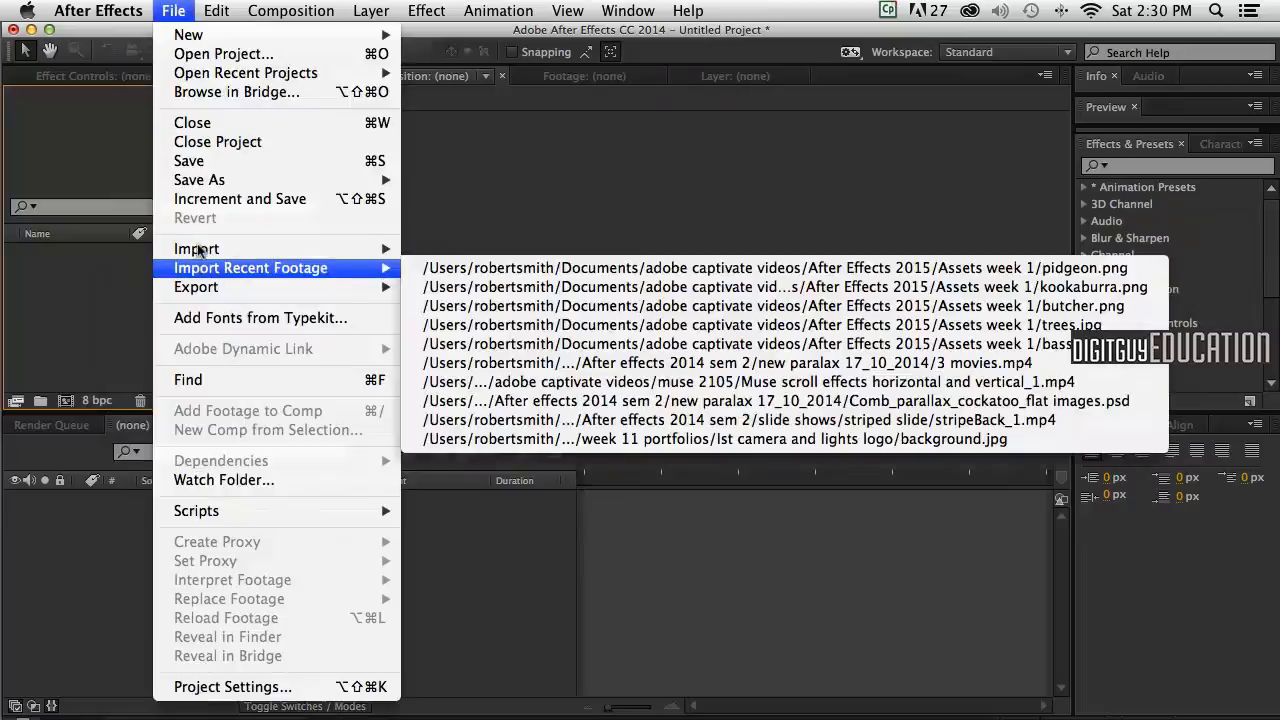
{"action": "left_click", "coordinate": [196, 248]}
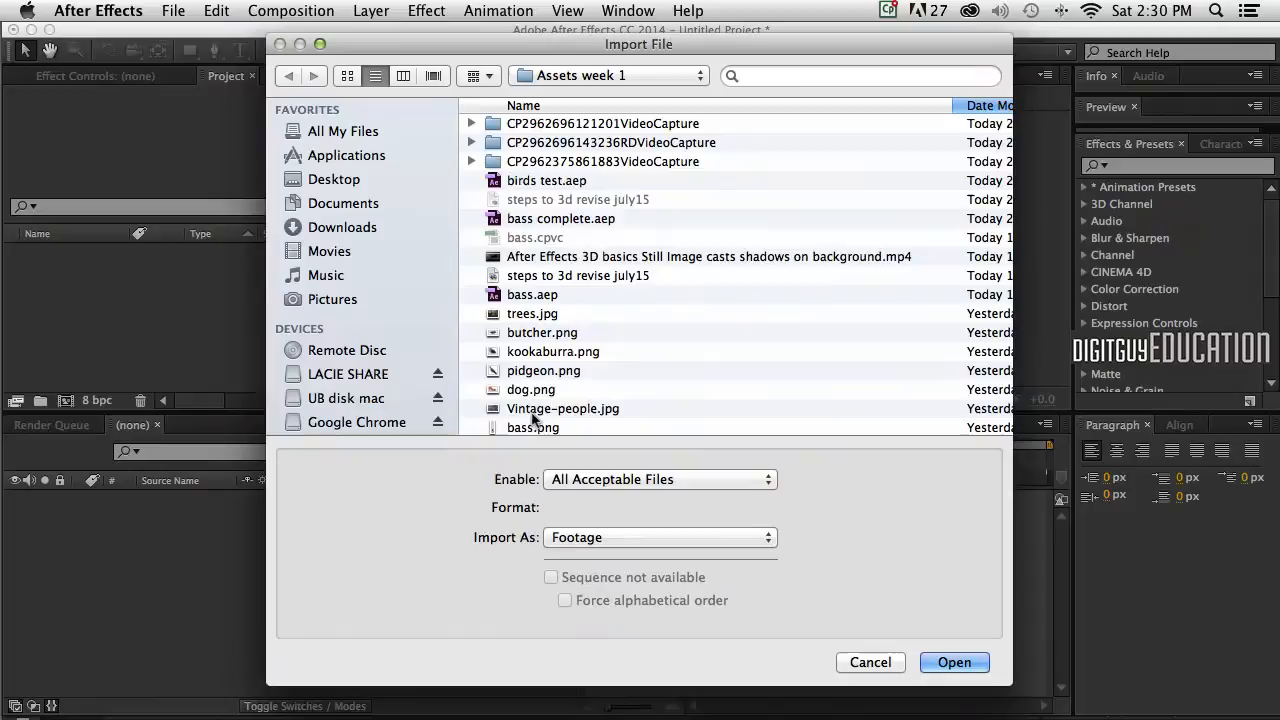
{"action": "left_click", "coordinate": [544, 370]}
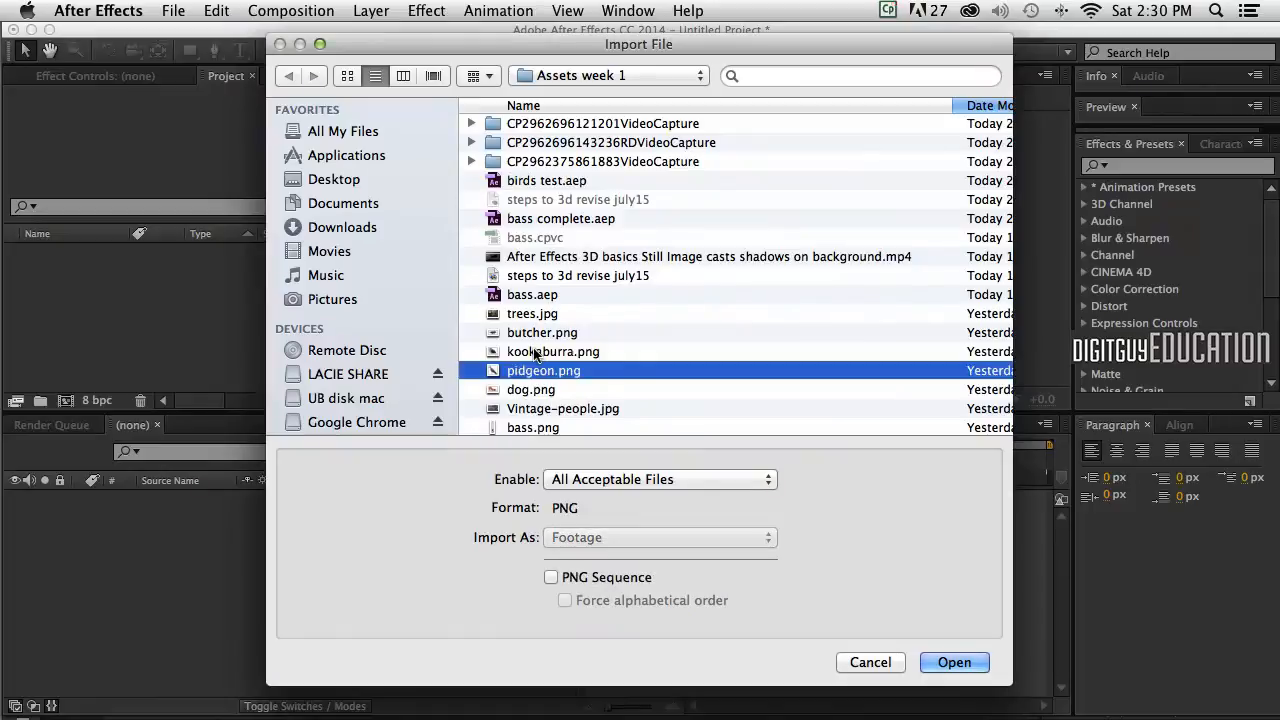
{"action": "left_click", "coordinate": [532, 312]}
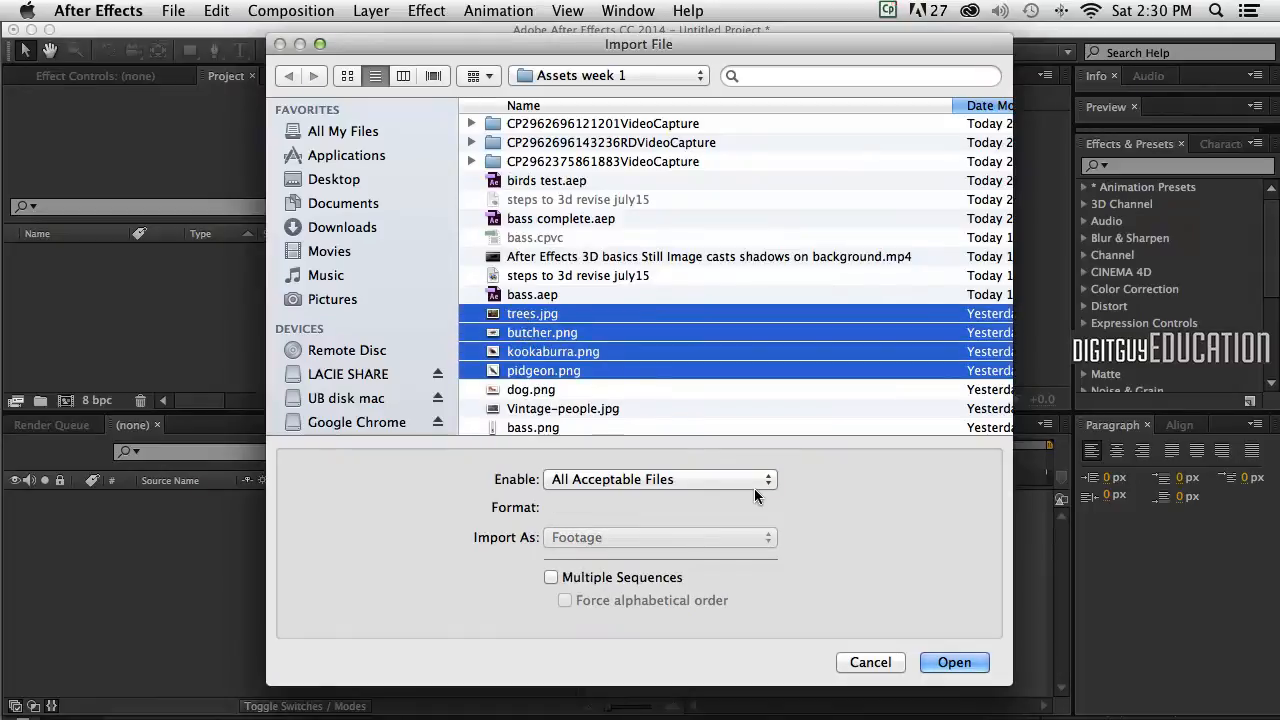
{"action": "left_click", "coordinate": [952, 662]}
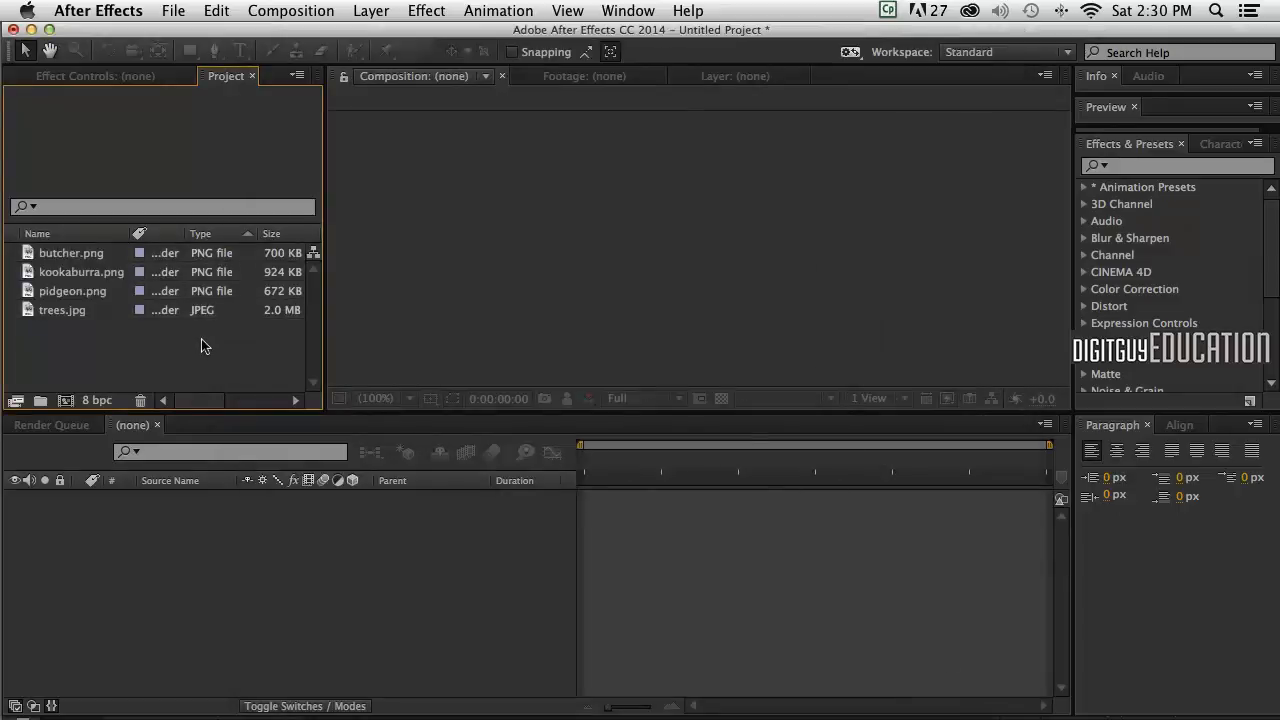
{"action": "mouse_move", "coordinate": [132, 304]}
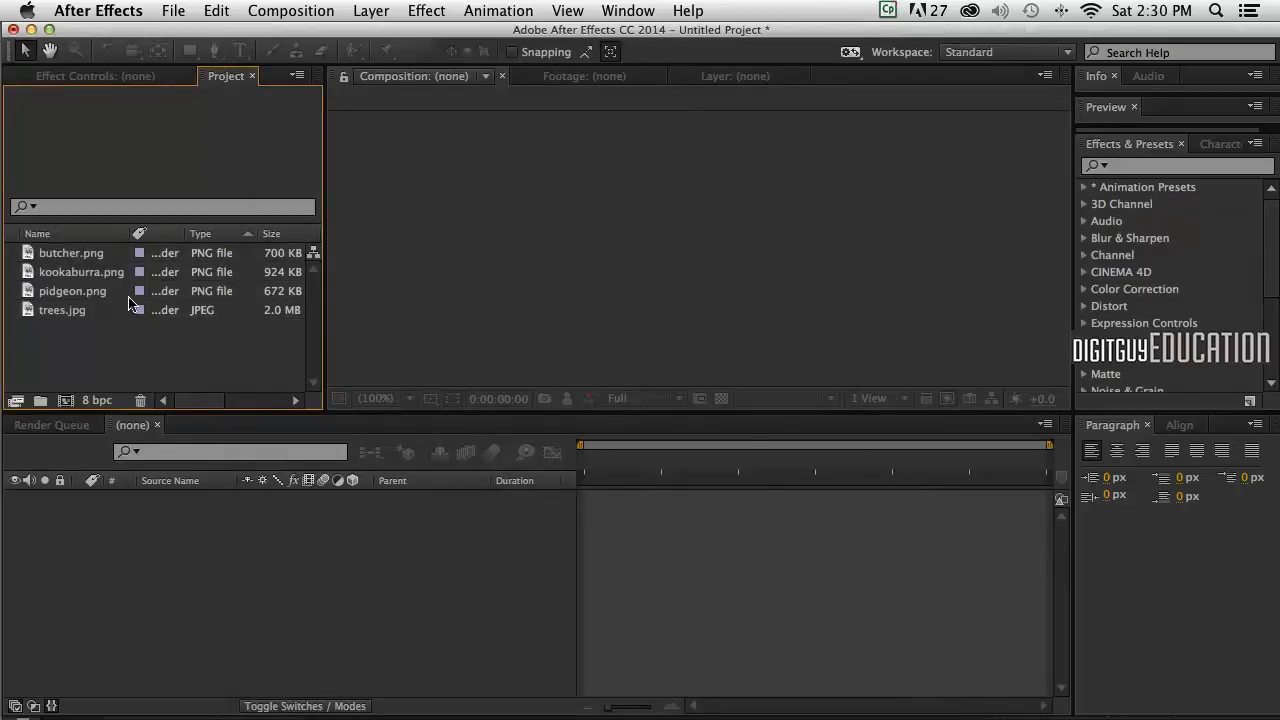
{"action": "mouse_move", "coordinate": [112, 344]}
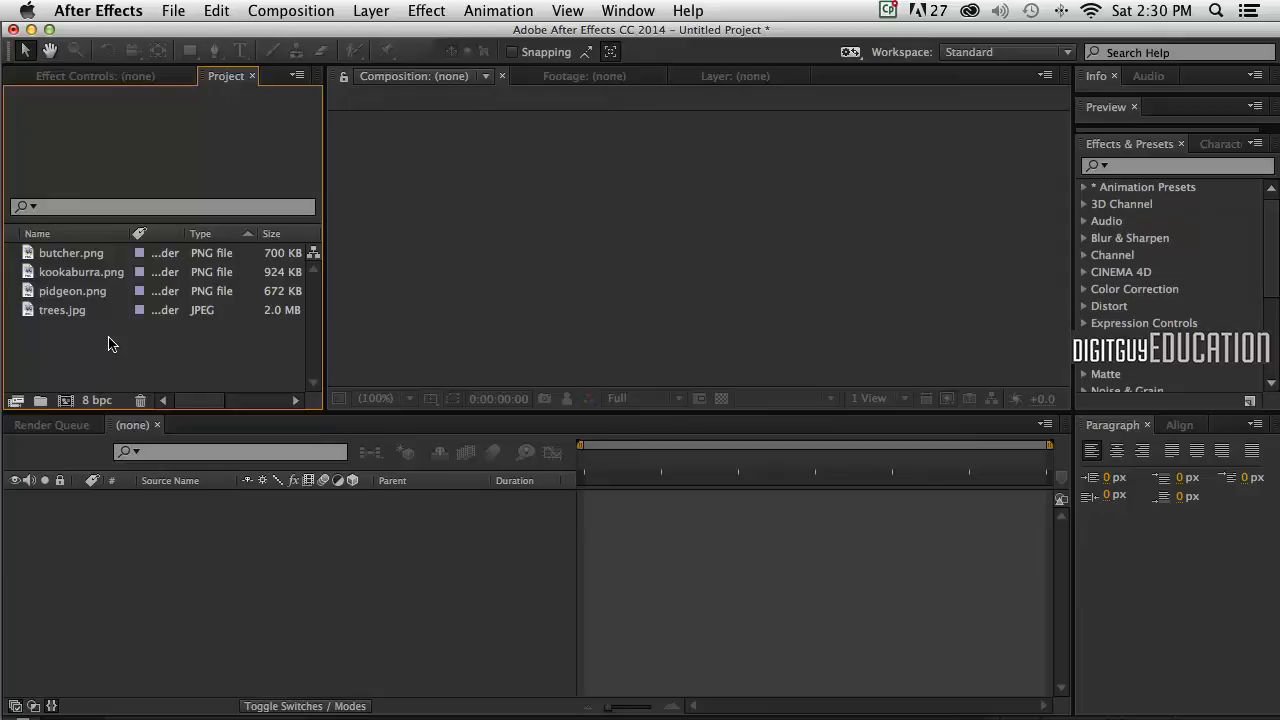
{"action": "mouse_move", "coordinate": [254, 6]}
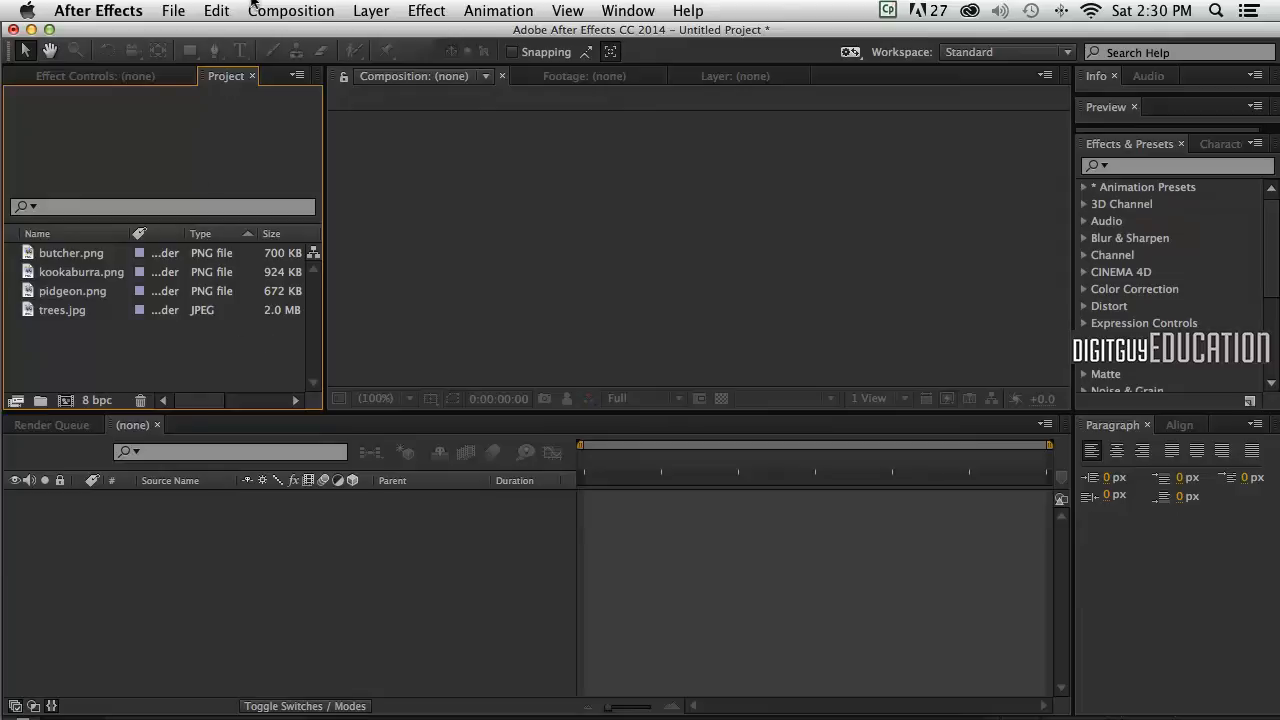
Step: Create Comp 1 with the HDV/HDTV 720 25 preset and a 0:00:10:00 duration
{"action": "left_click", "coordinate": [292, 12]}
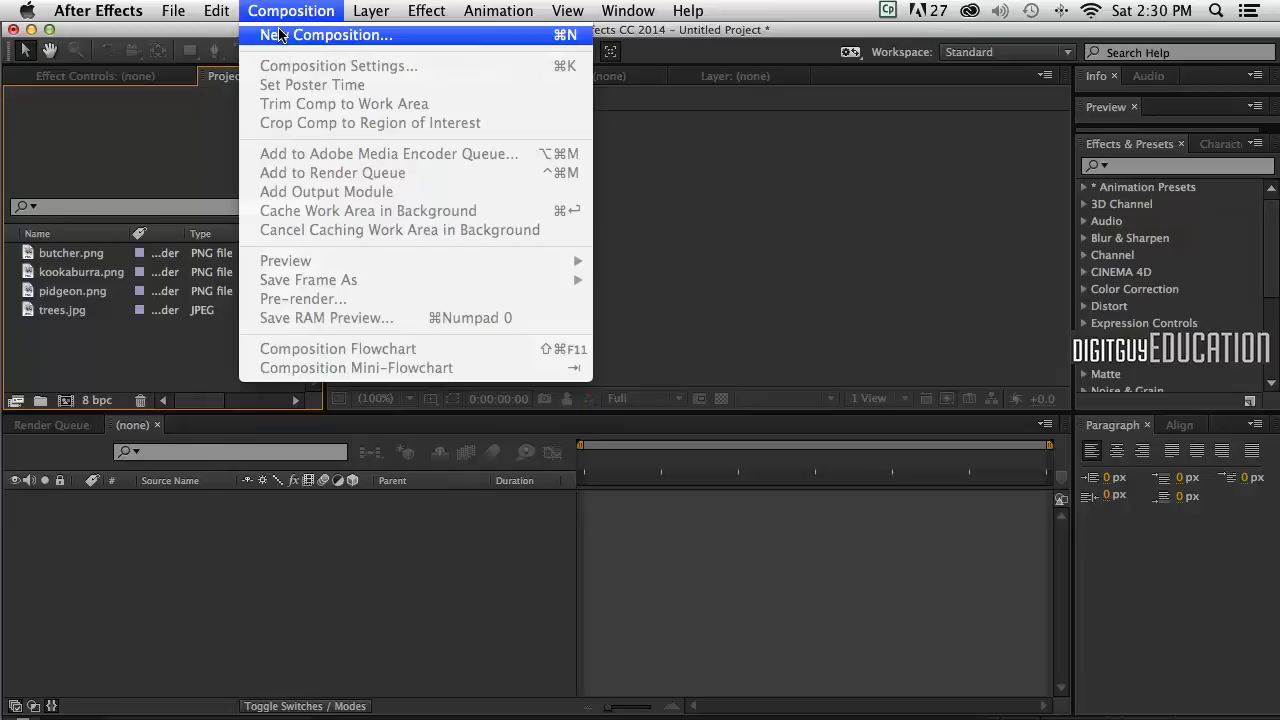
{"action": "left_click", "coordinate": [326, 34]}
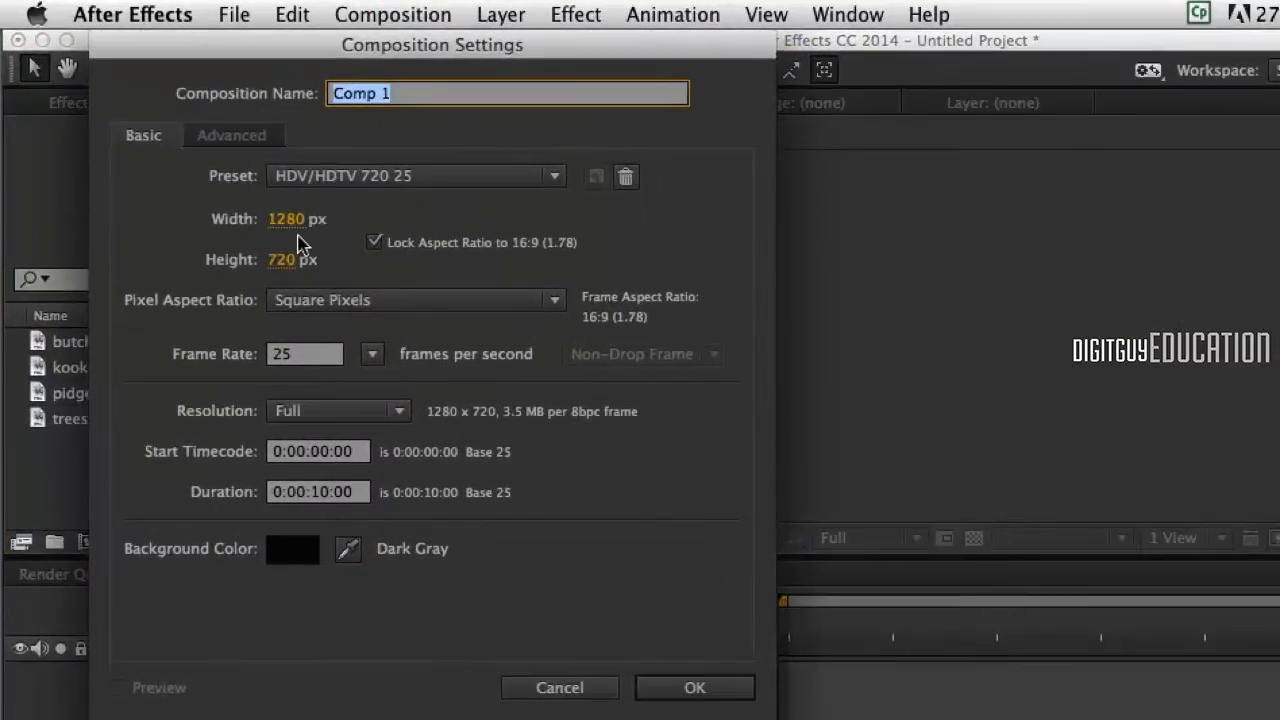
{"action": "mouse_move", "coordinate": [476, 388]}
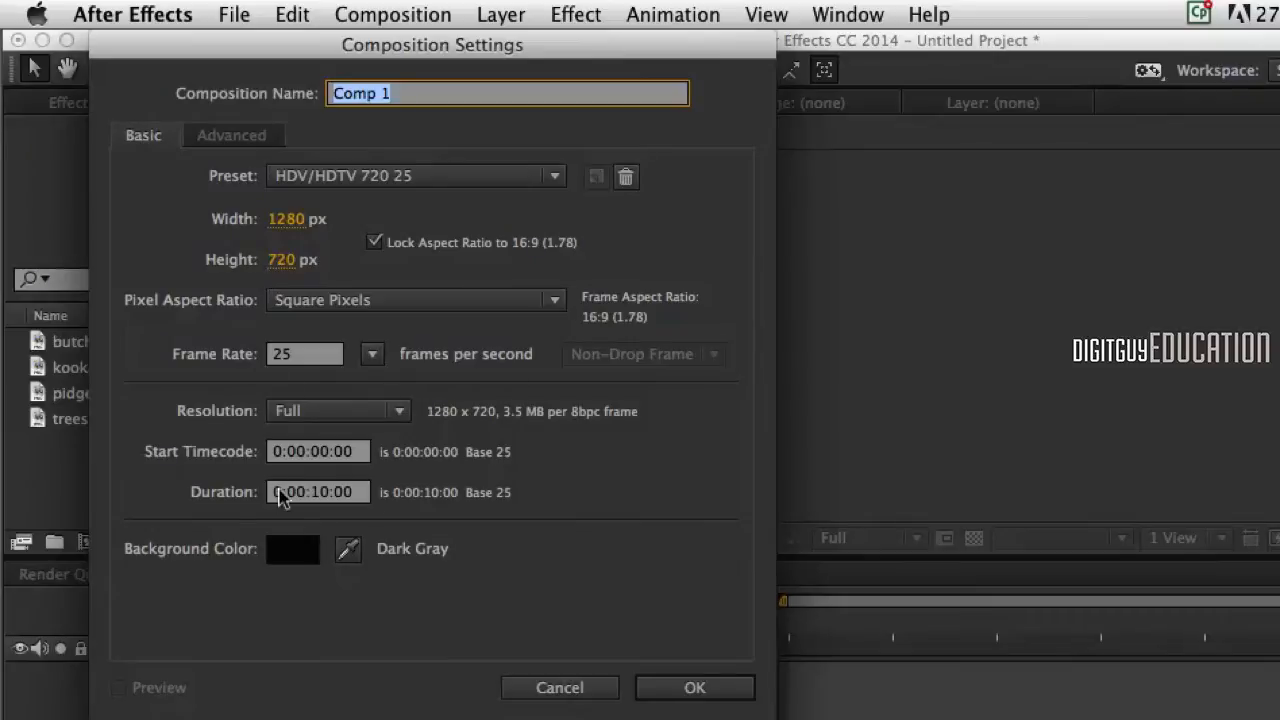
{"action": "mouse_move", "coordinate": [678, 688]}
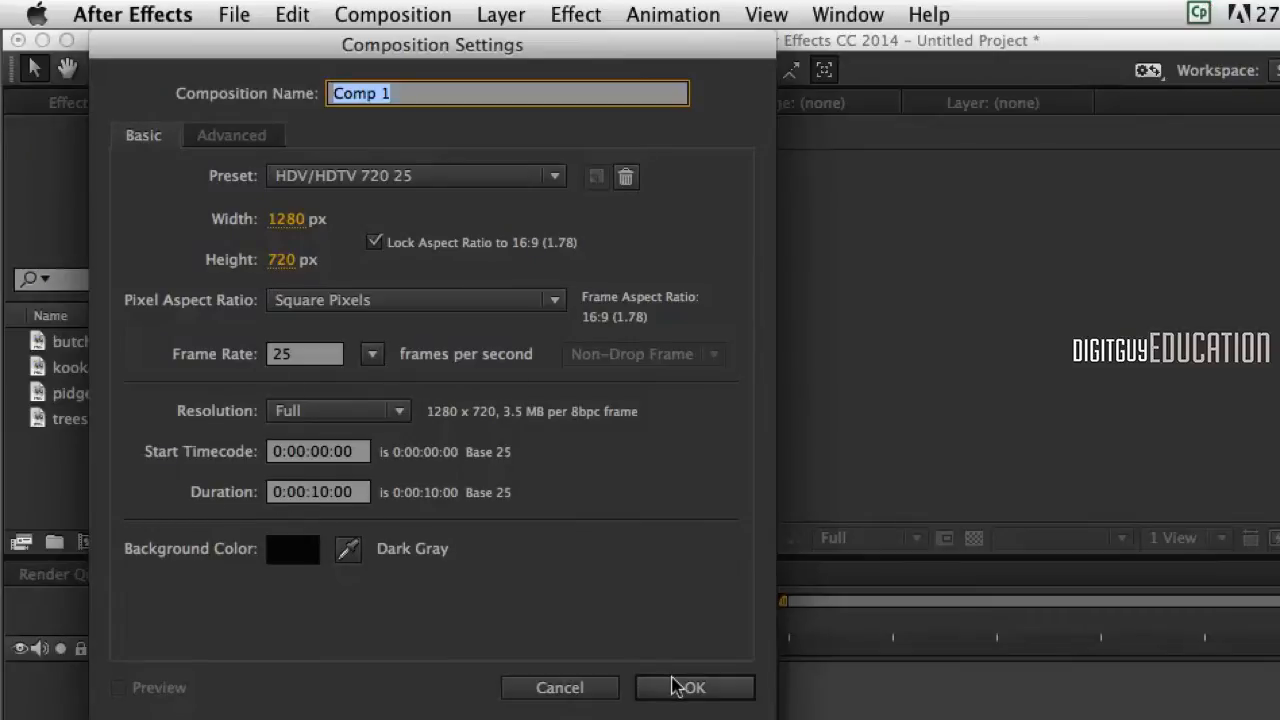
{"action": "left_click", "coordinate": [692, 688]}
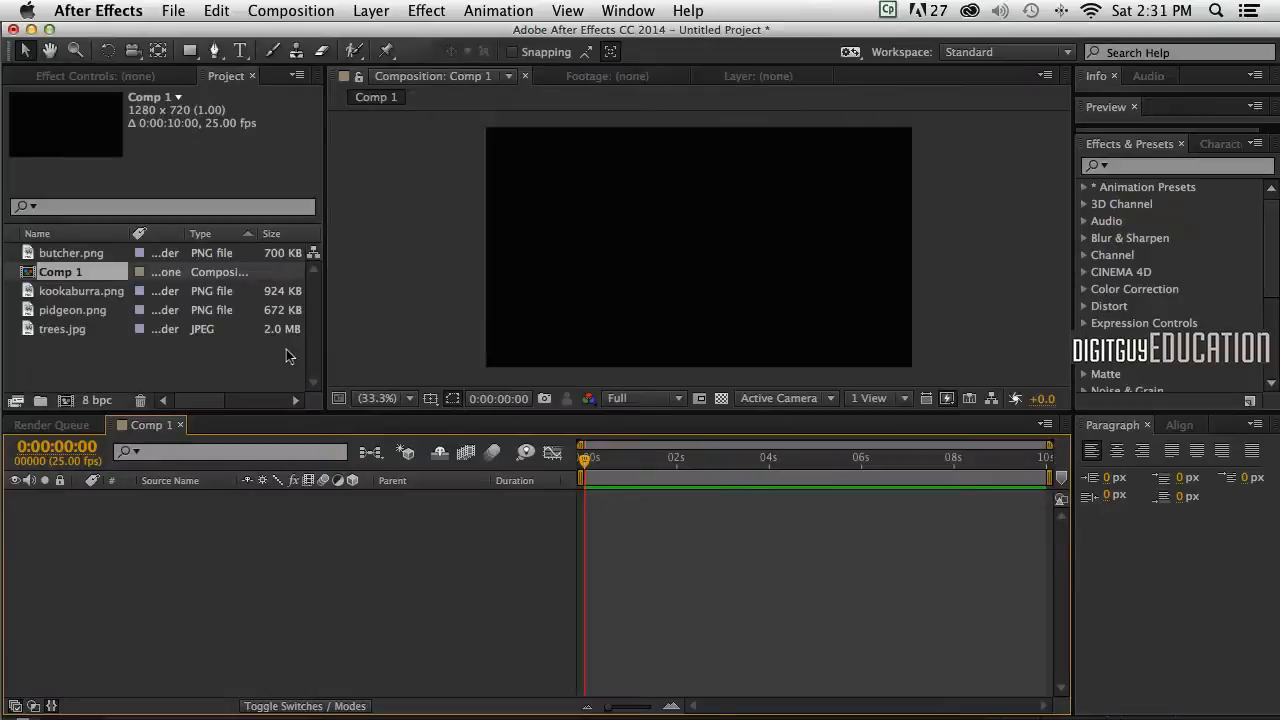
{"action": "mouse_move", "coordinate": [40, 348]}
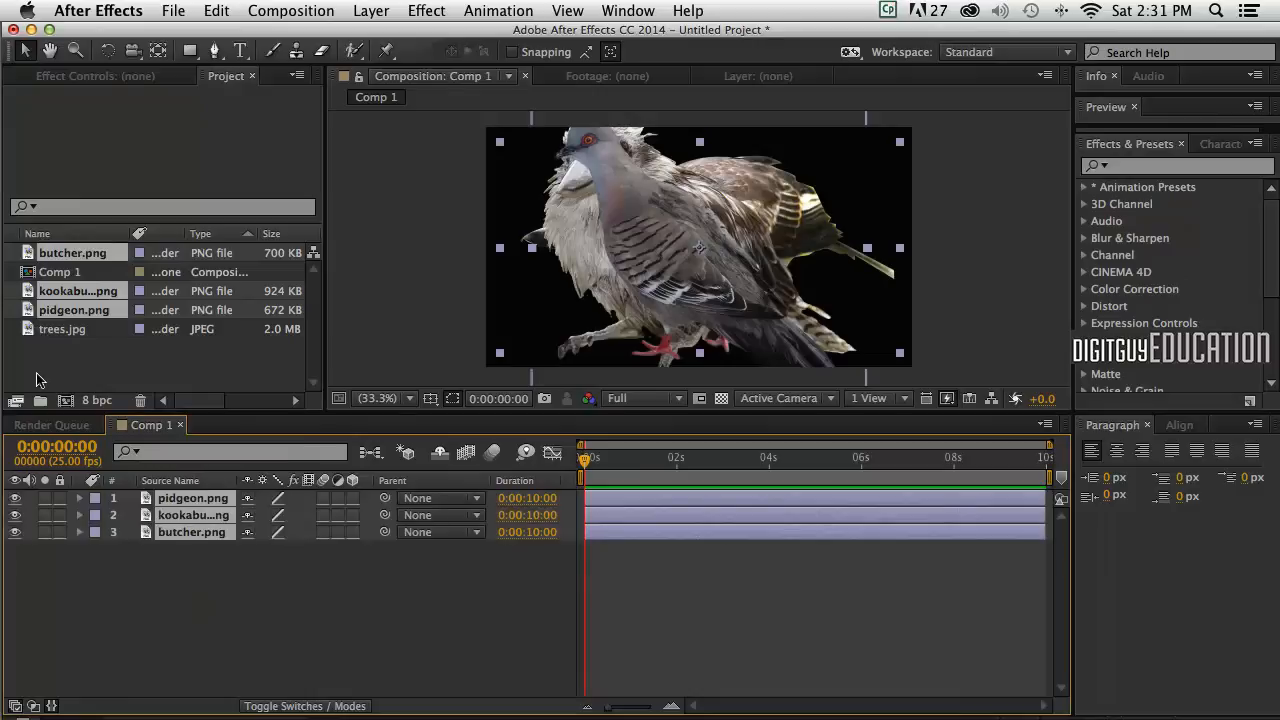
Step: Place the trees image behind the birds and reveal the pigeon layer's 3D transform properties
{"action": "left_click", "coordinate": [64, 328]}
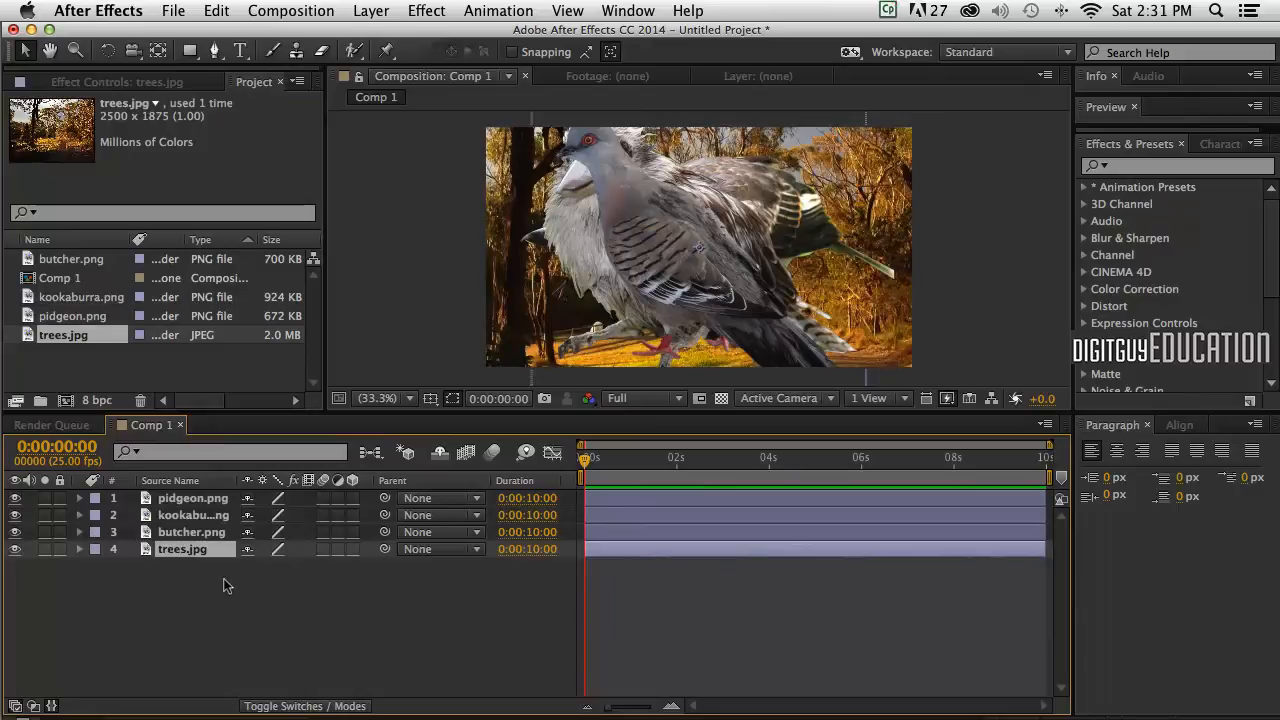
{"action": "mouse_move", "coordinate": [288, 584]}
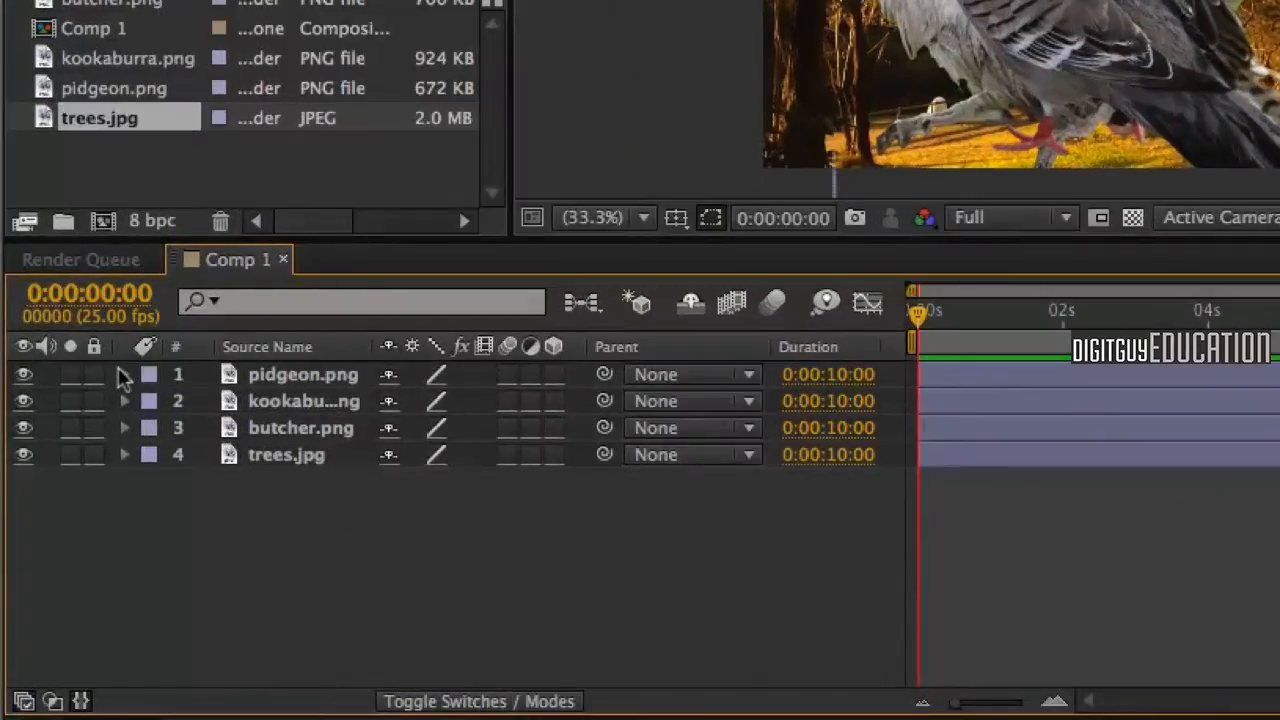
{"action": "left_click", "coordinate": [124, 374]}
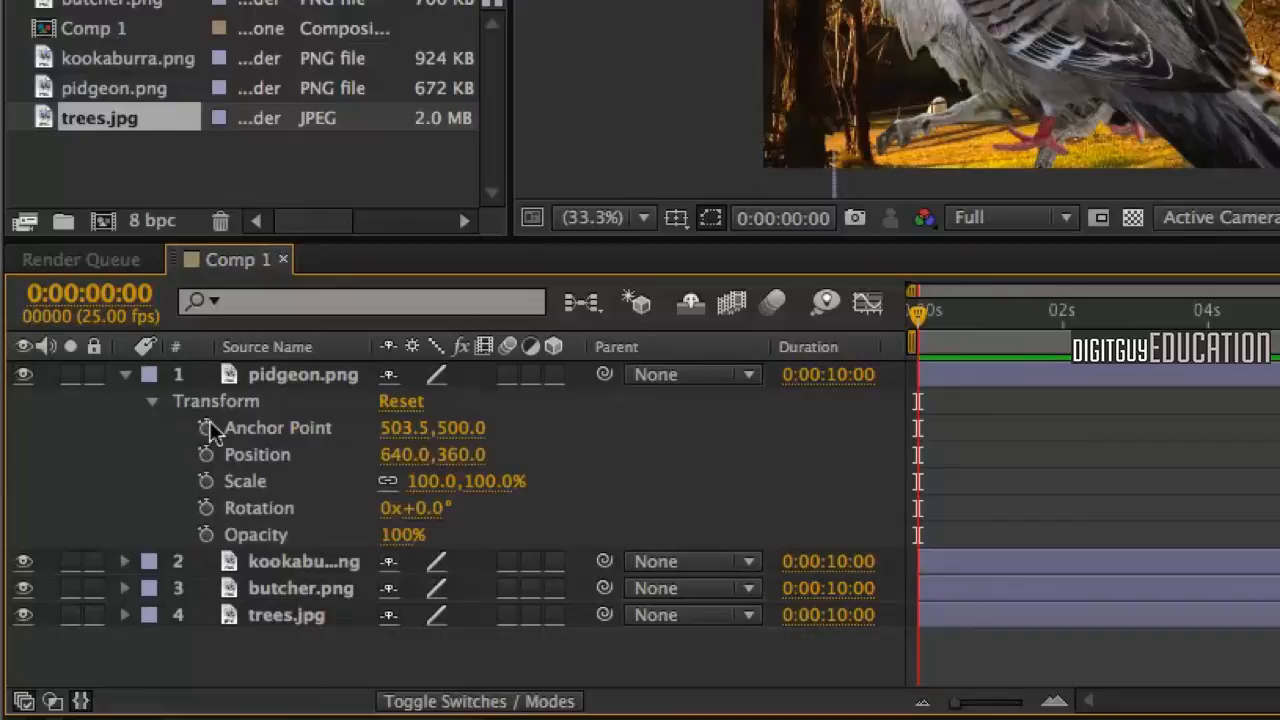
{"action": "mouse_move", "coordinate": [276, 474]}
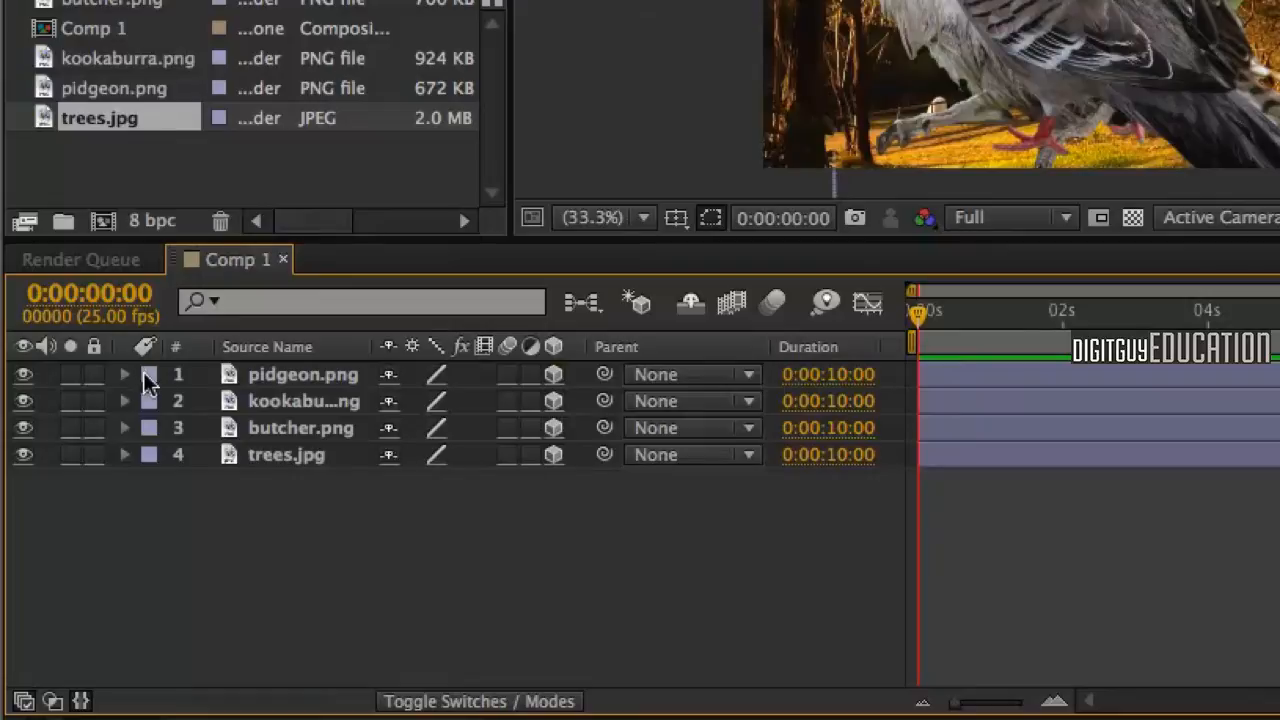
{"action": "left_click", "coordinate": [124, 374]}
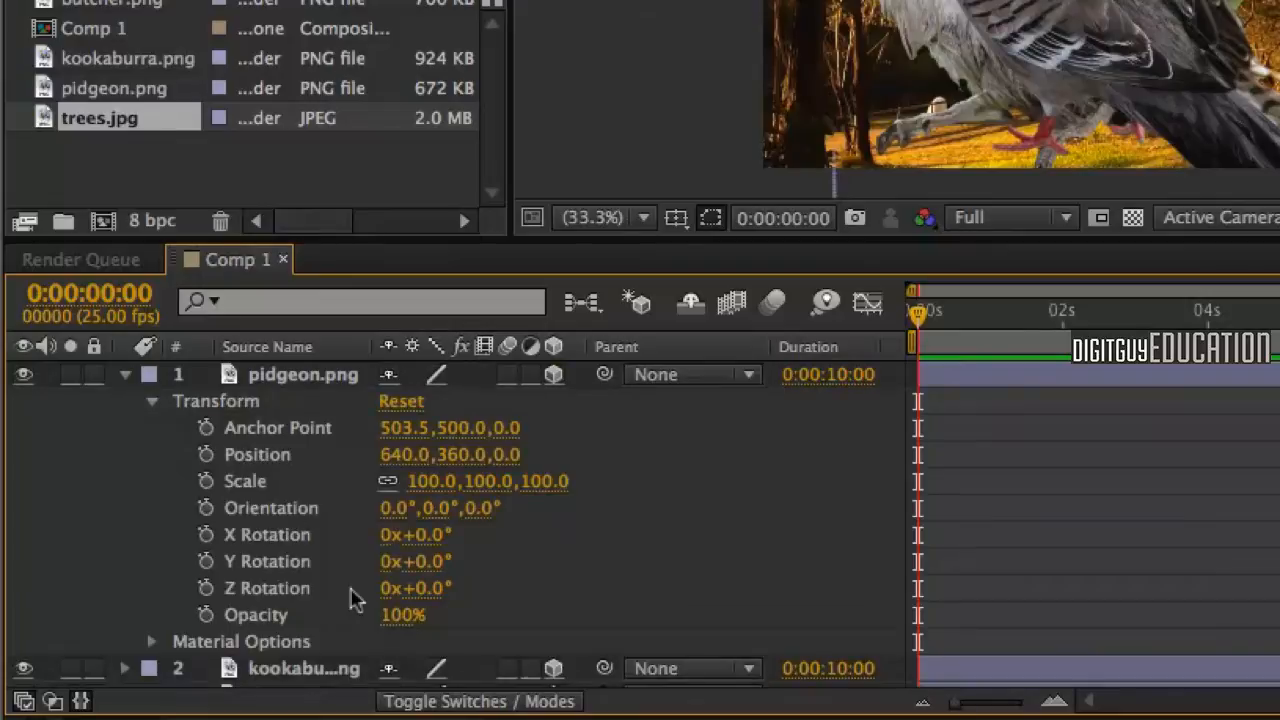
{"action": "mouse_move", "coordinate": [262, 520]}
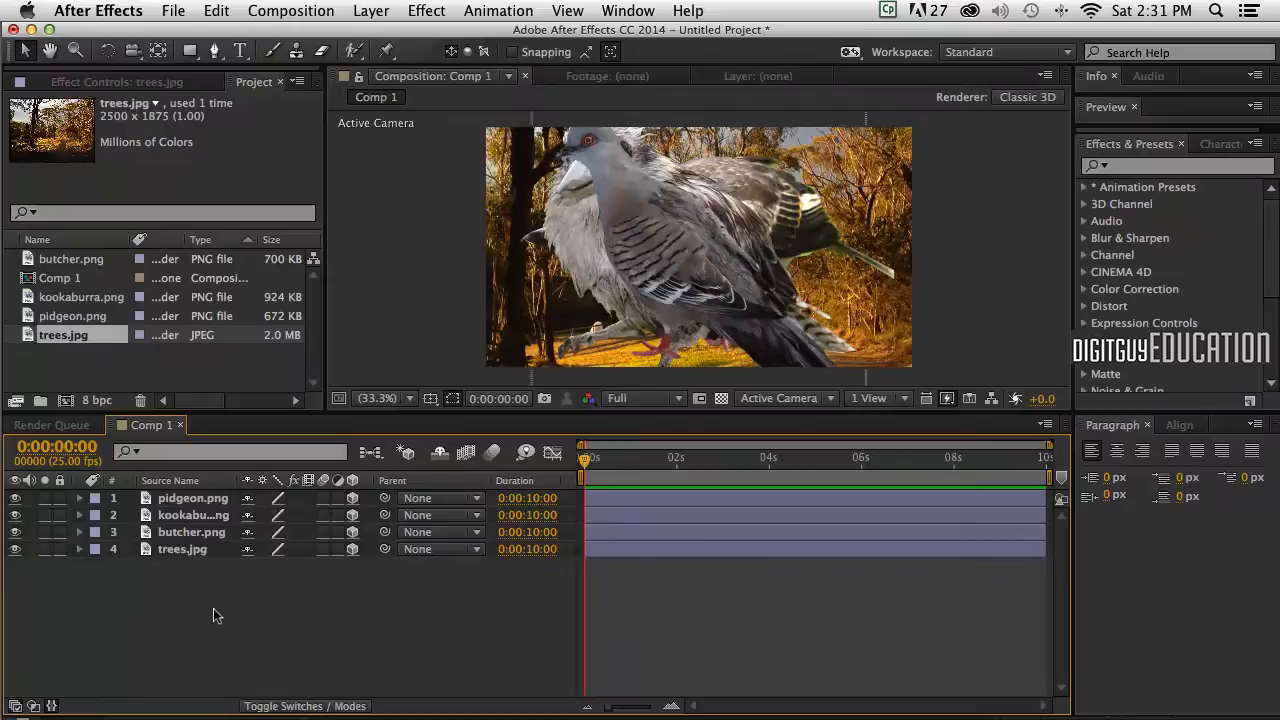
{"action": "mouse_move", "coordinate": [284, 628]}
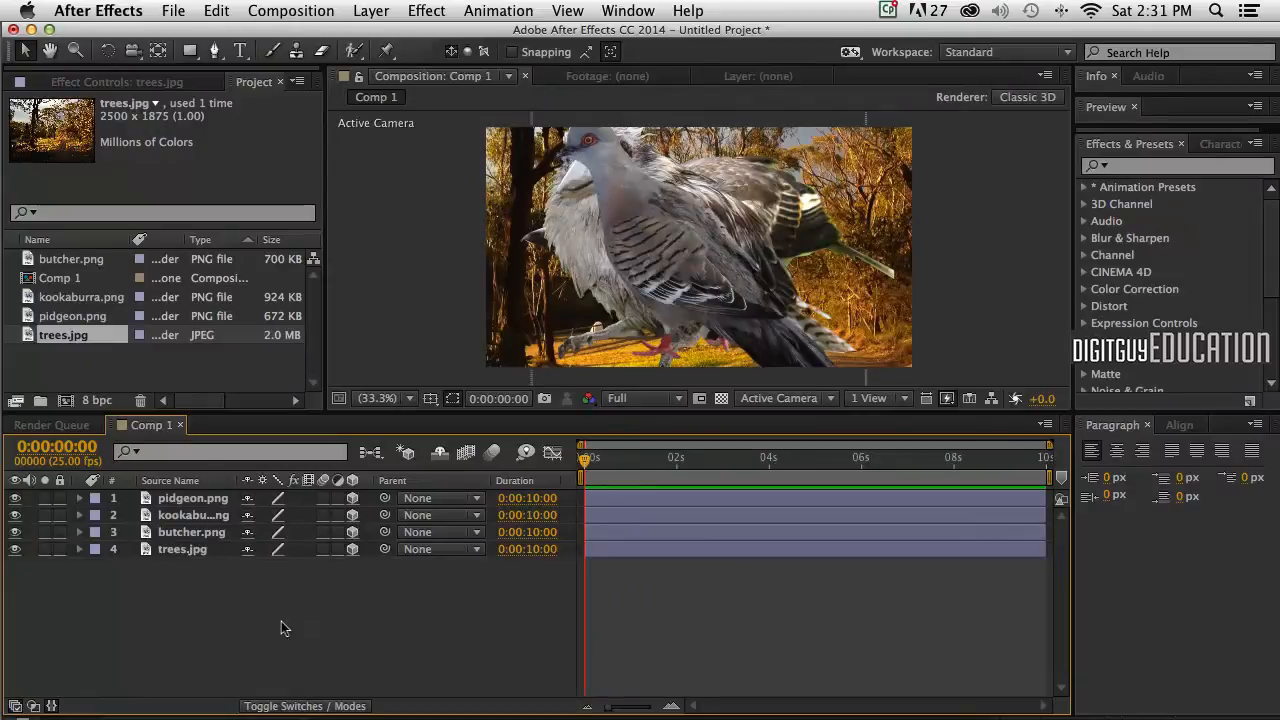
Step: Add a new 50mm camera, Camera 1, at the top of the layer stack
{"action": "right_click", "coordinate": [312, 490]}
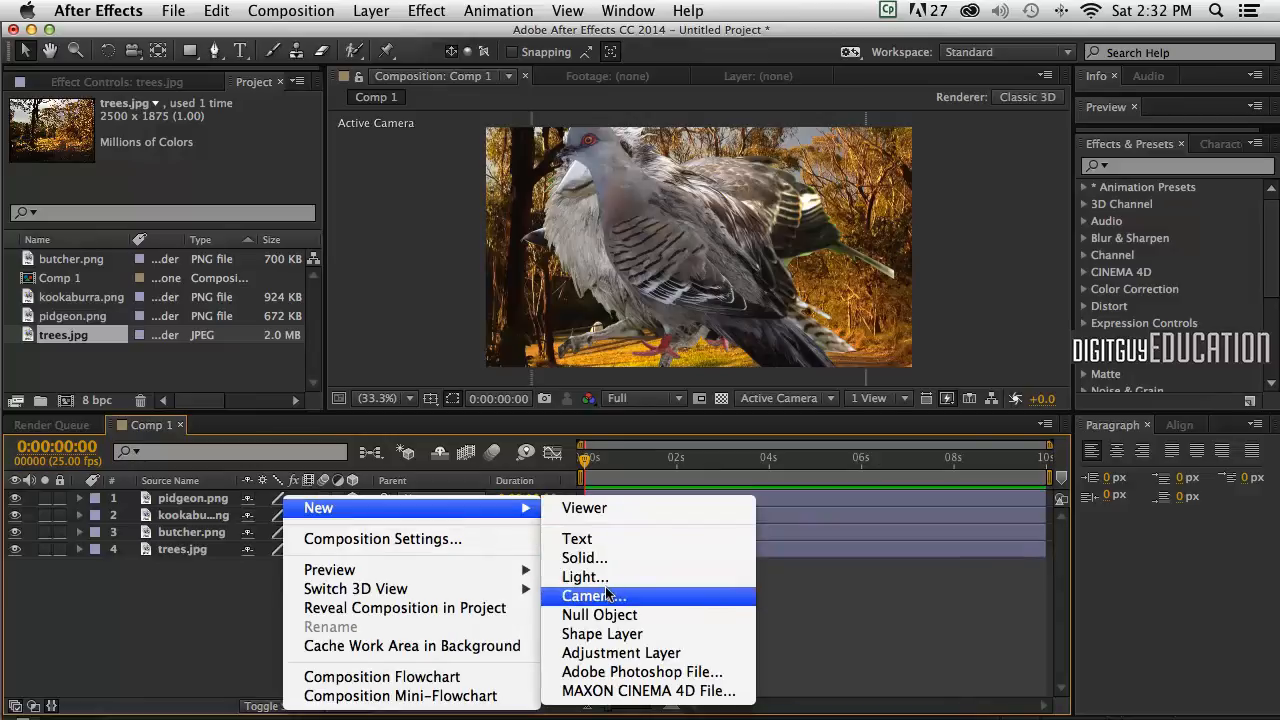
{"action": "left_click", "coordinate": [592, 596]}
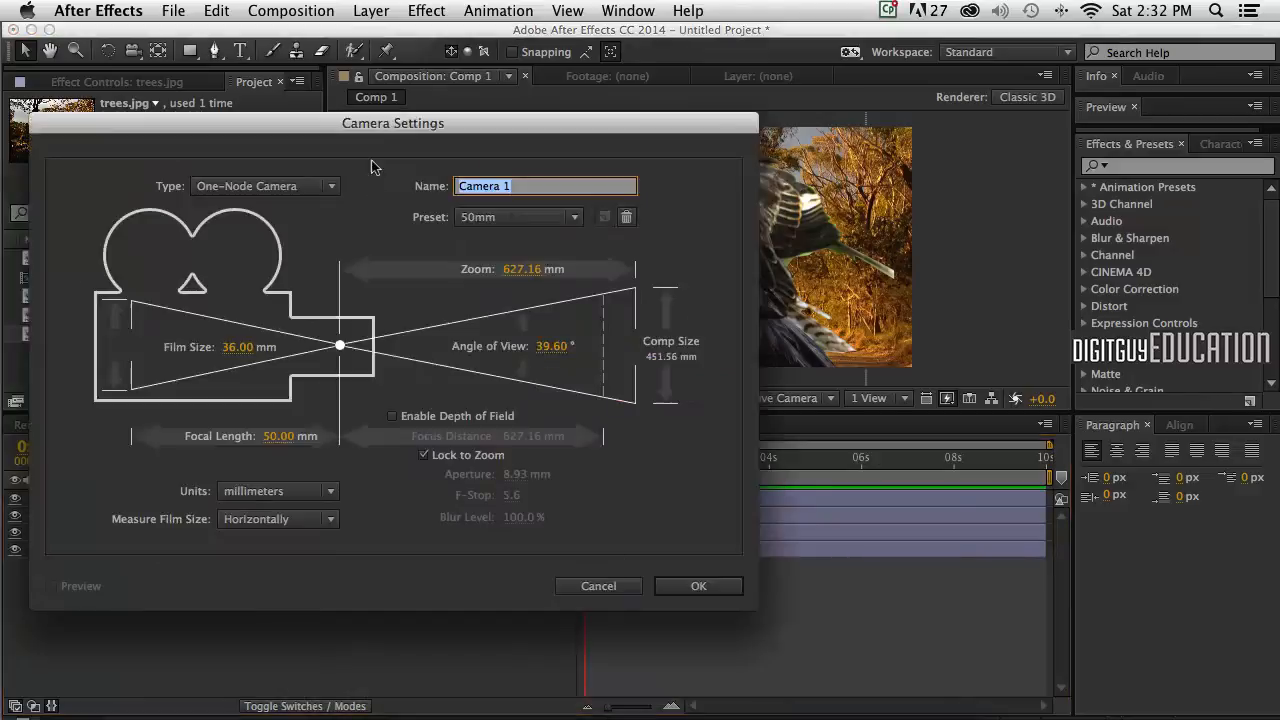
{"action": "left_click", "coordinate": [372, 12]}
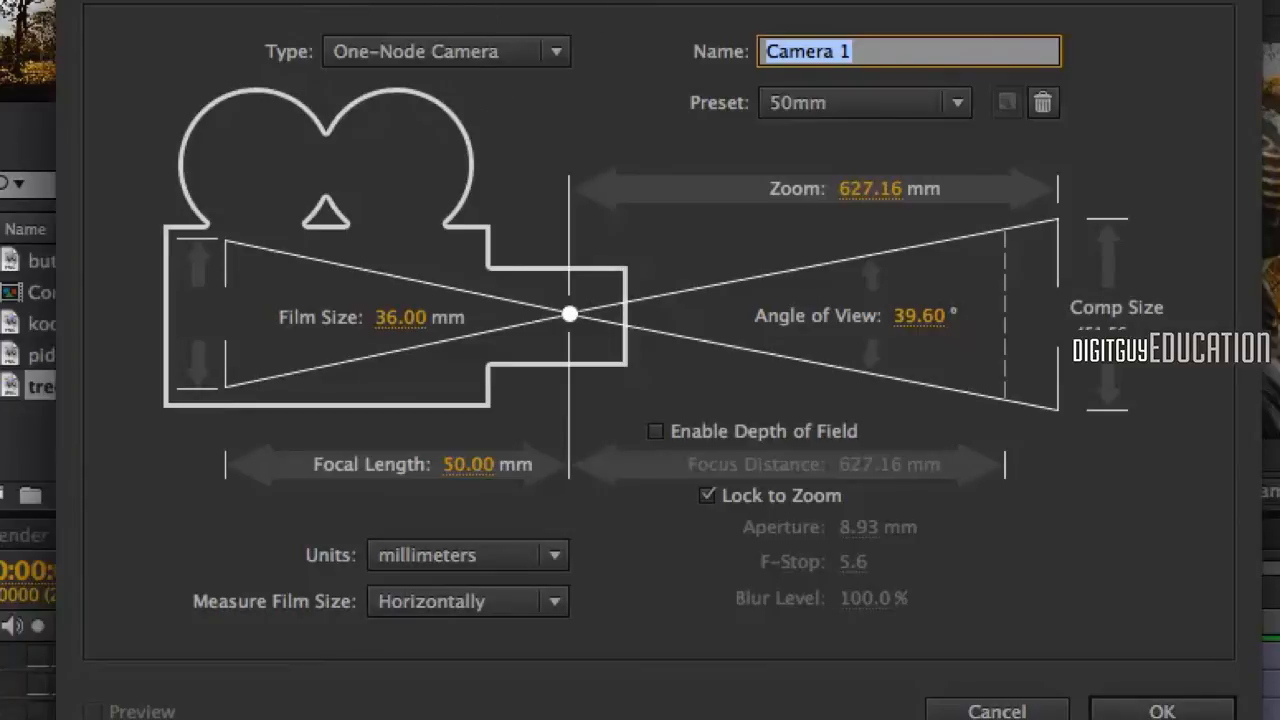
{"action": "mouse_move", "coordinate": [544, 130]}
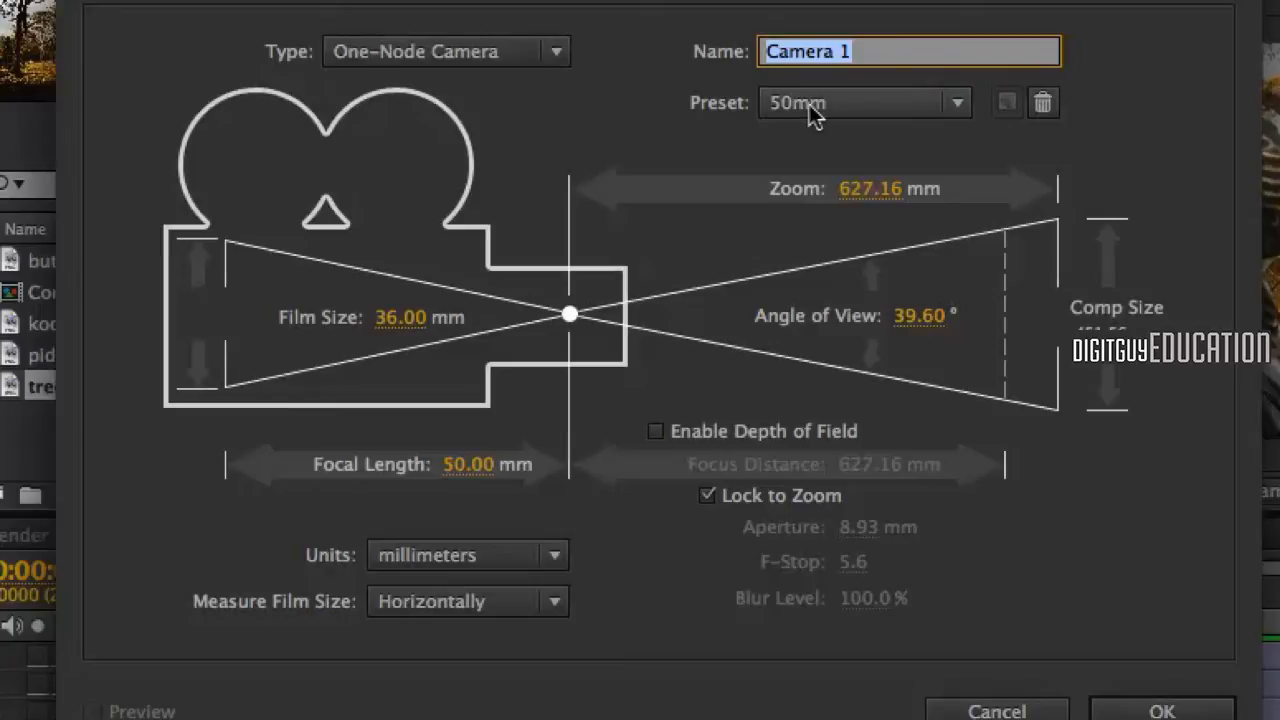
{"action": "mouse_move", "coordinate": [798, 250]}
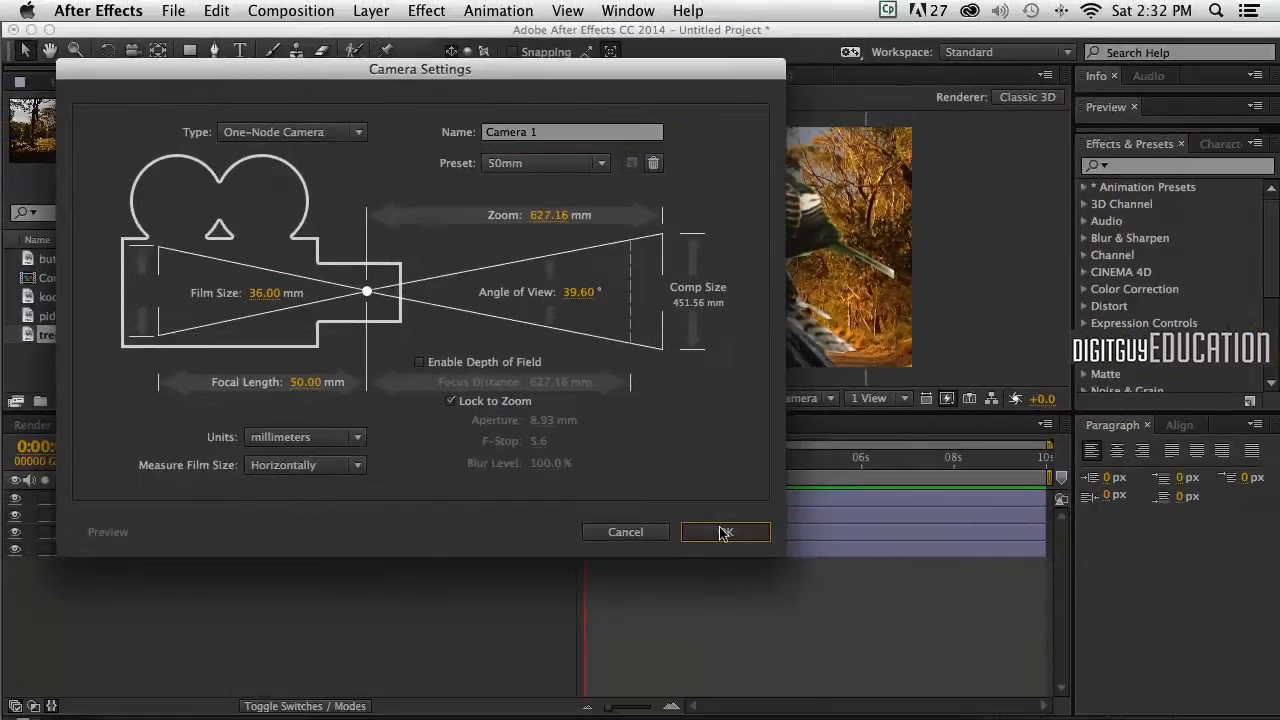
{"action": "left_click", "coordinate": [724, 532]}
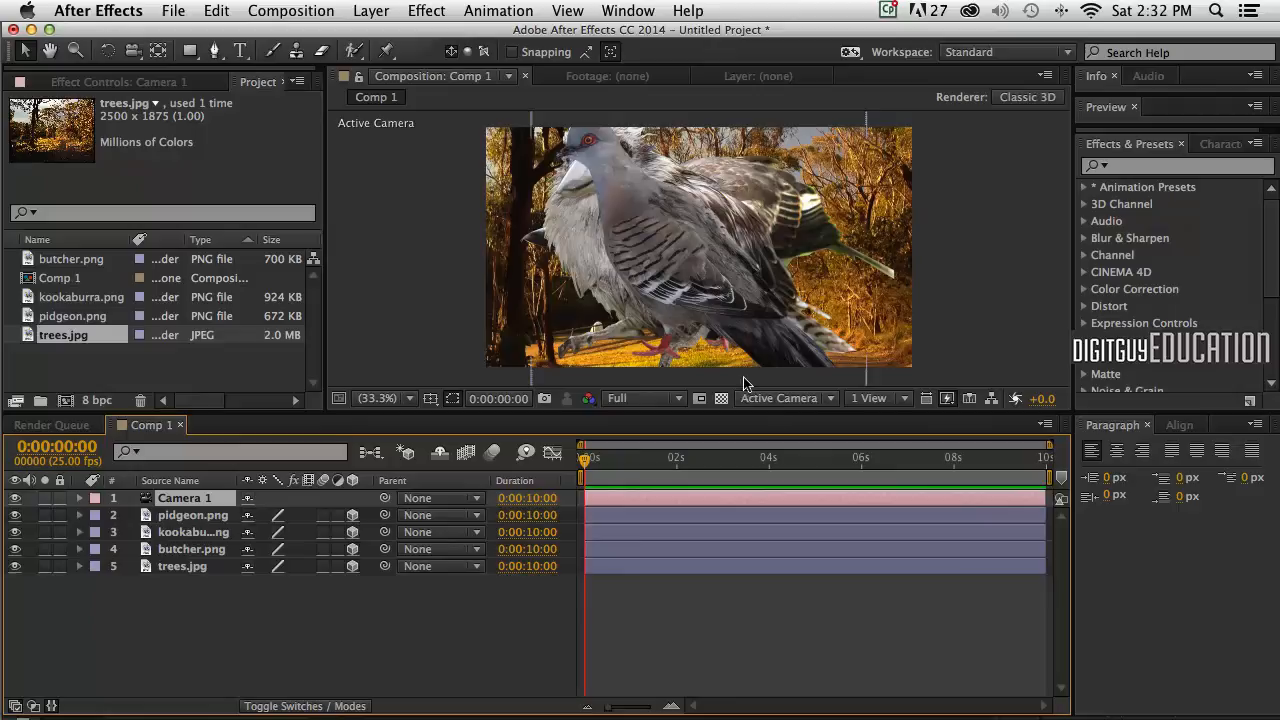
Step: View the comp through Camera 1 and pull its Position Z further back
{"action": "left_click", "coordinate": [780, 398]}
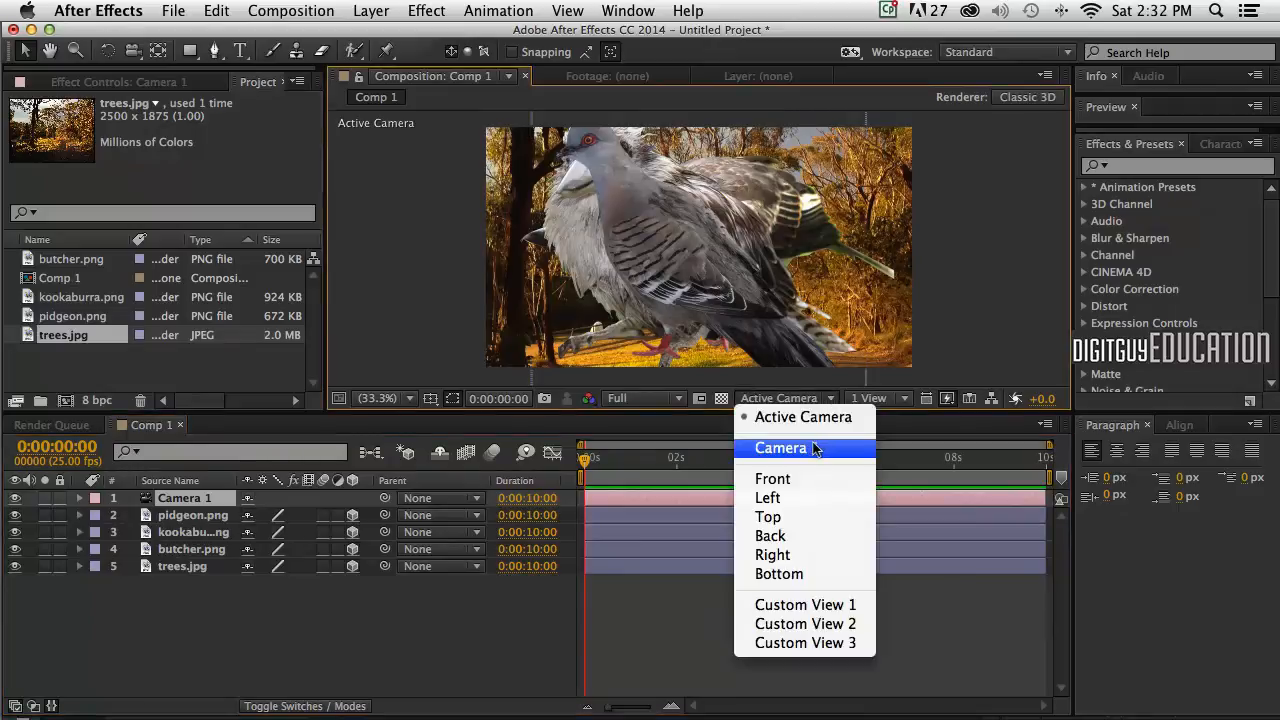
{"action": "left_click", "coordinate": [780, 448]}
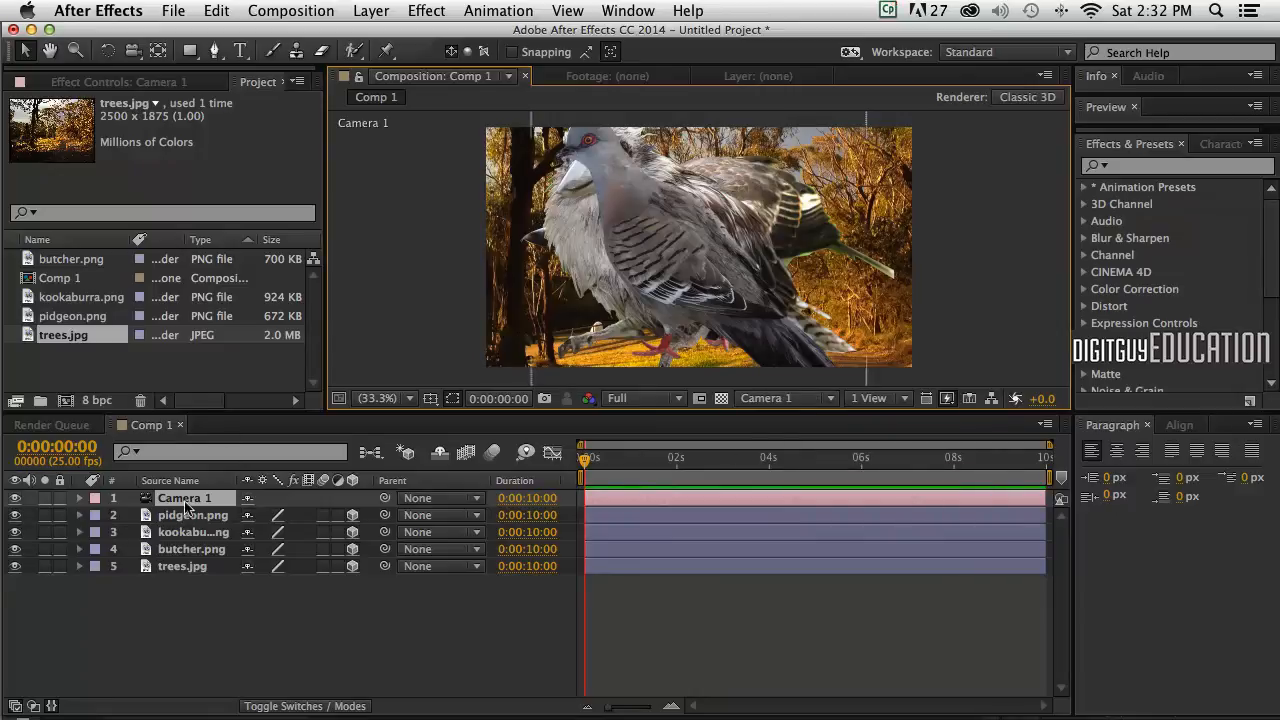
{"action": "left_click", "coordinate": [80, 498]}
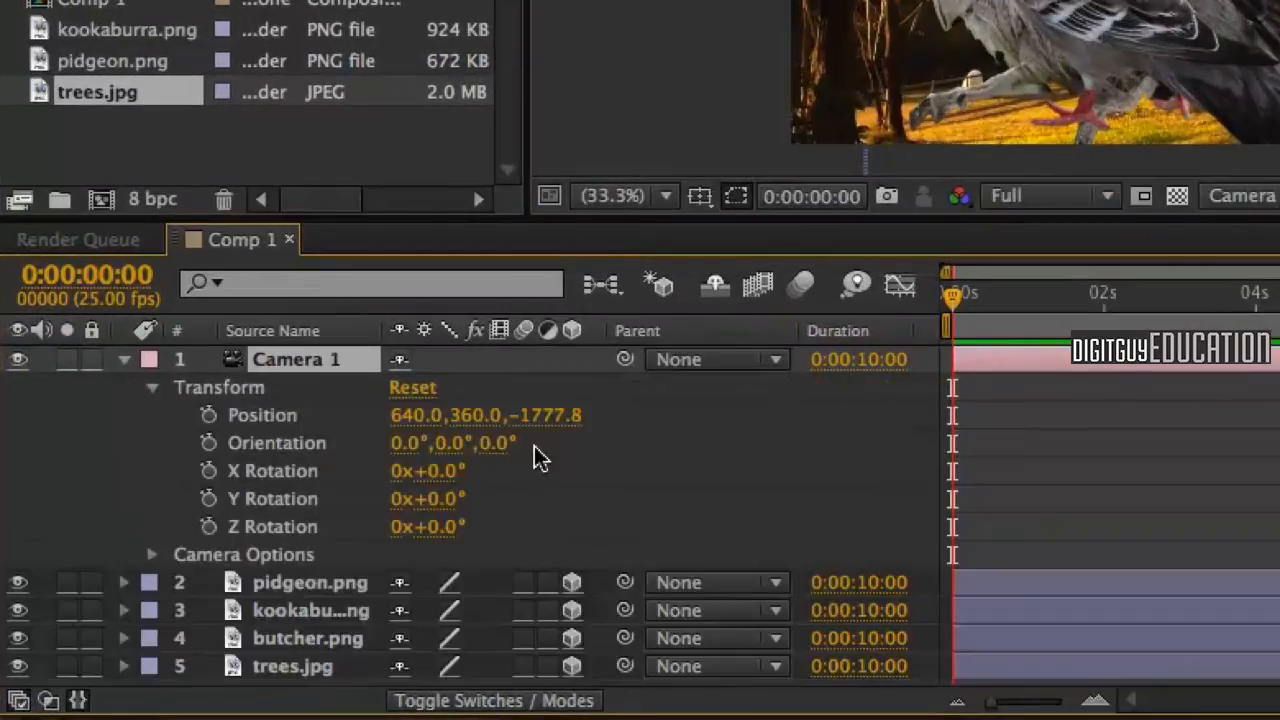
{"action": "double_click", "coordinate": [556, 414]}
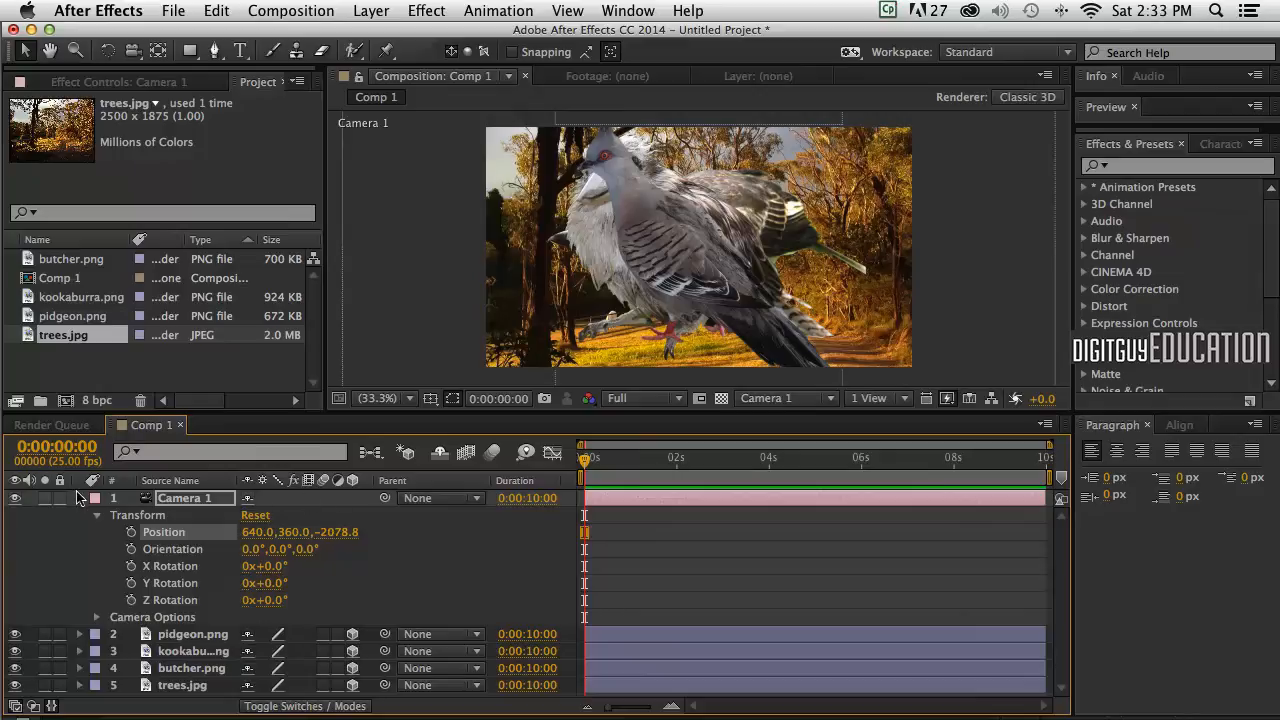
Step: Collapse Camera 1 and reveal the trees layer's Transform group
{"action": "left_click", "coordinate": [80, 498]}
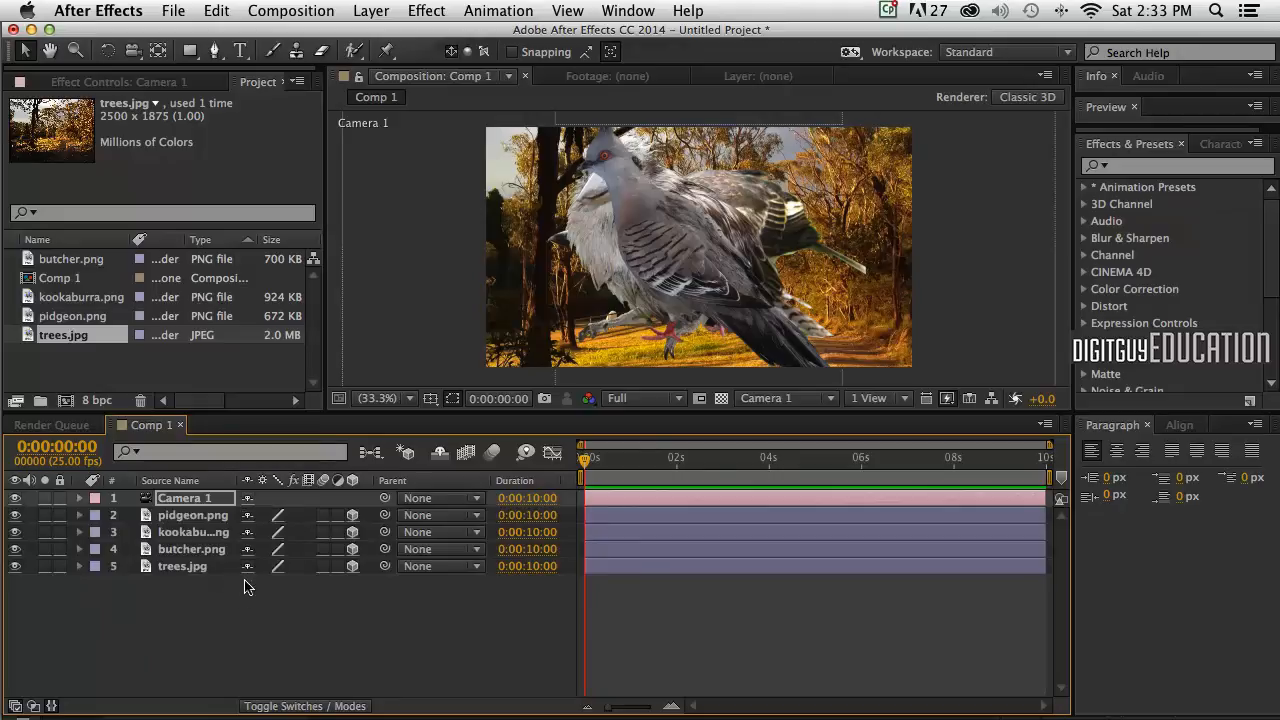
{"action": "left_click", "coordinate": [182, 566]}
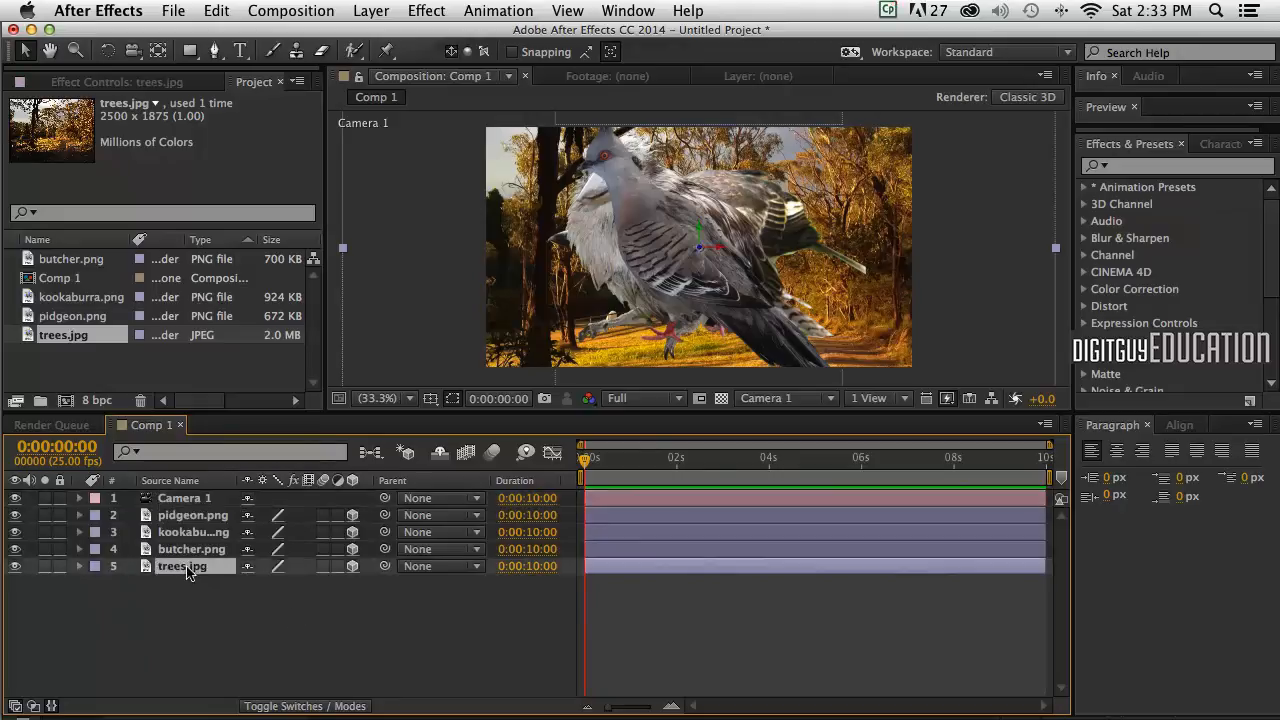
{"action": "left_click", "coordinate": [80, 566]}
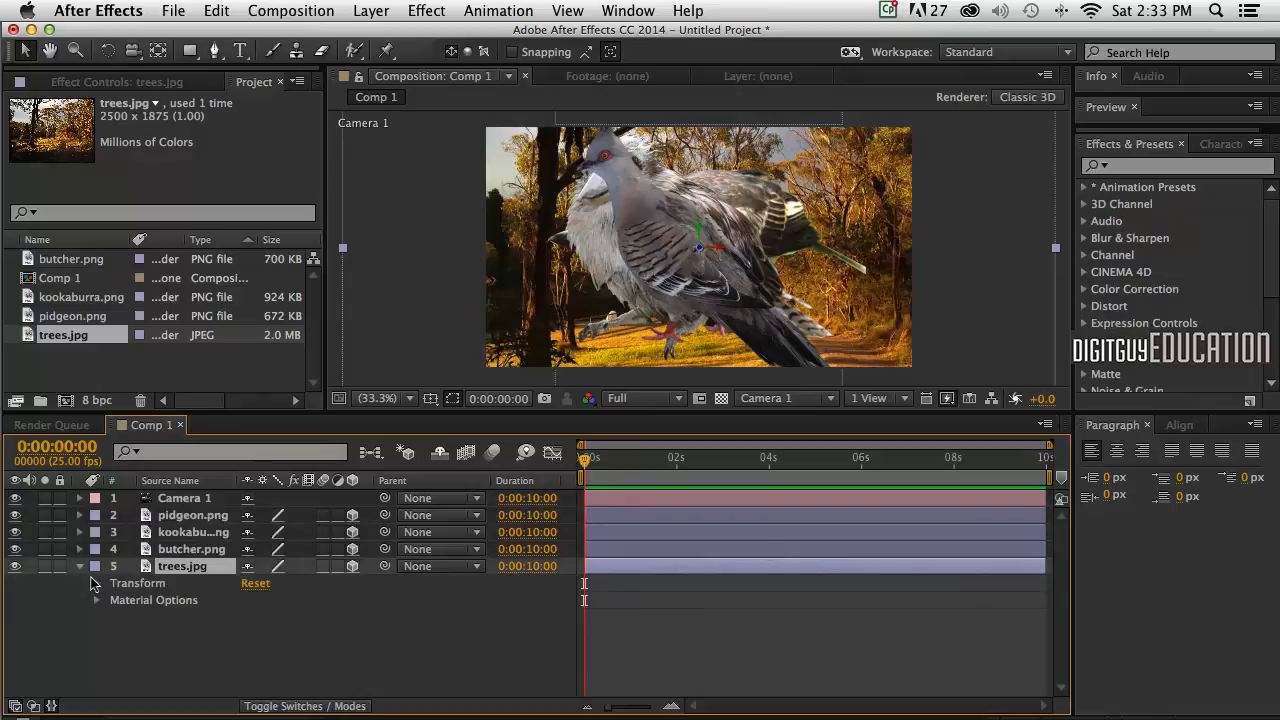
{"action": "left_click", "coordinate": [96, 584]}
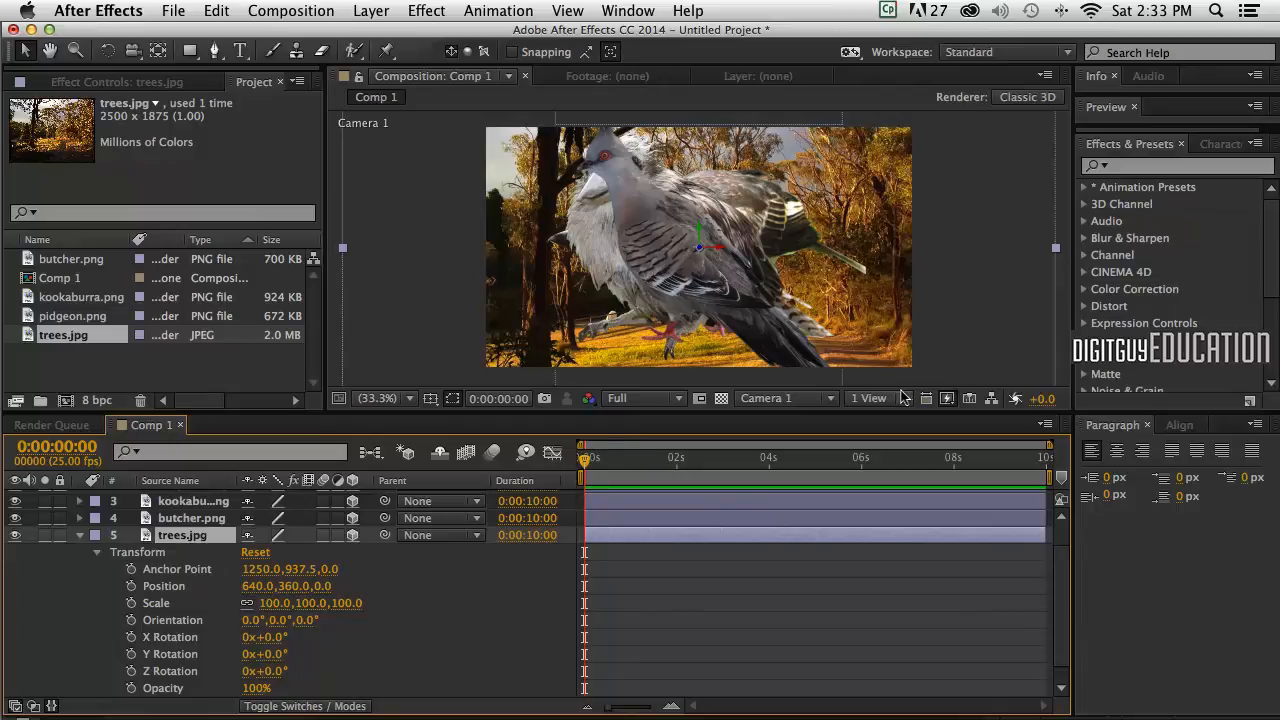
Step: Split the comp panel into 2 Views: a top view beside Camera 1
{"action": "left_click", "coordinate": [868, 398]}
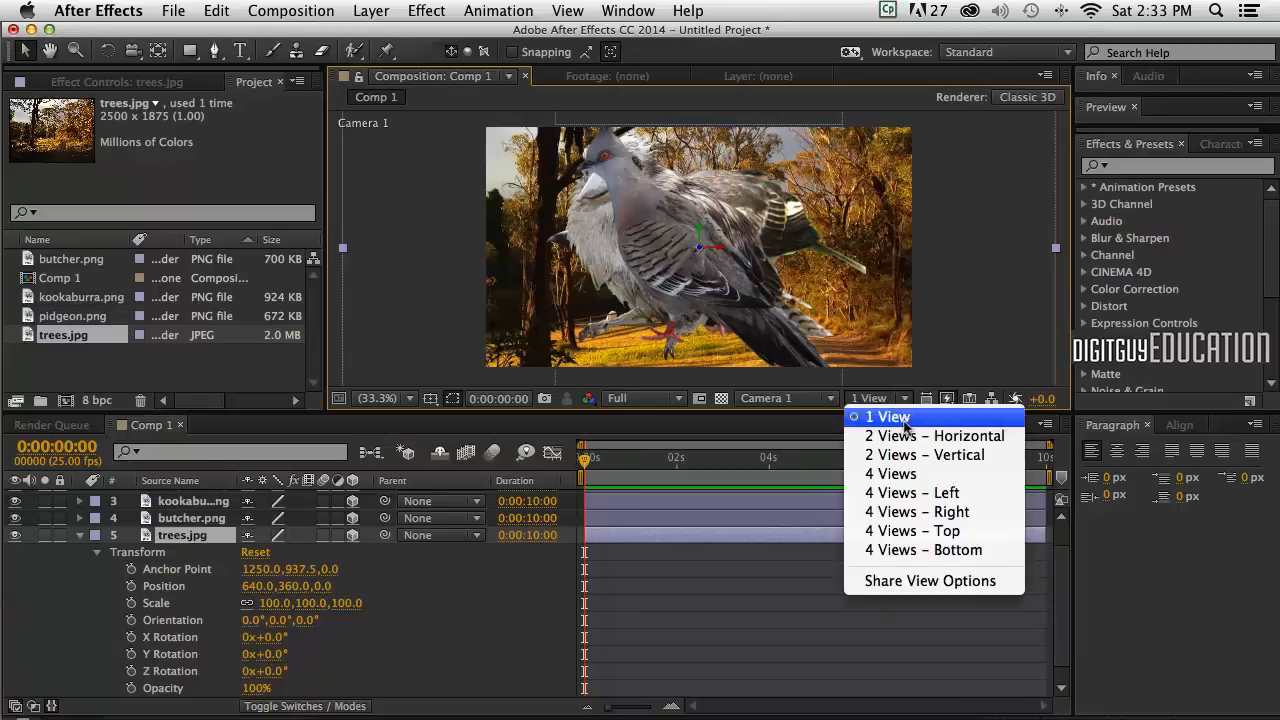
{"action": "left_click", "coordinate": [932, 436]}
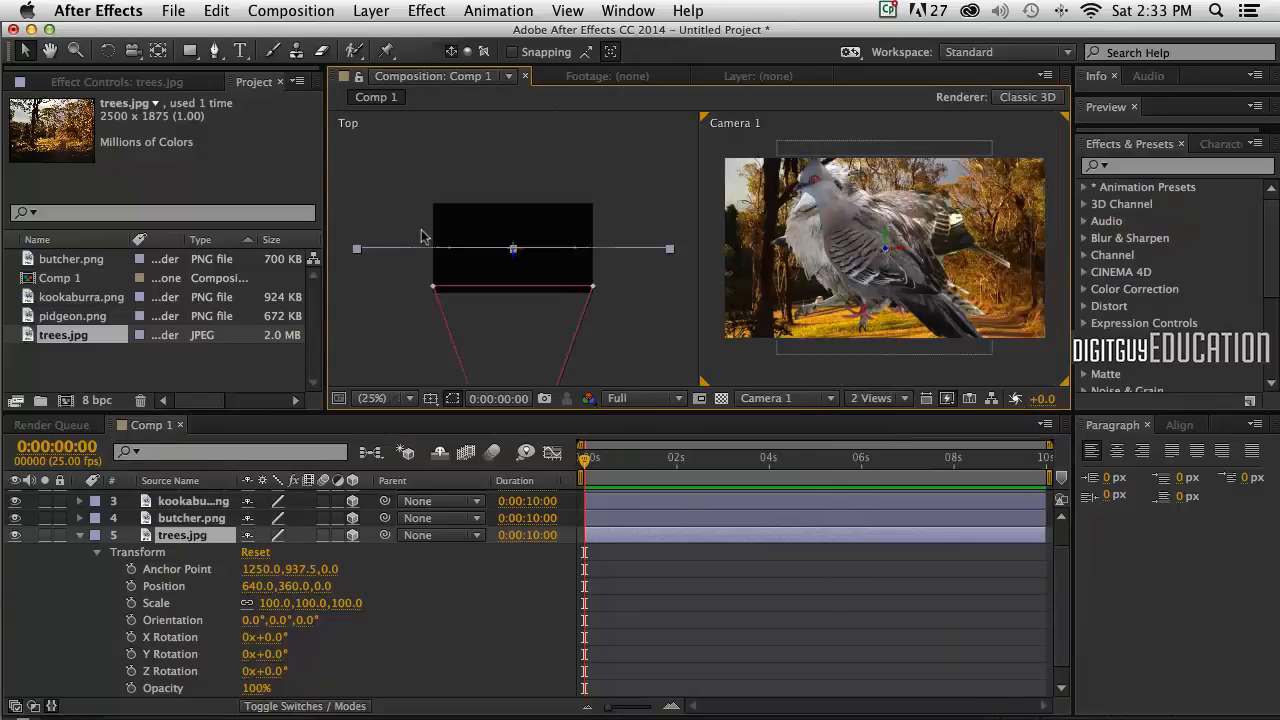
{"action": "mouse_move", "coordinate": [448, 270]}
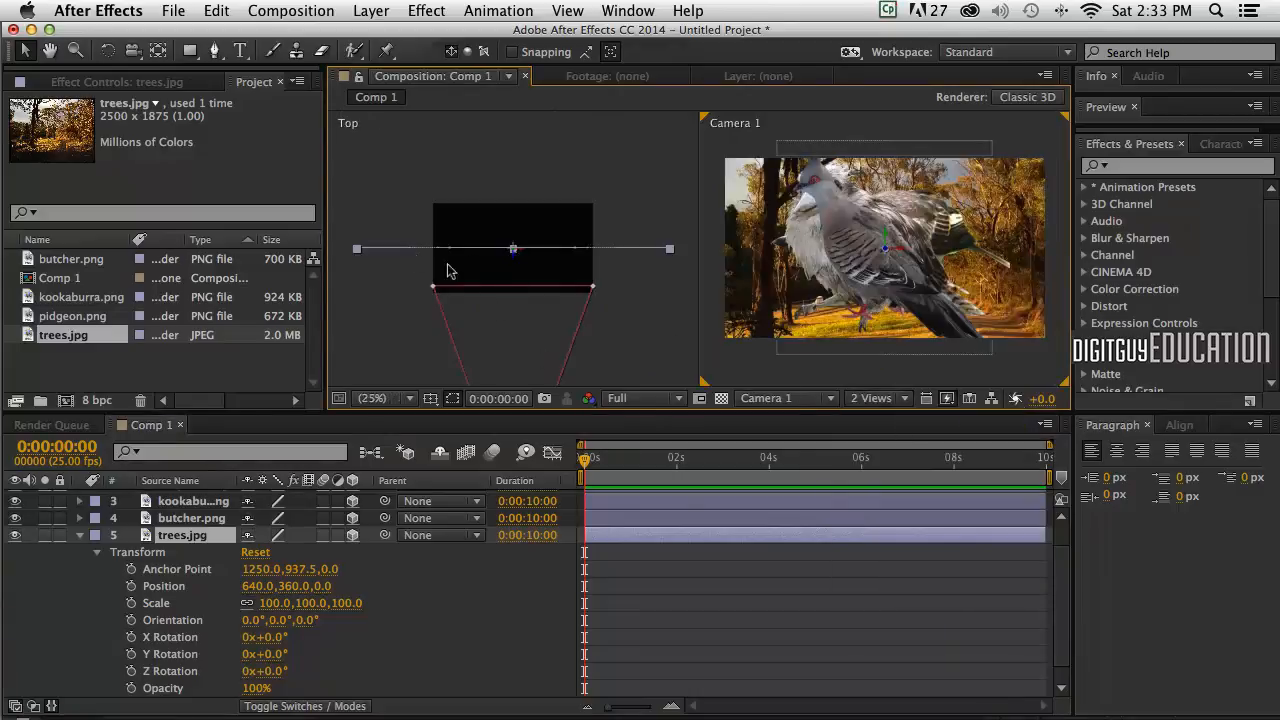
{"action": "mouse_move", "coordinate": [504, 304]}
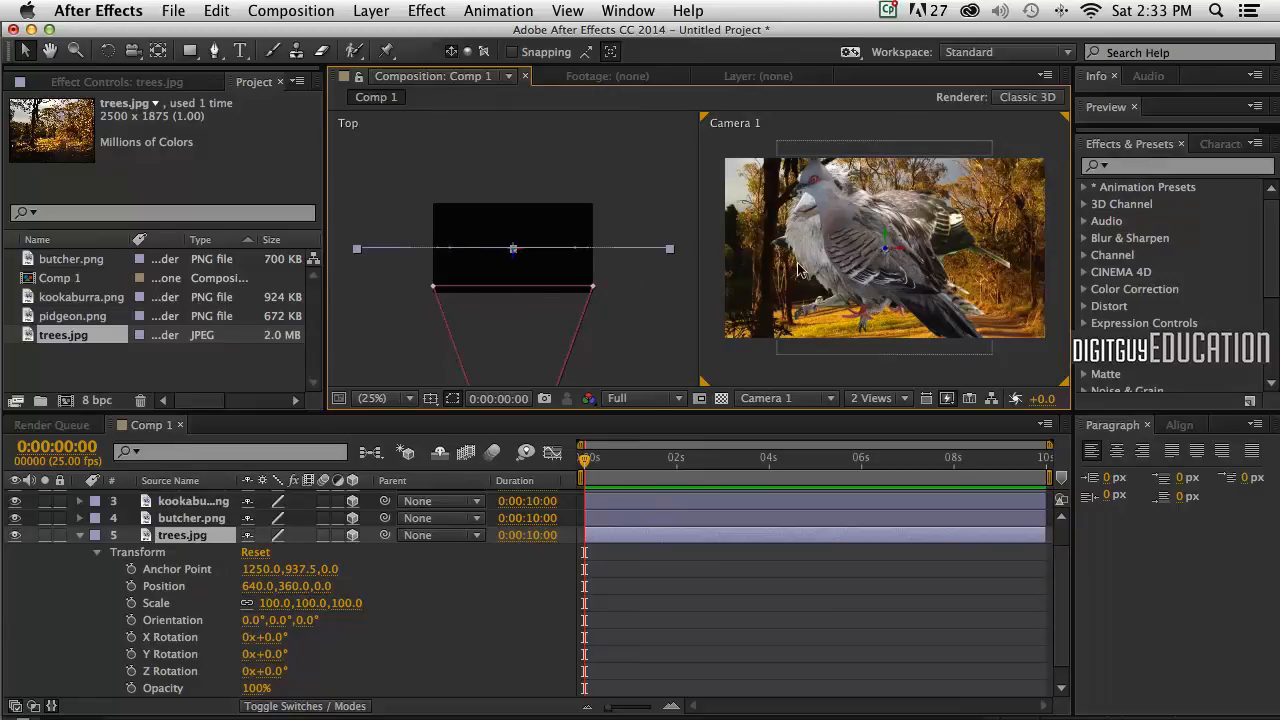
{"action": "mouse_move", "coordinate": [844, 282]}
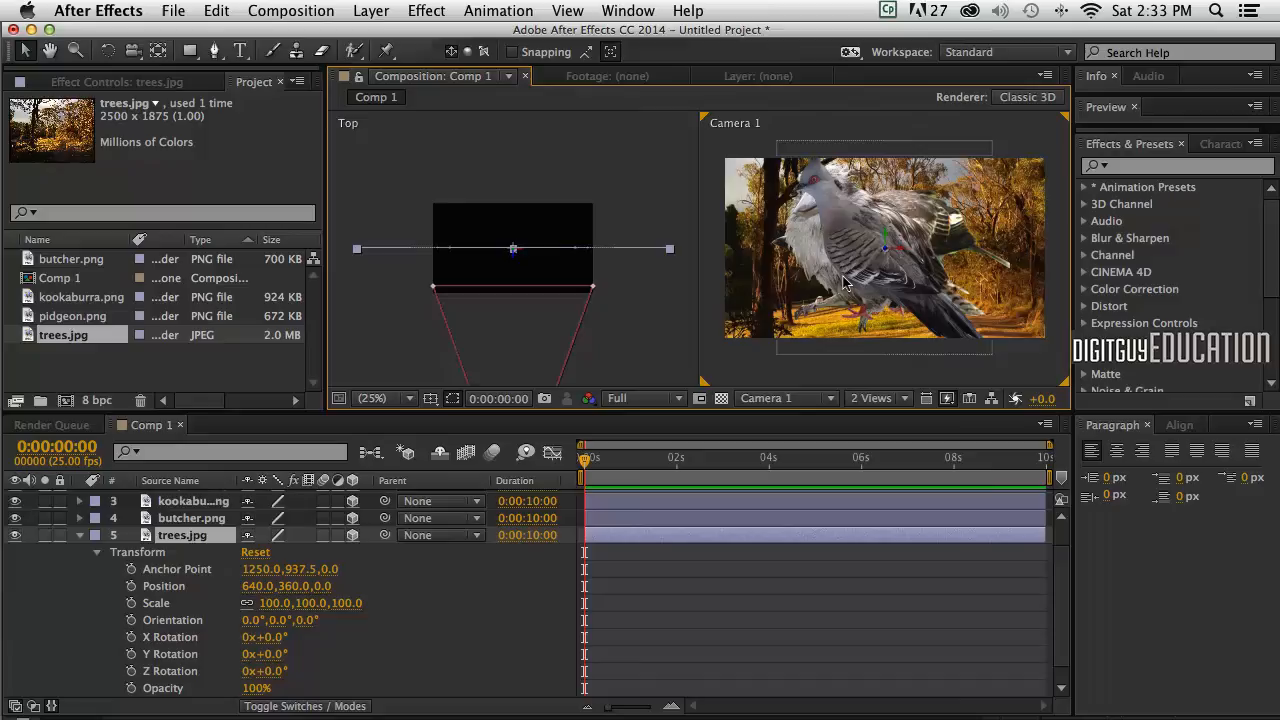
{"action": "mouse_move", "coordinate": [350, 616]}
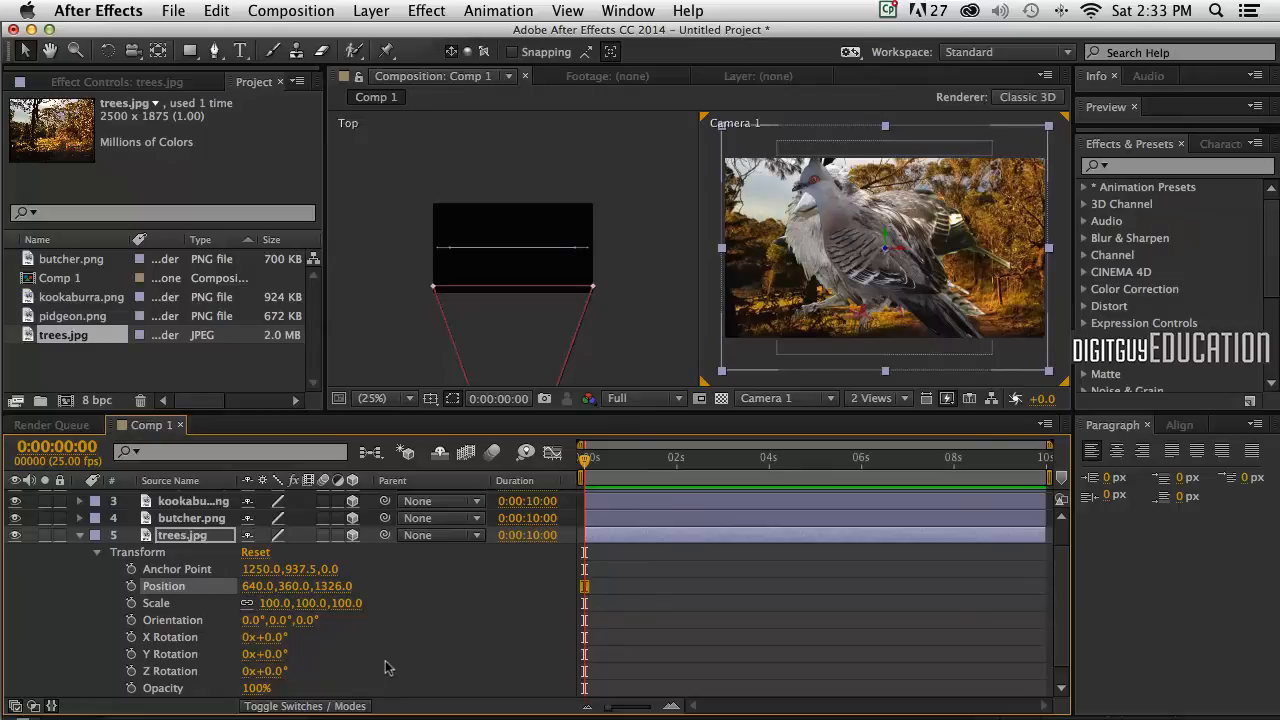
{"action": "mouse_move", "coordinate": [76, 536]}
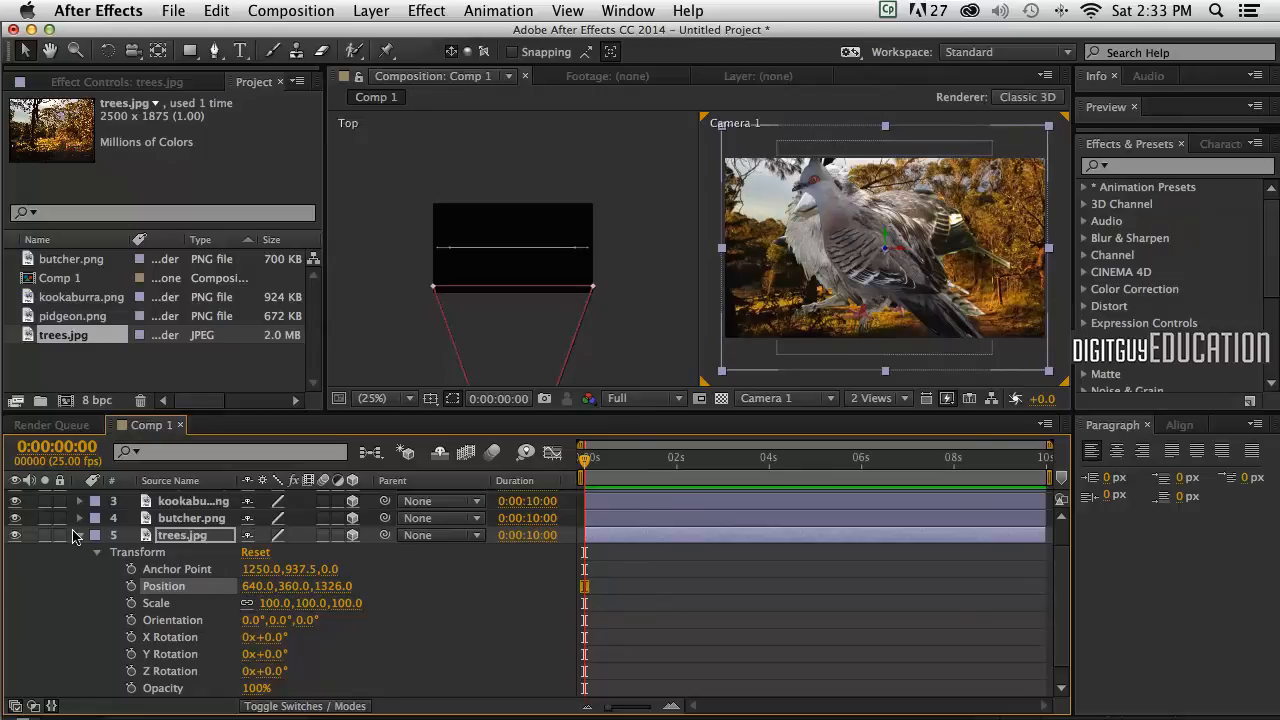
Step: Collapse the trees layer and show the bird layers' position properties
{"action": "left_click", "coordinate": [80, 536]}
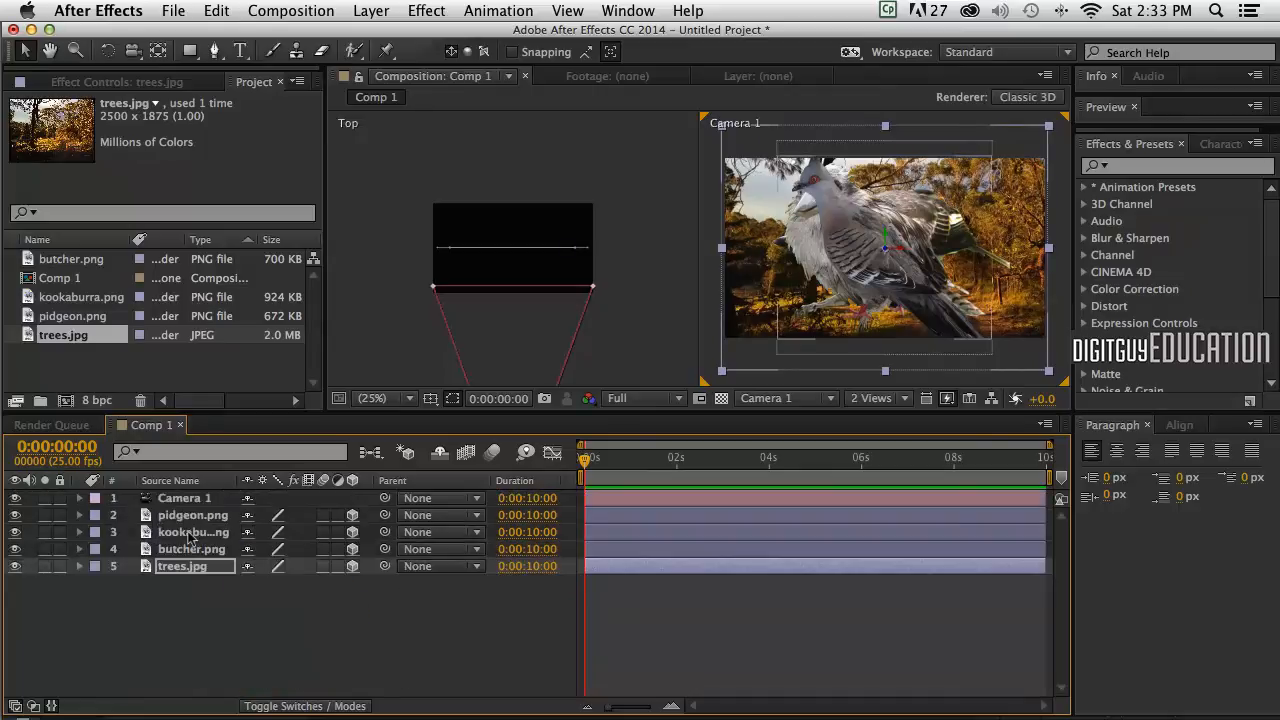
{"action": "left_click", "coordinate": [192, 548]}
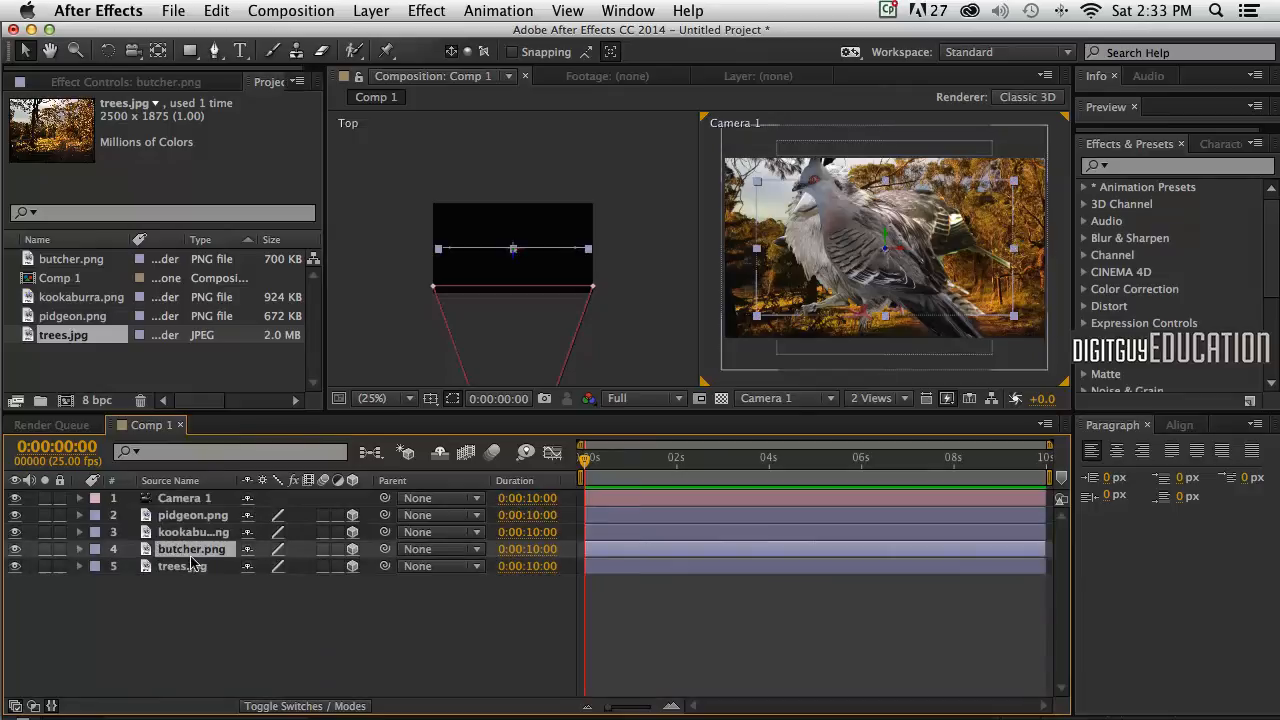
{"action": "left_click", "coordinate": [80, 548]}
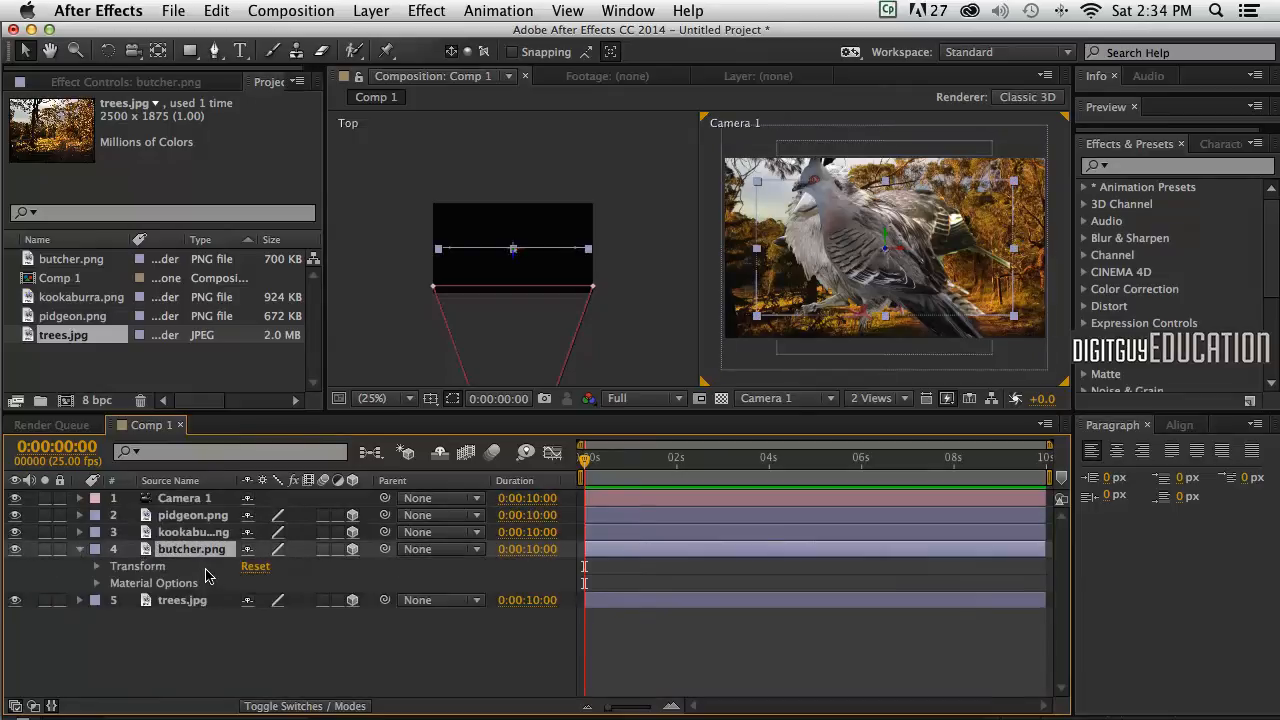
{"action": "mouse_move", "coordinate": [220, 576]}
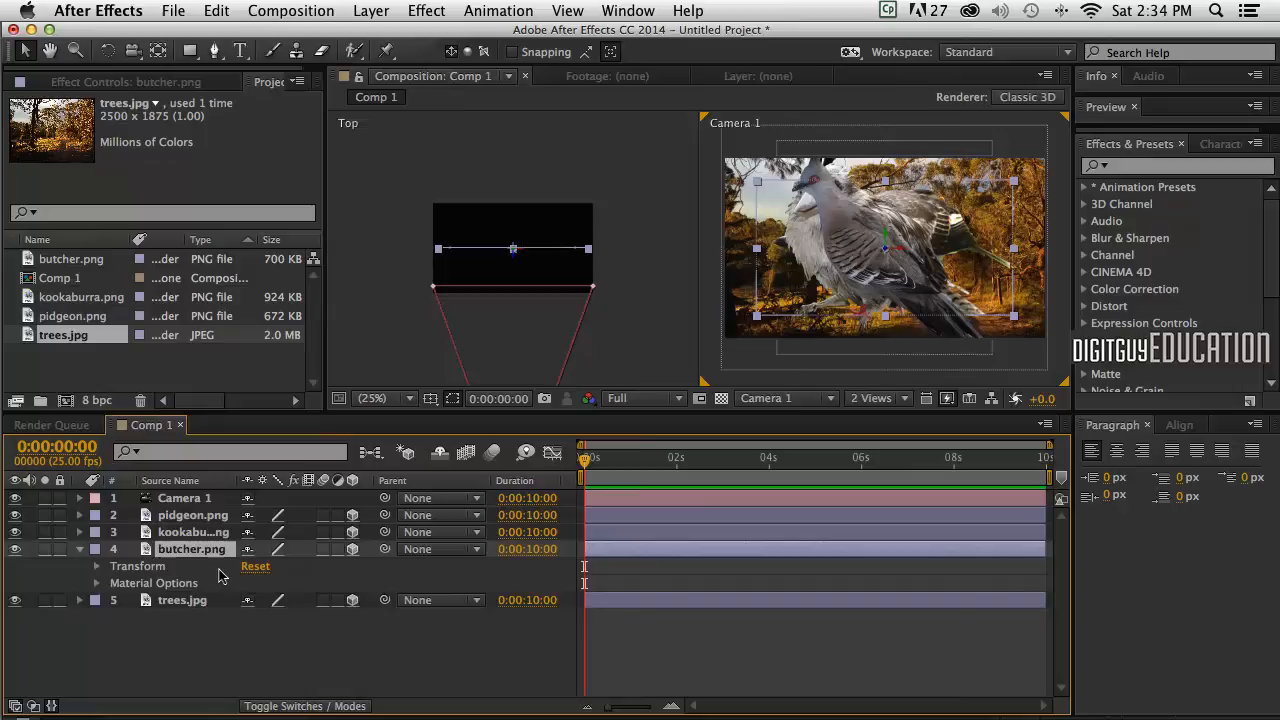
{"action": "mouse_move", "coordinate": [178, 542]}
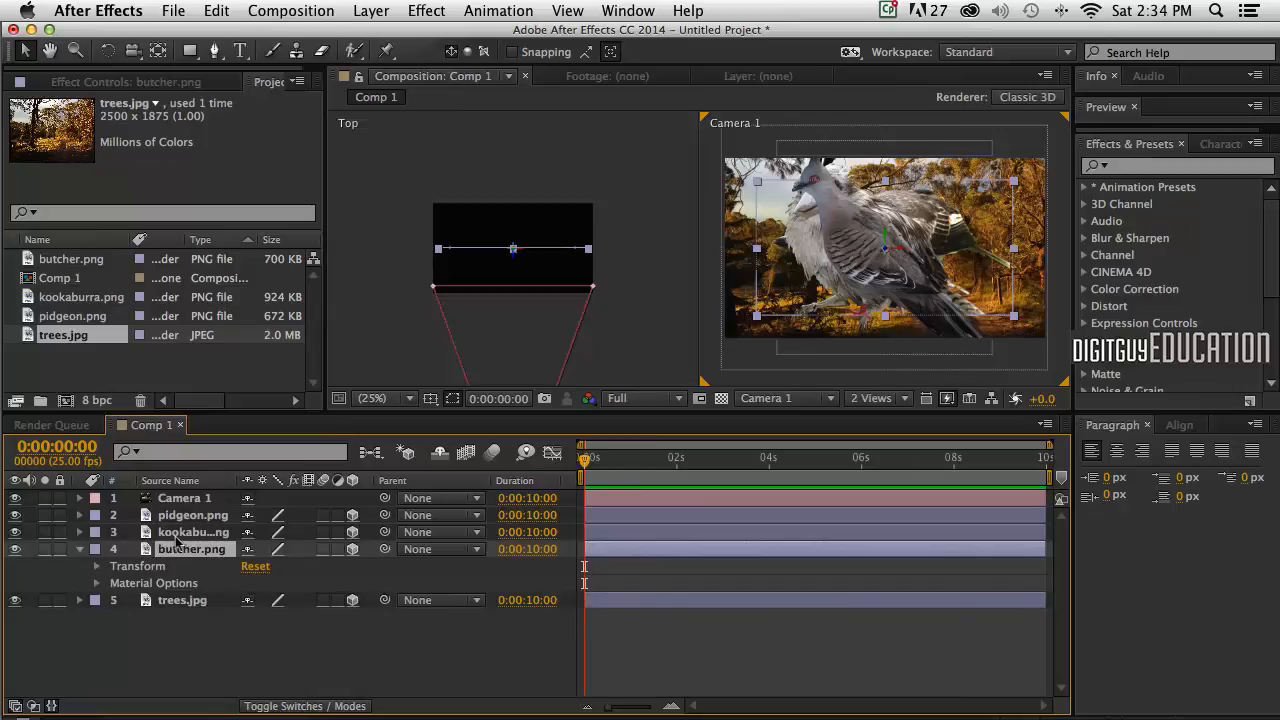
{"action": "mouse_move", "coordinate": [168, 584]}
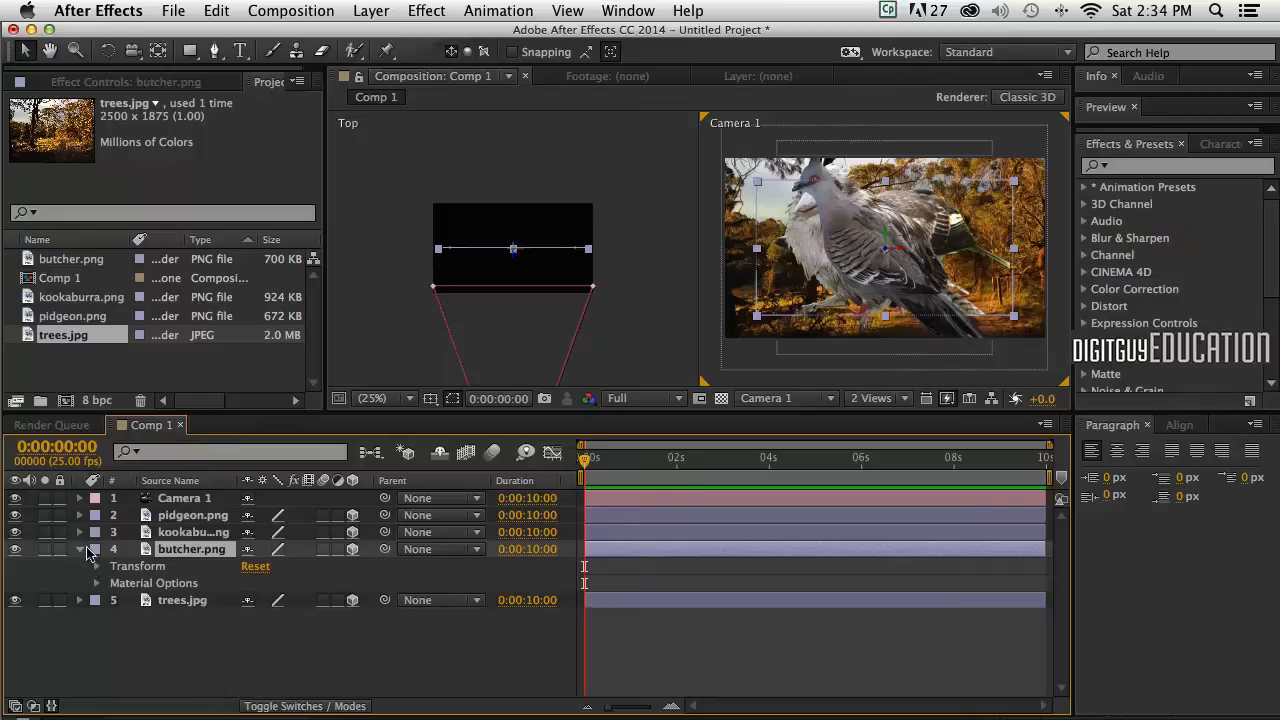
{"action": "left_click", "coordinate": [80, 548]}
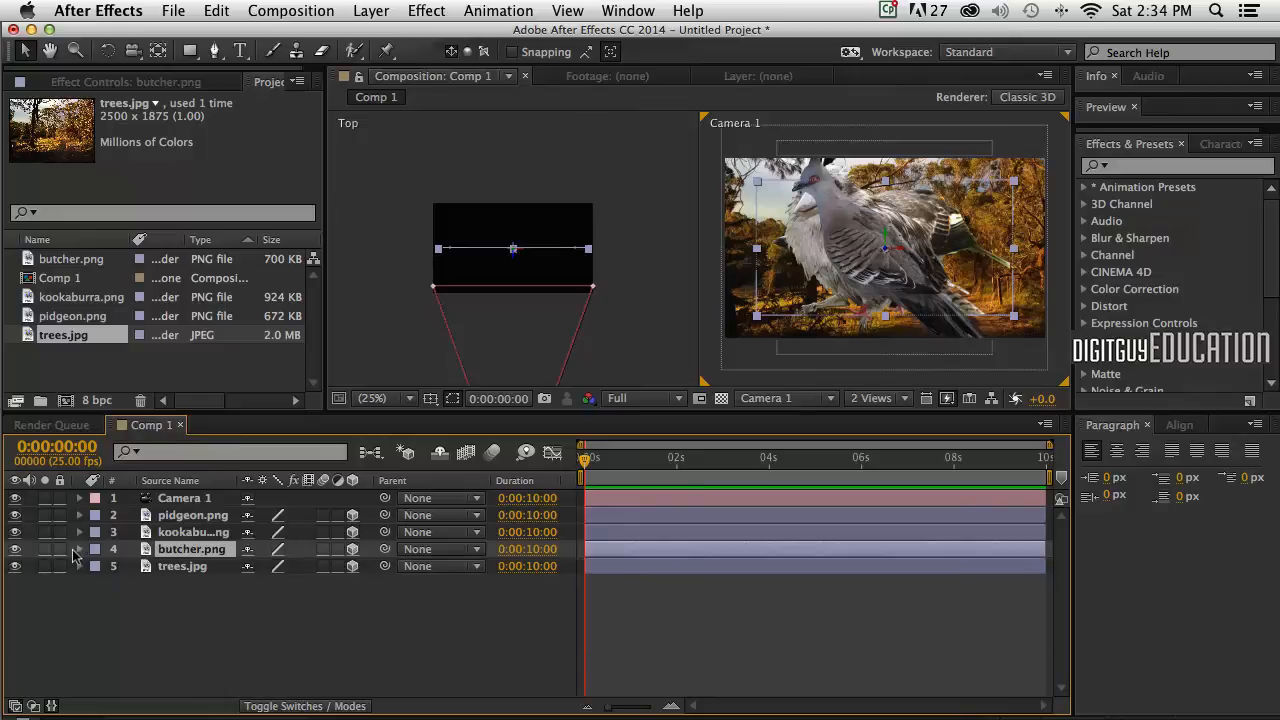
{"action": "left_click", "coordinate": [192, 514]}
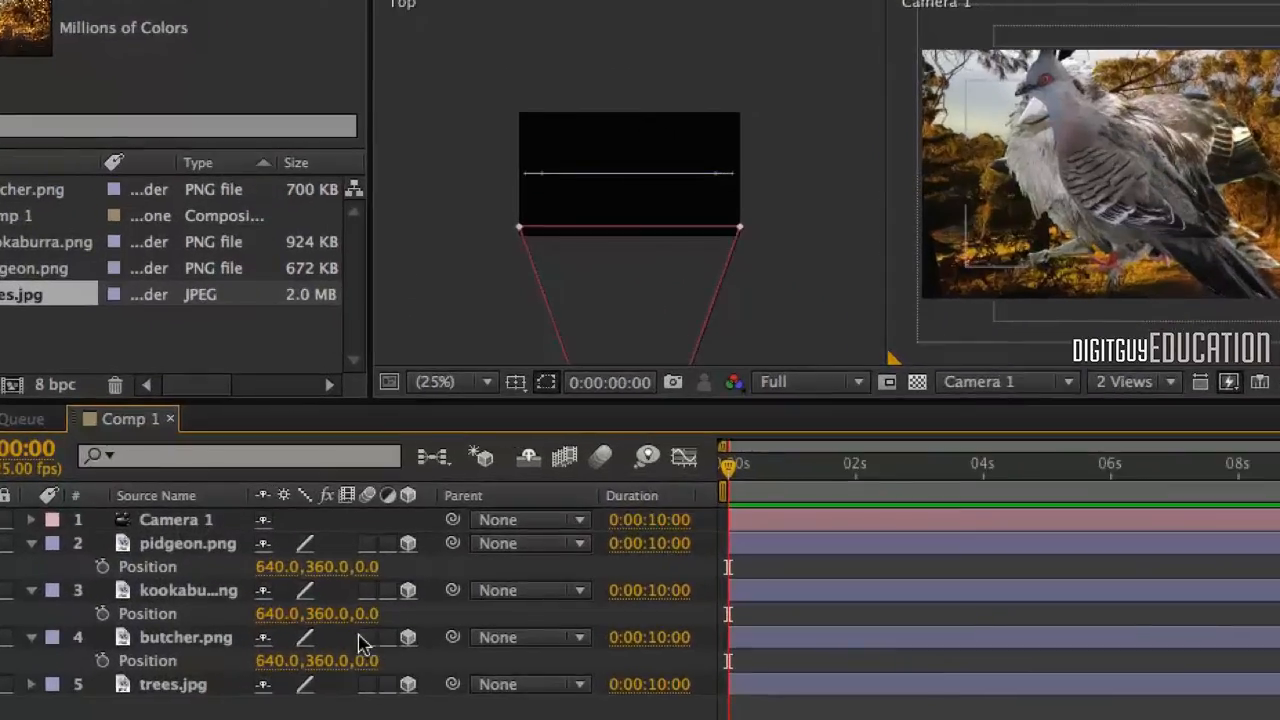
Step: Set Z positions of 2200 for kookaburra, 700 for butcher and 400 for pidgeon
{"action": "double_click", "coordinate": [356, 612]}
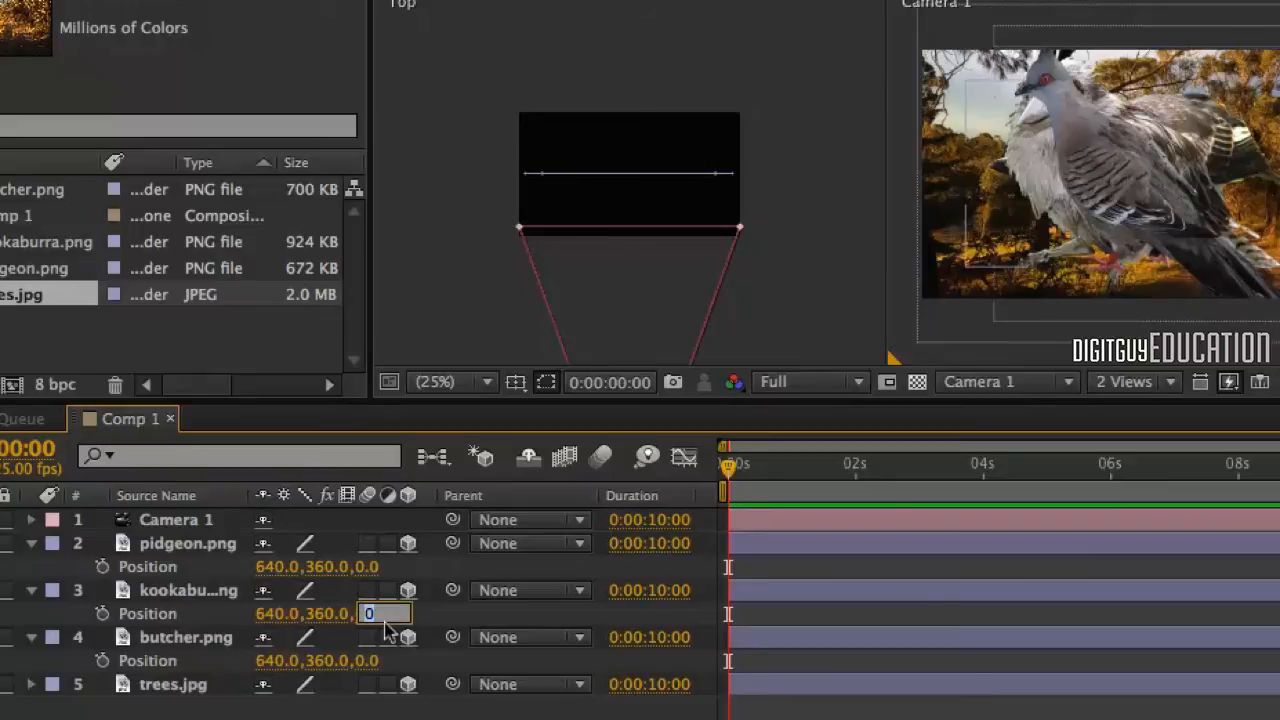
{"action": "type", "text": "2200.0"}
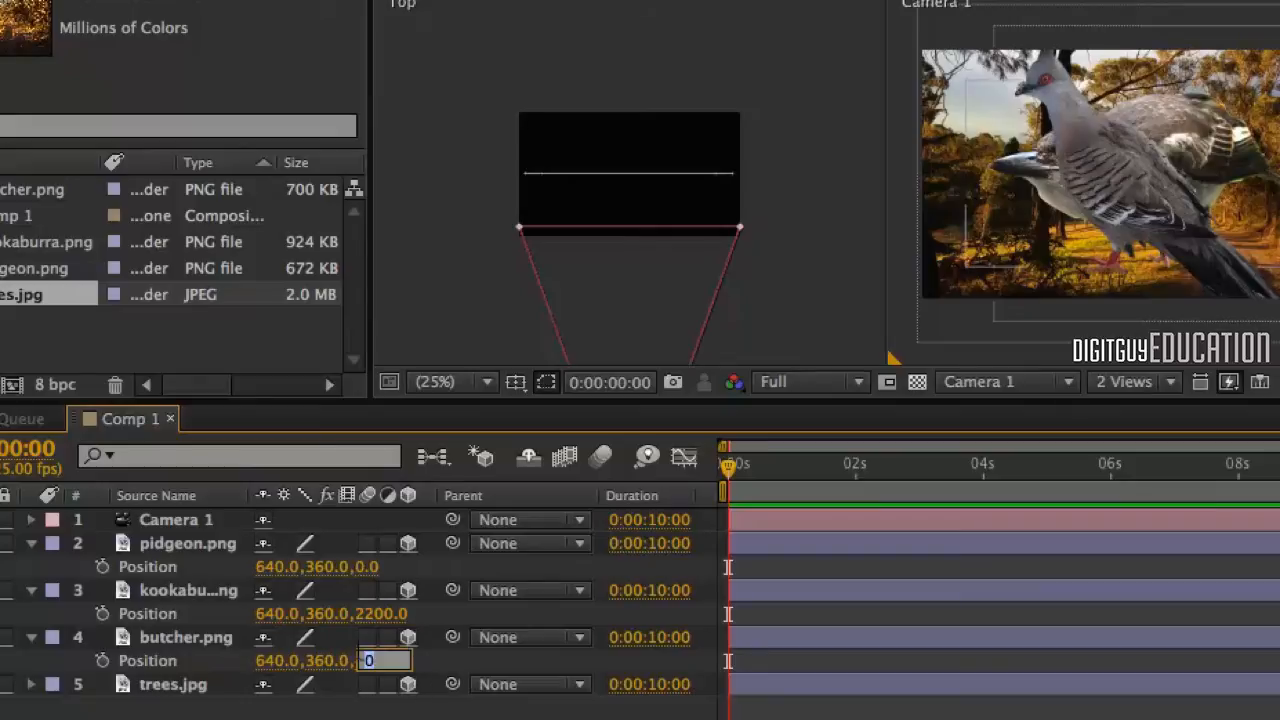
{"action": "type", "text": "7"}
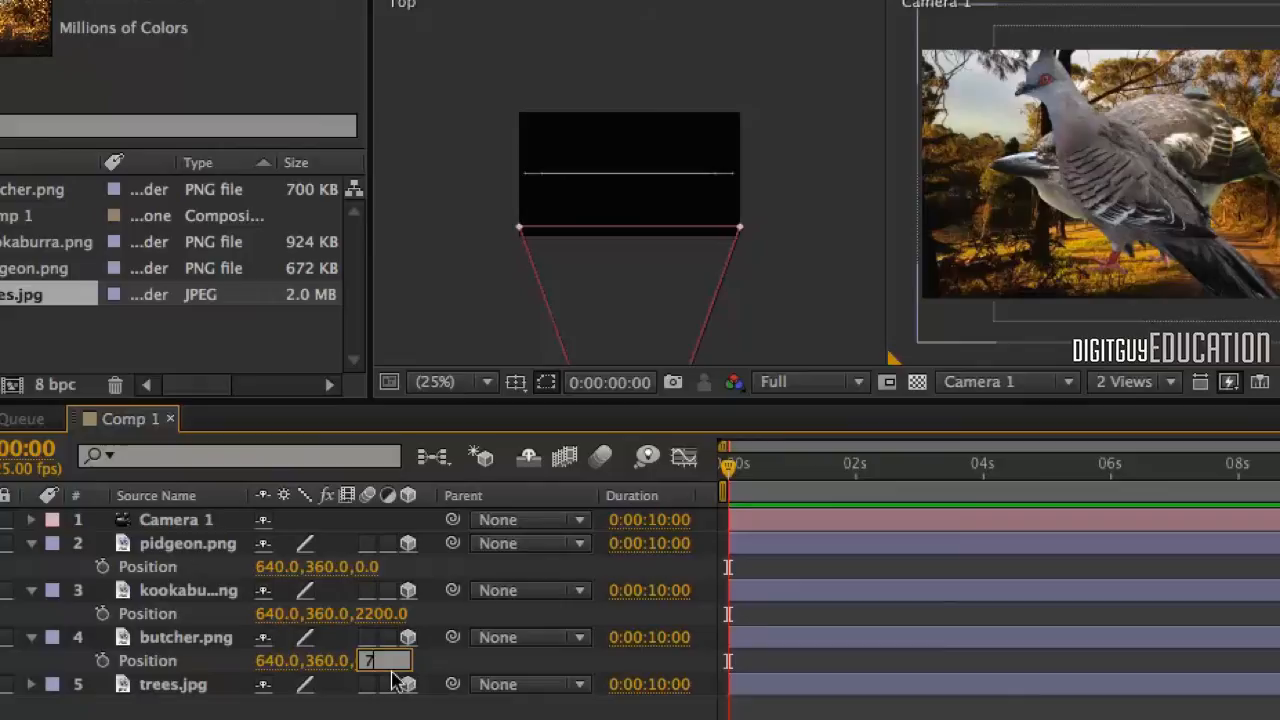
{"action": "type", "text": "700.0"}
{"action": "left_click", "coordinate": [366, 566]}
{"action": "type", "text": "1"}
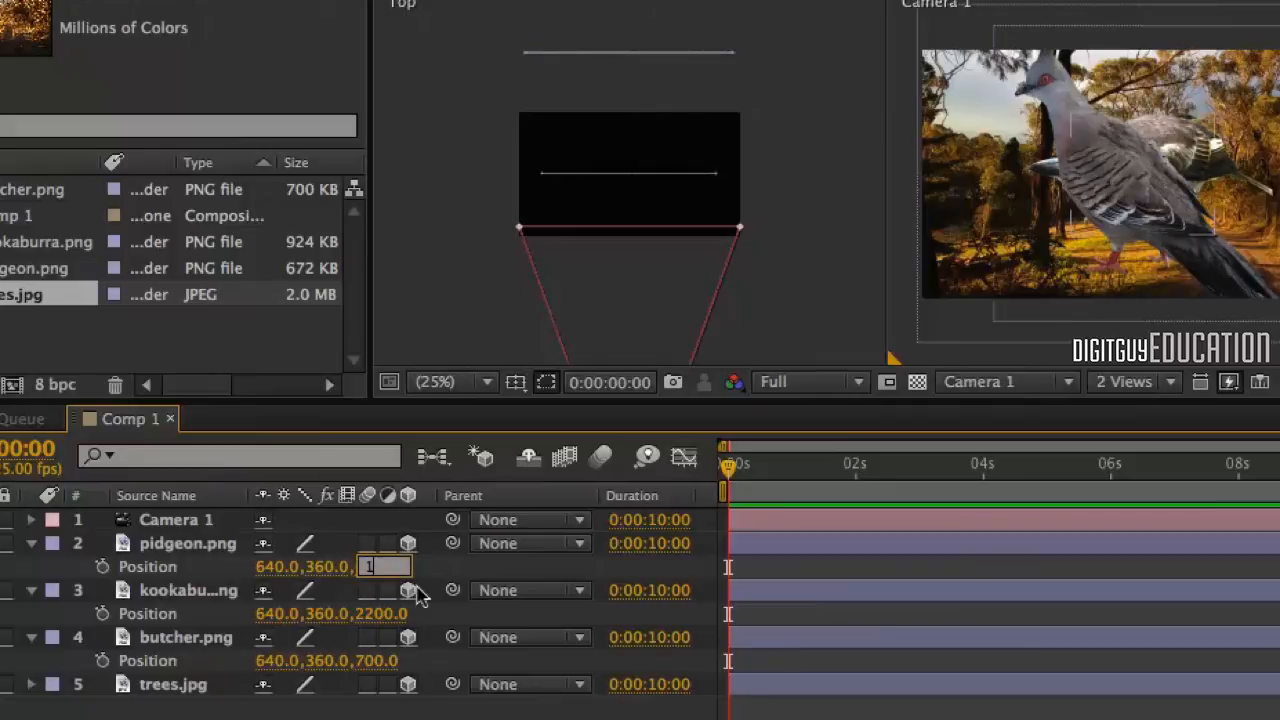
{"action": "type", "text": "400"}
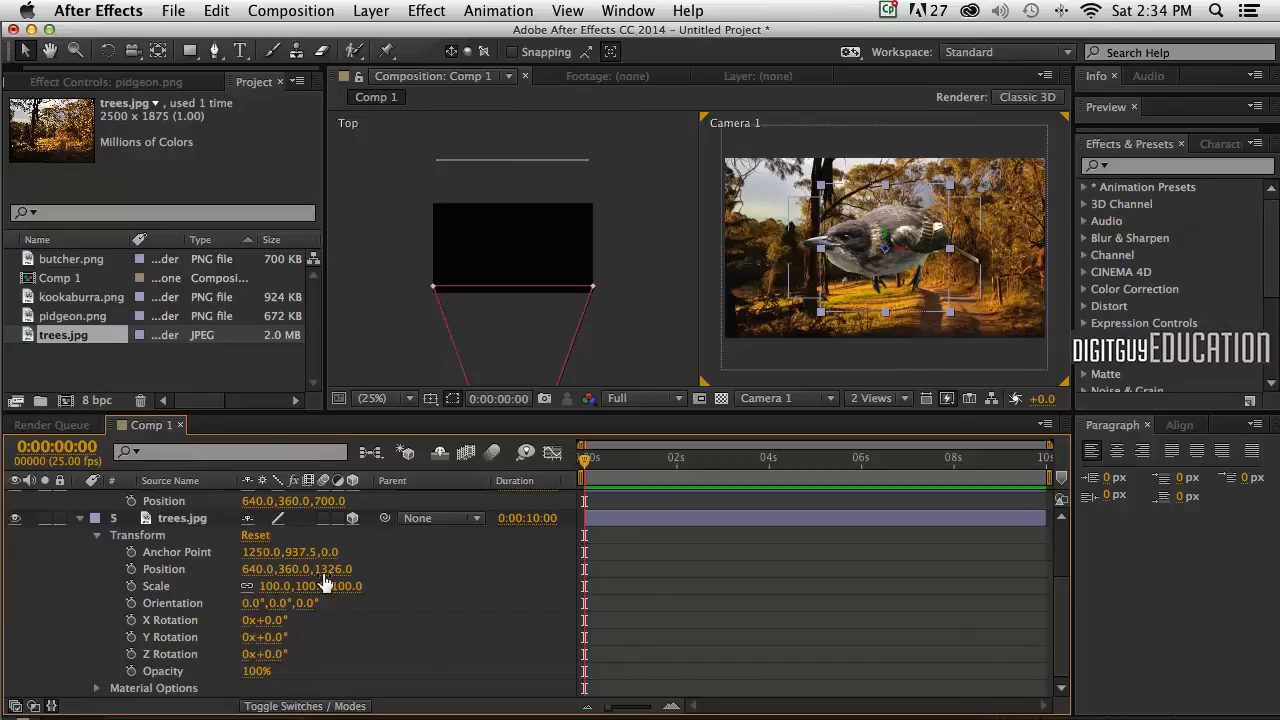
Step: Set the trees layer's Position Z to 3000 and scale it up to about 148%
{"action": "double_click", "coordinate": [332, 568]}
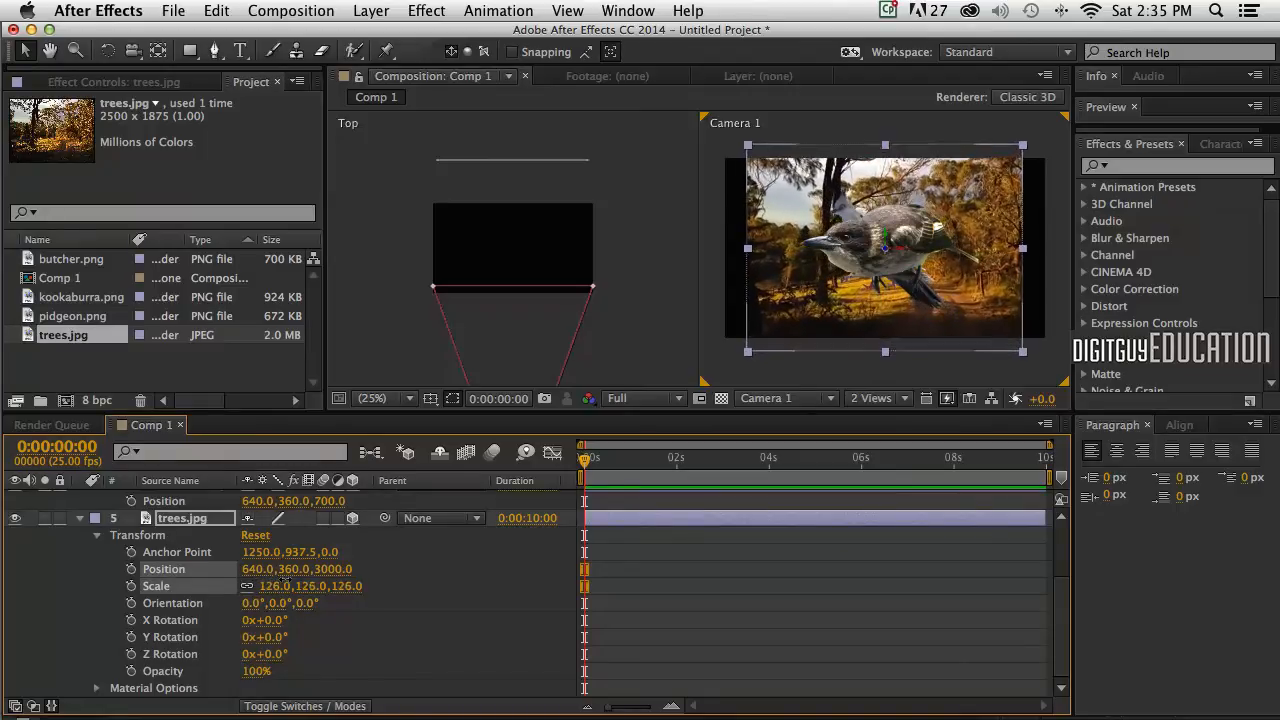
{"action": "left_click_drag", "start_coordinate": [280, 584], "coordinate": [310, 584]}
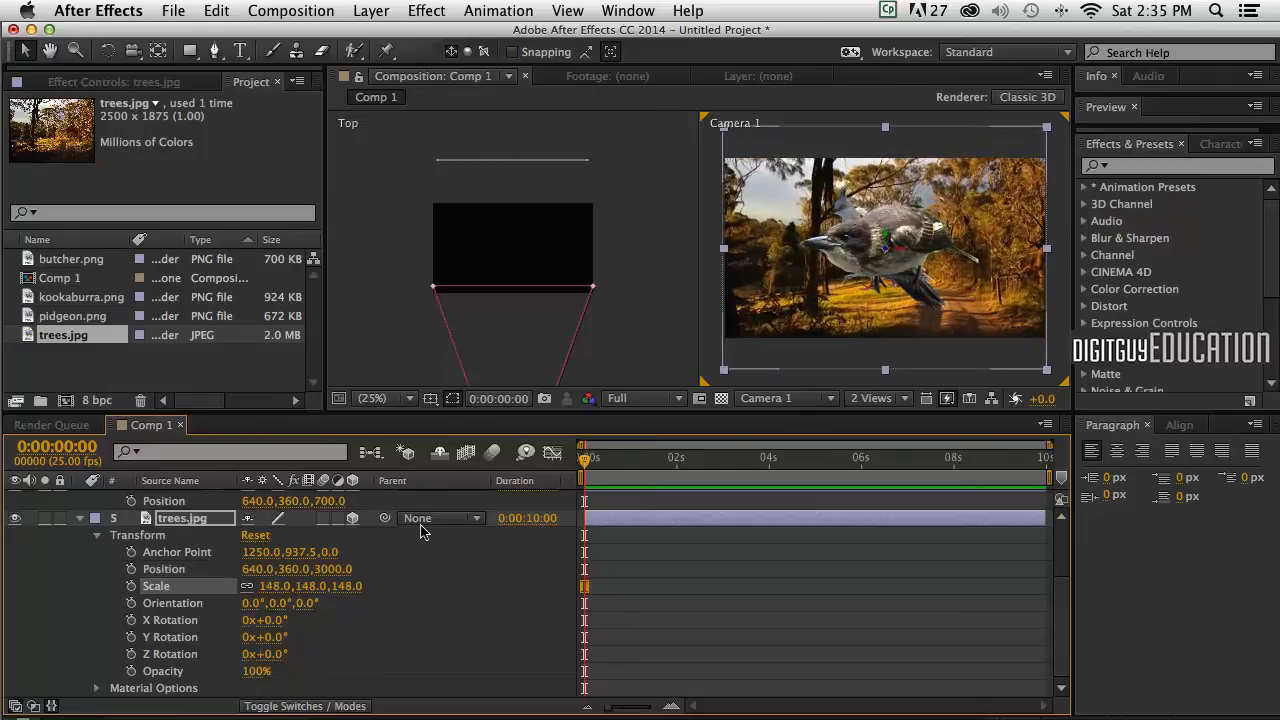
{"action": "left_click", "coordinate": [784, 398]}
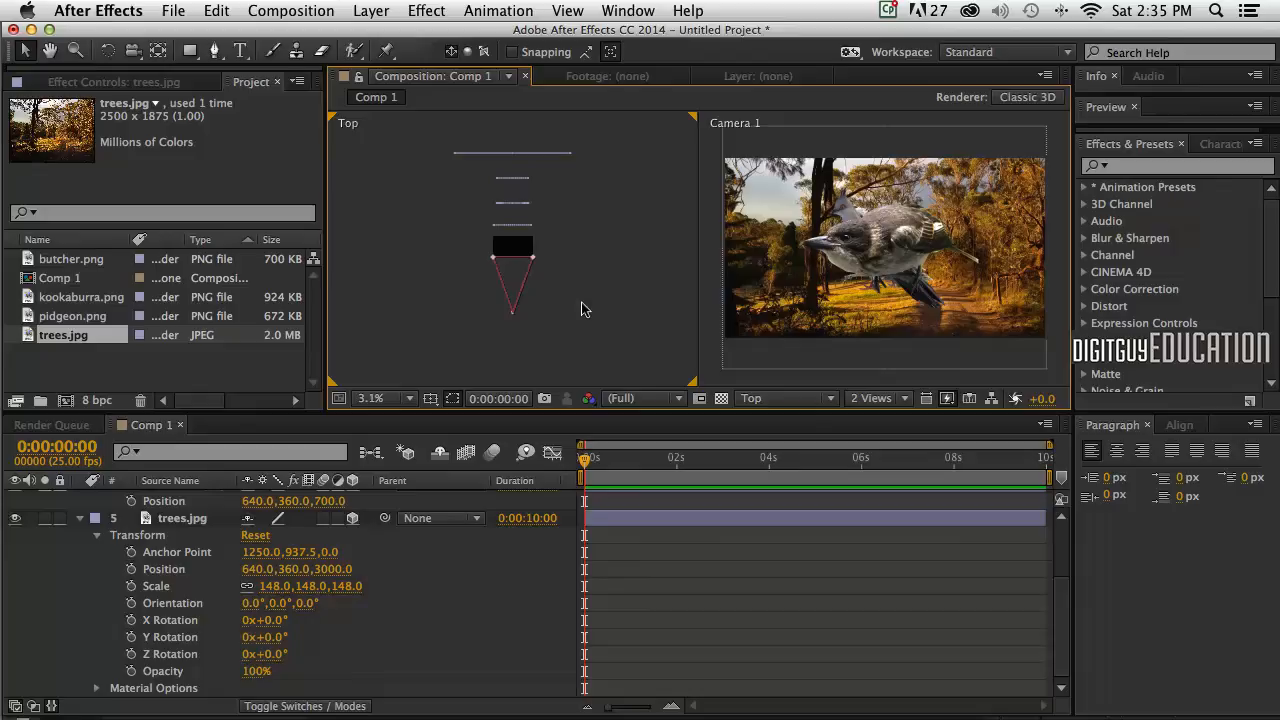
{"action": "mouse_move", "coordinate": [588, 408]}
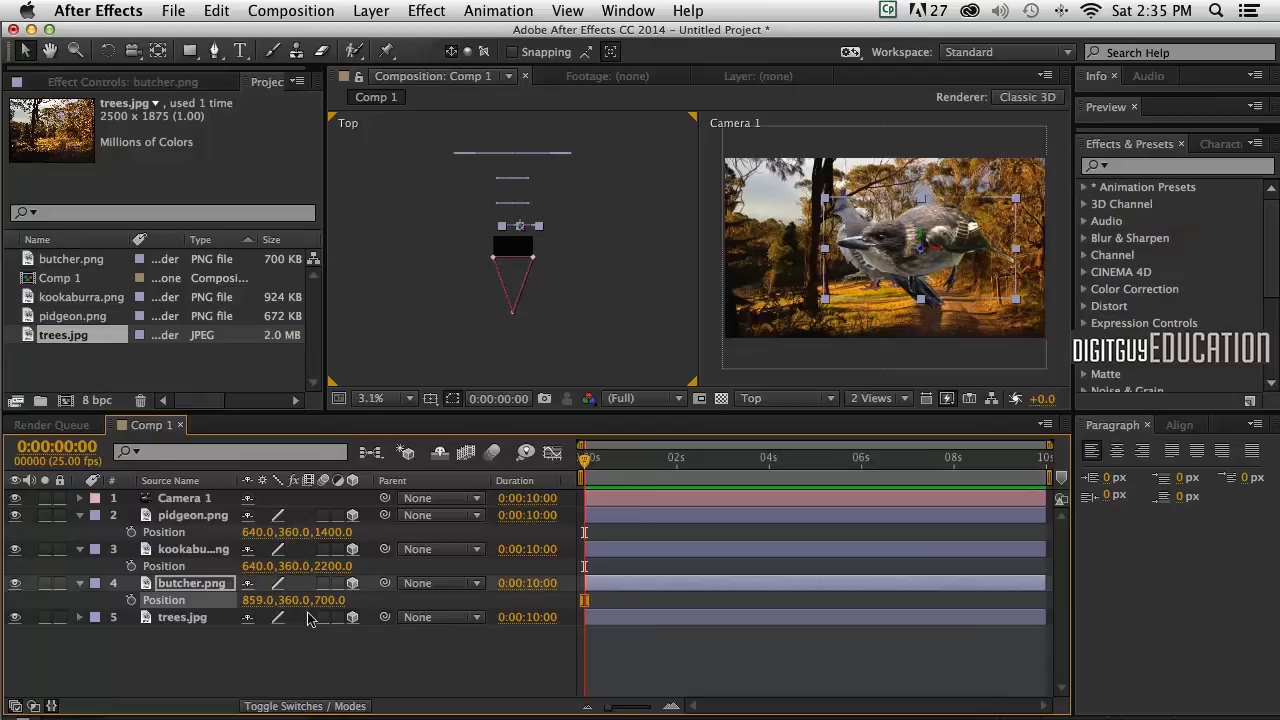
{"action": "mouse_move", "coordinate": [264, 580]}
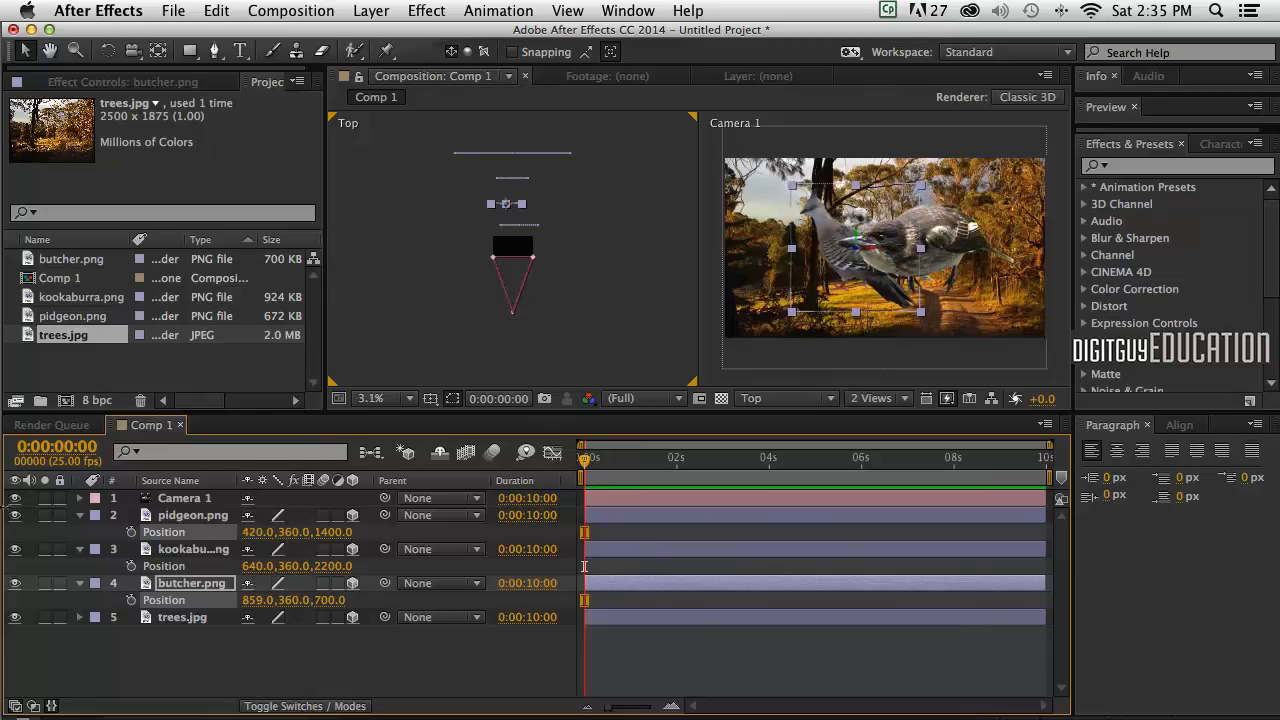
Step: Set pidgeon.png X Position to 297 and butcher.png X Position to 964
{"action": "left_click", "coordinate": [192, 516]}
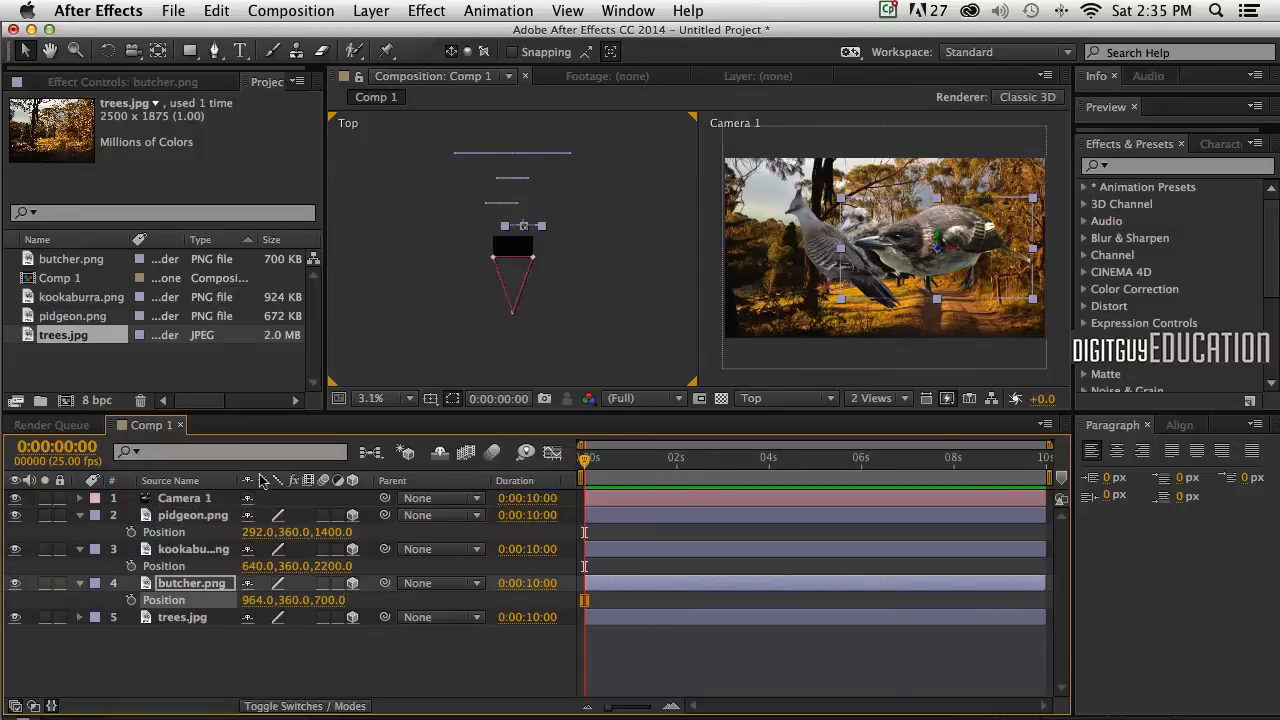
{"action": "mouse_move", "coordinate": [278, 480]}
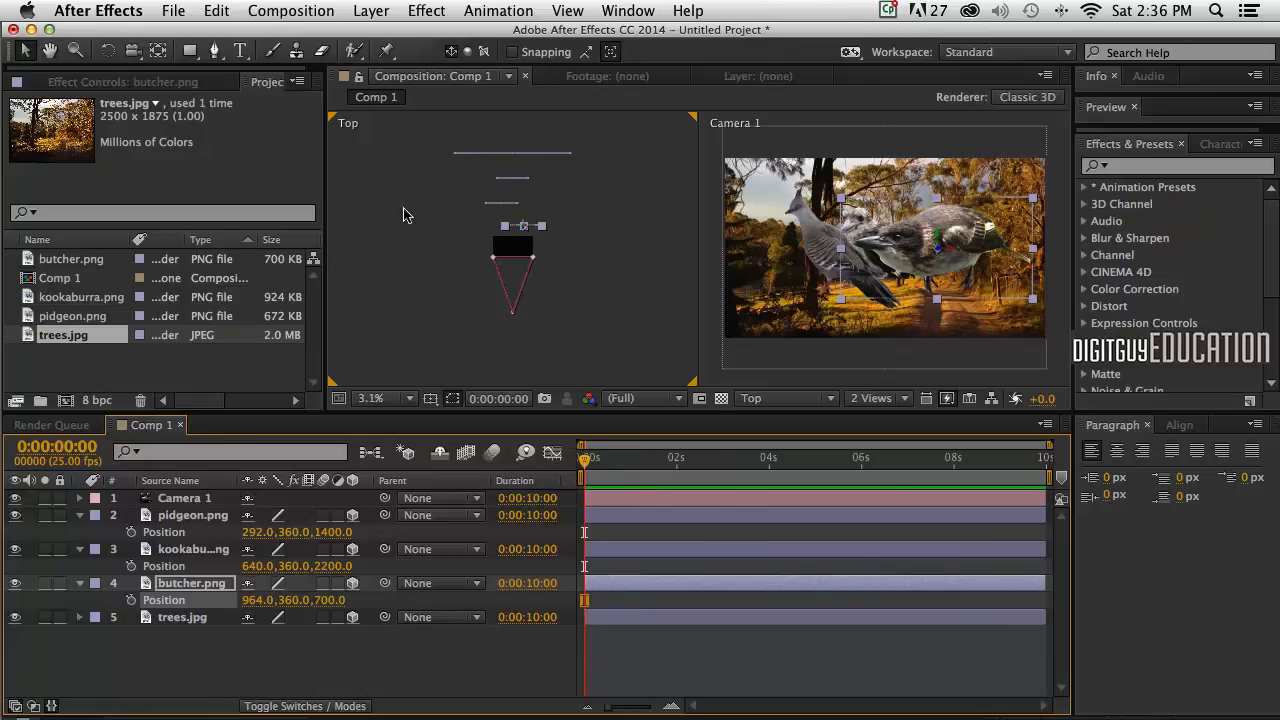
{"action": "left_click", "coordinate": [182, 616]}
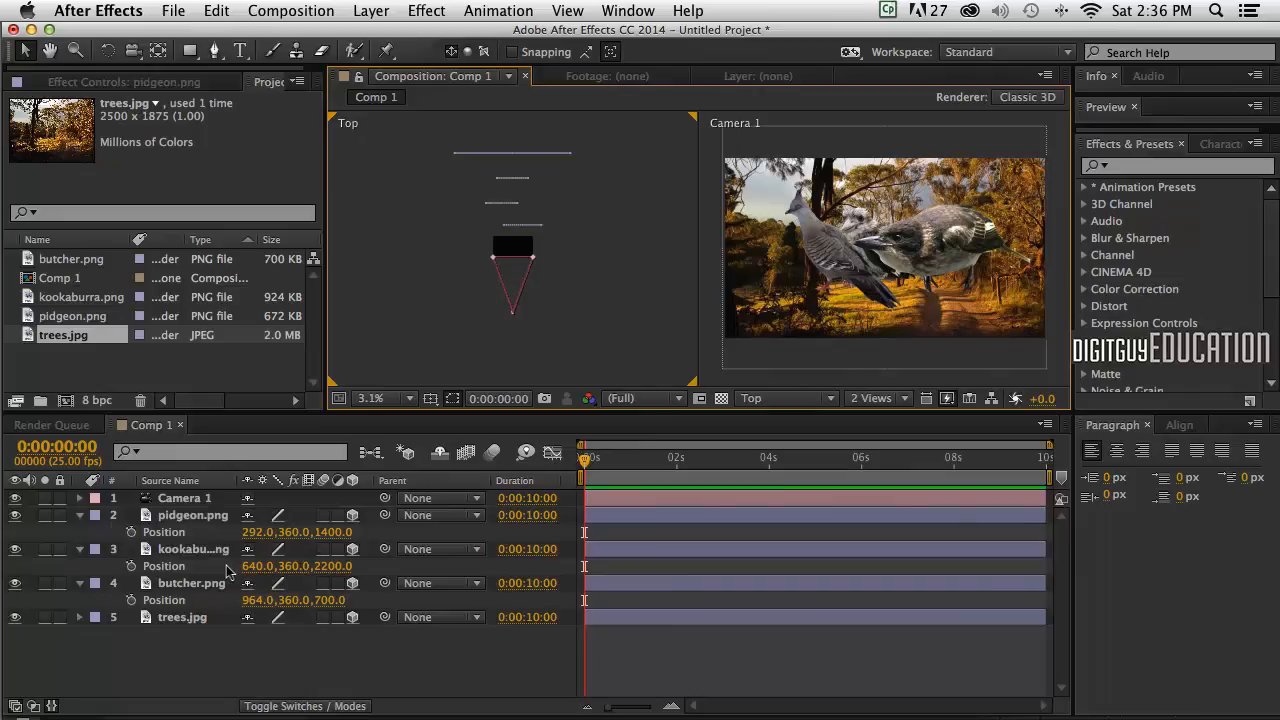
Step: Enable Position keyframing on Camera 1's Transform at 0 seconds
{"action": "left_click", "coordinate": [192, 514]}
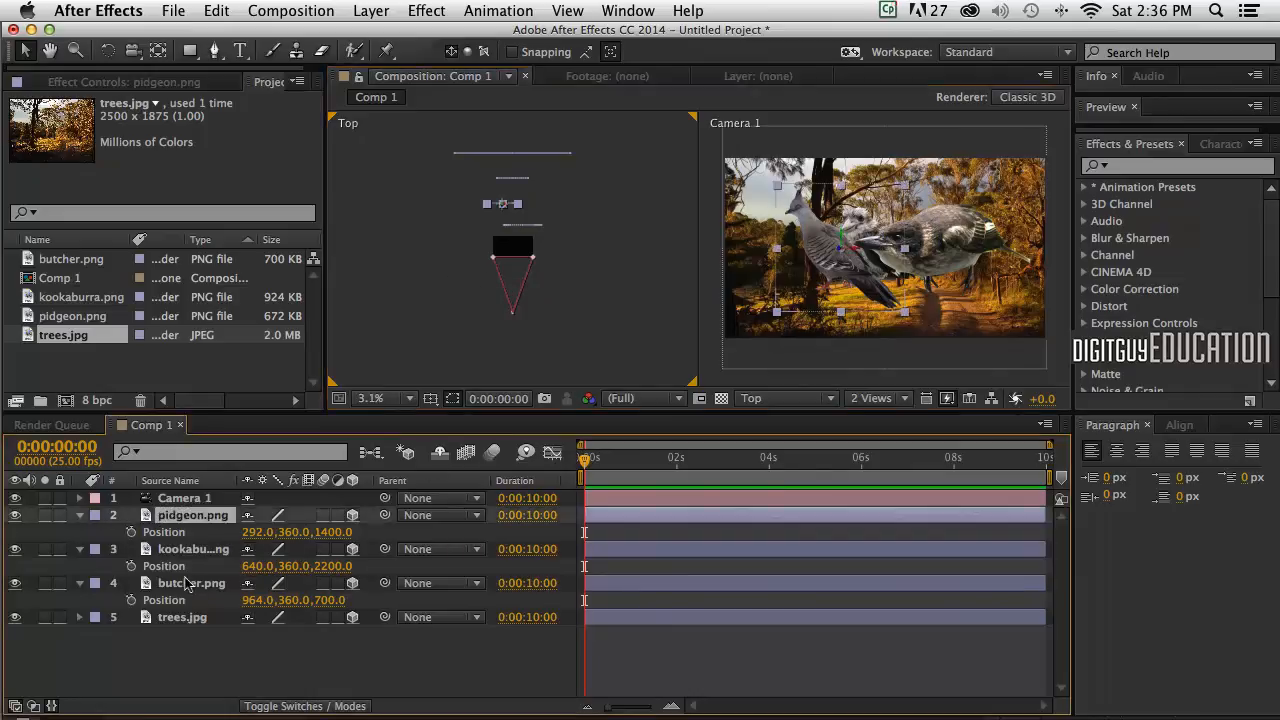
{"action": "left_click", "coordinate": [192, 584]}
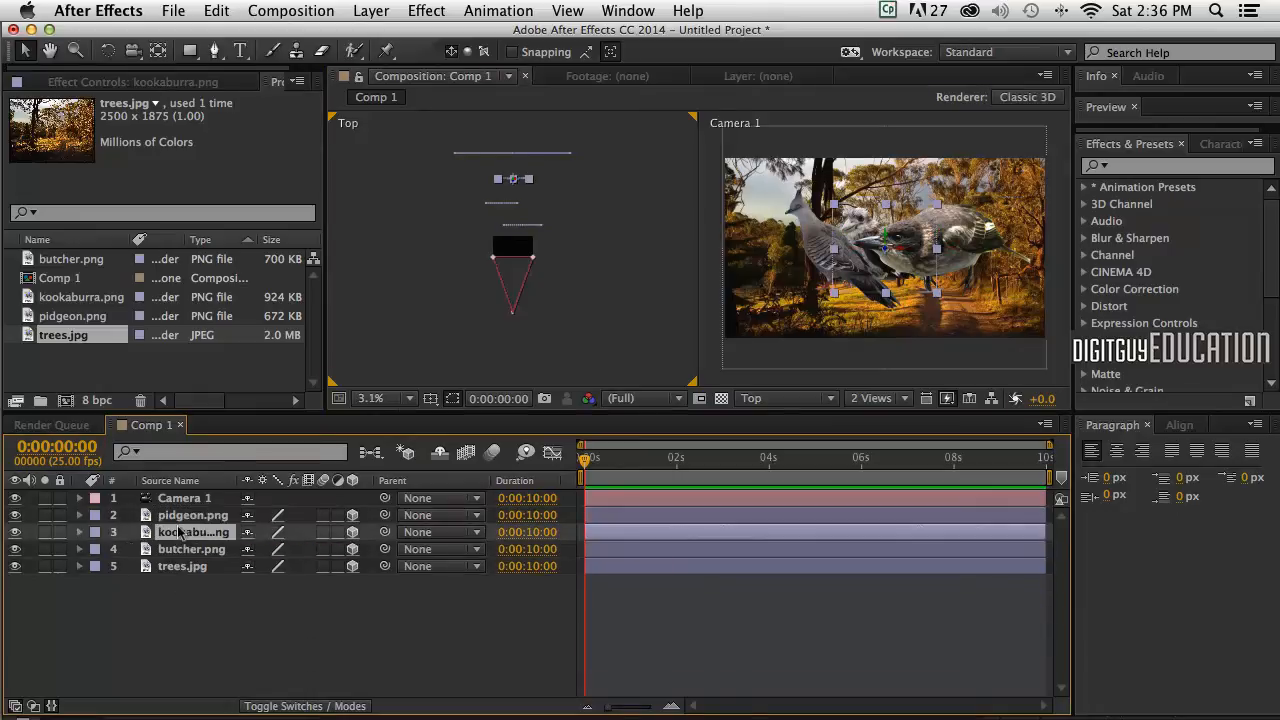
{"action": "left_click", "coordinate": [80, 498]}
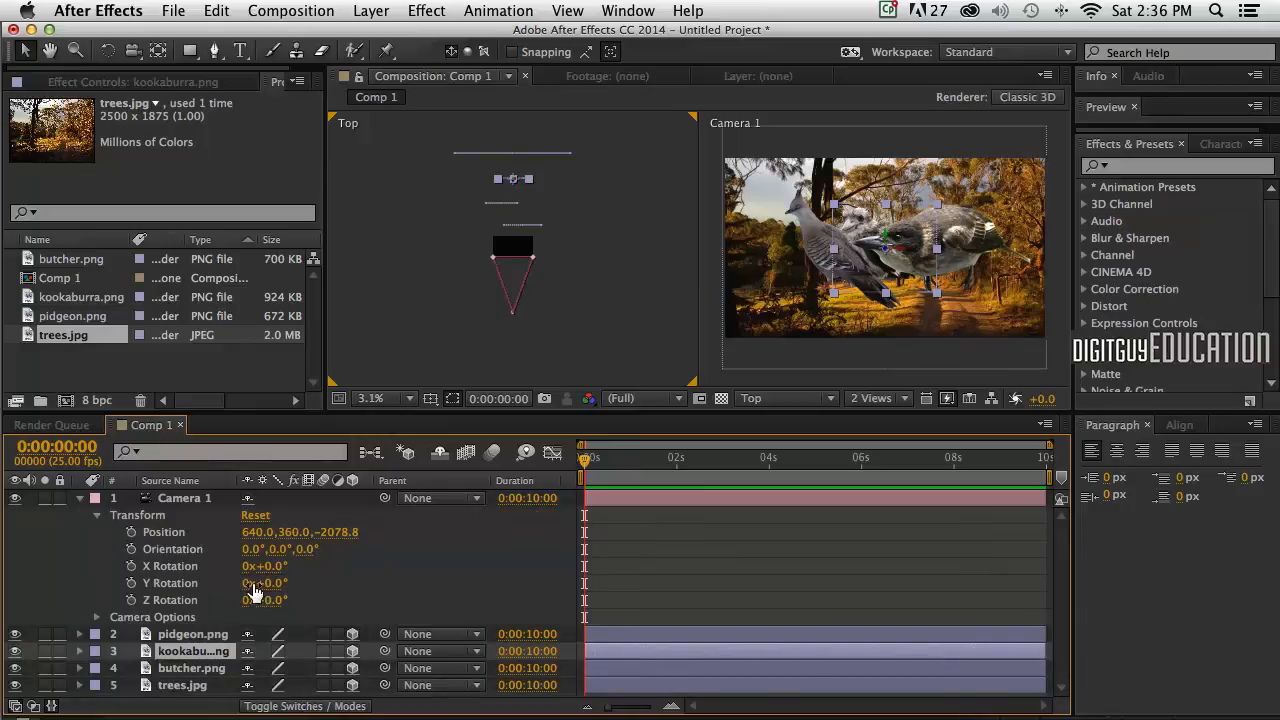
{"action": "left_click", "coordinate": [130, 532]}
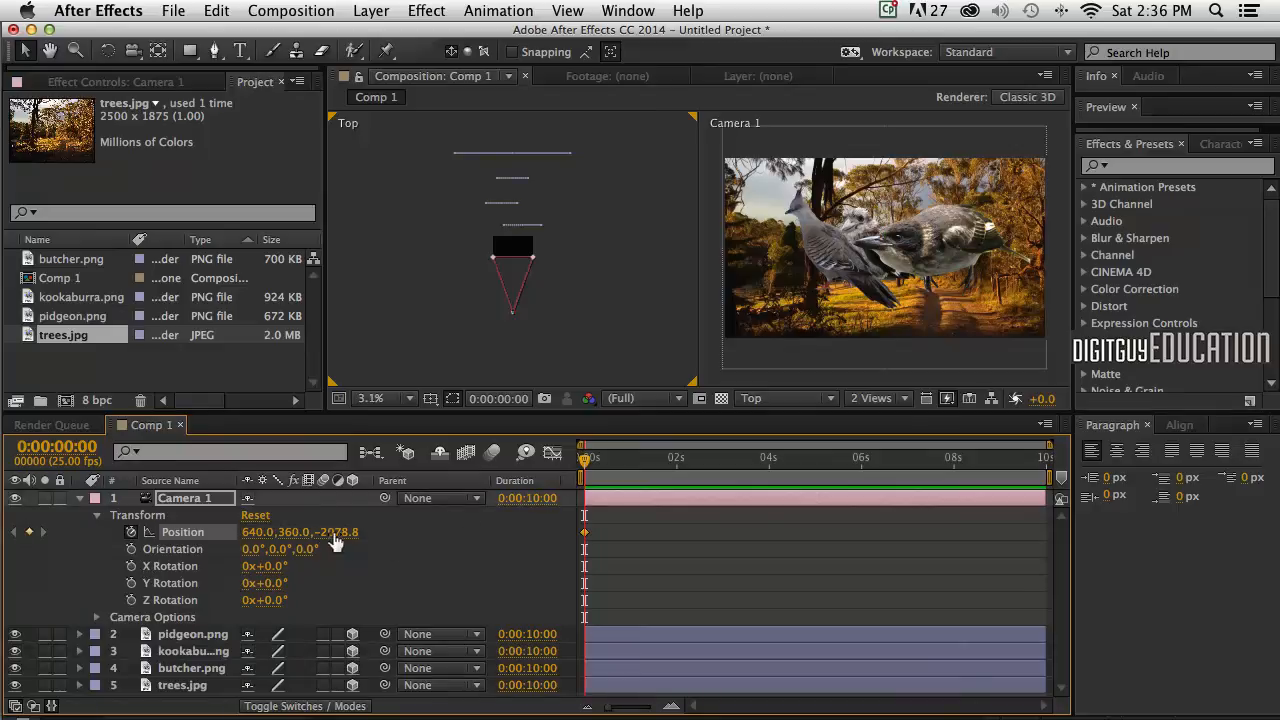
{"action": "left_click", "coordinate": [756, 456]}
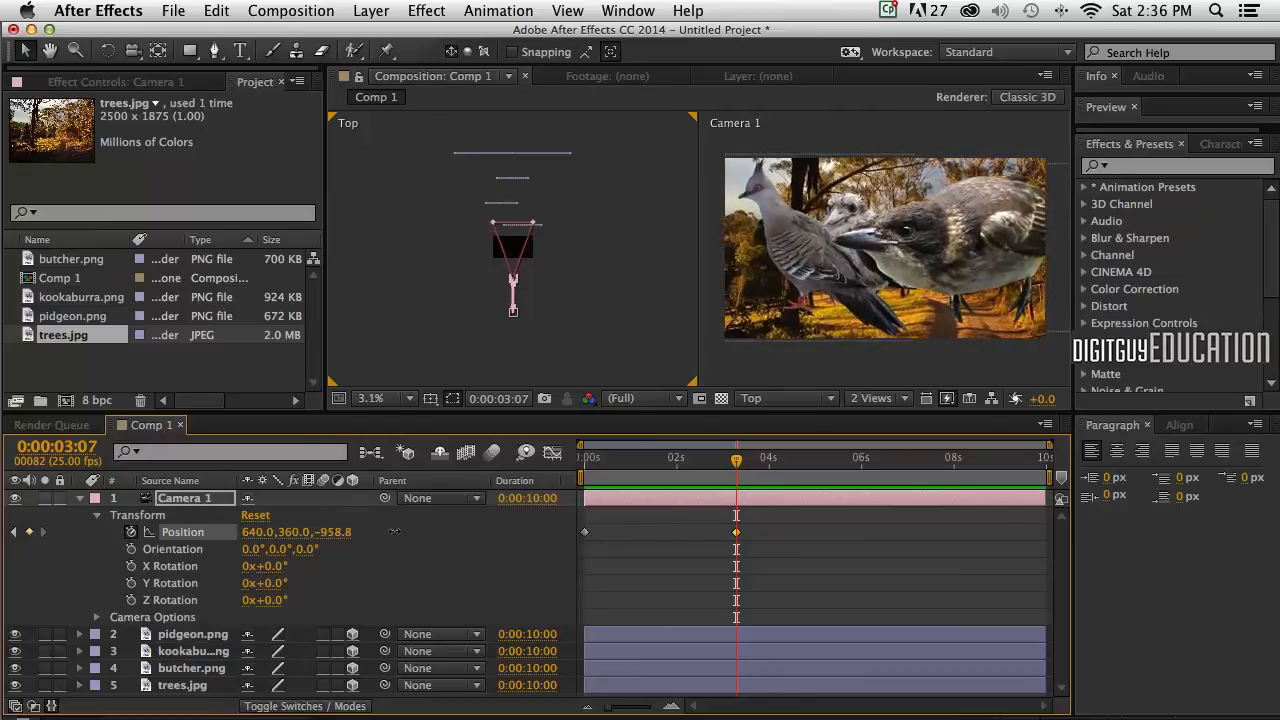
Step: At about 3 seconds, dolly Camera 1 forward to roughly Z -1260
{"action": "left_click_drag", "start_coordinate": [330, 532], "coordinate": [320, 532]}
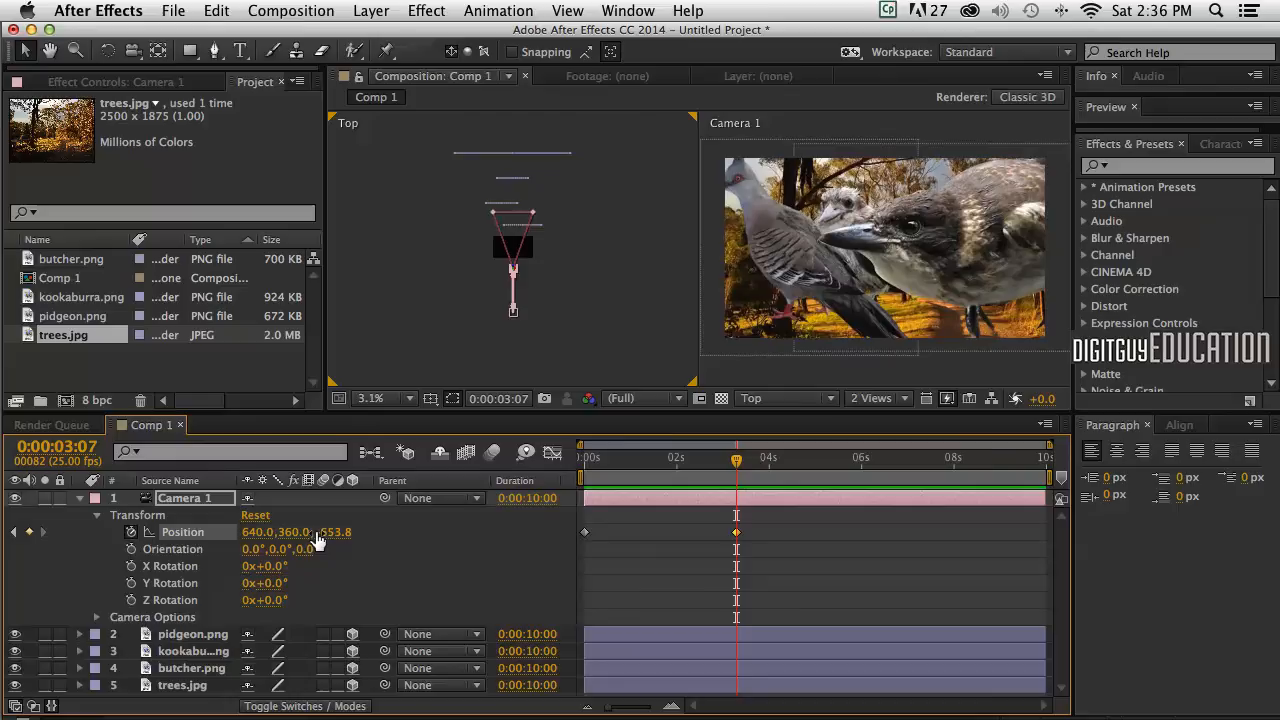
{"action": "left_click_drag", "start_coordinate": [340, 532], "coordinate": [320, 532]}
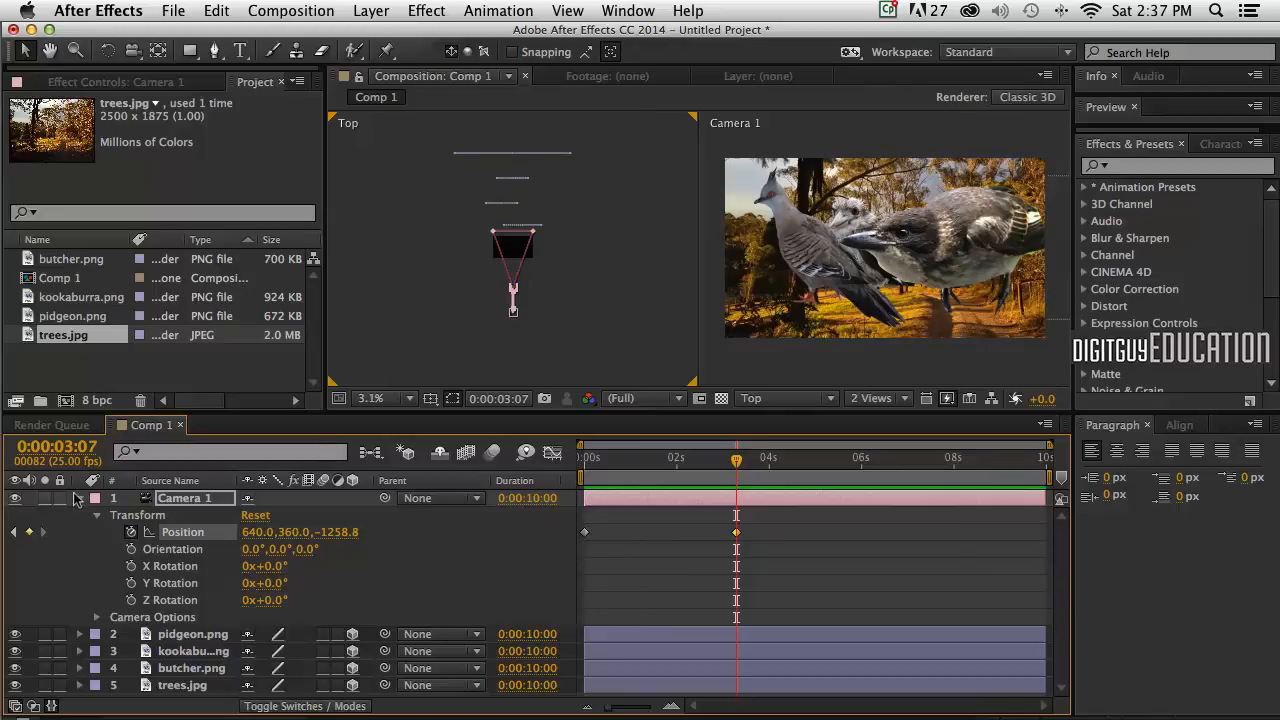
Step: Scale the pidgeon, kookaburra and butcher layers to 57% and return the playhead to 0
{"action": "left_click", "coordinate": [80, 498]}
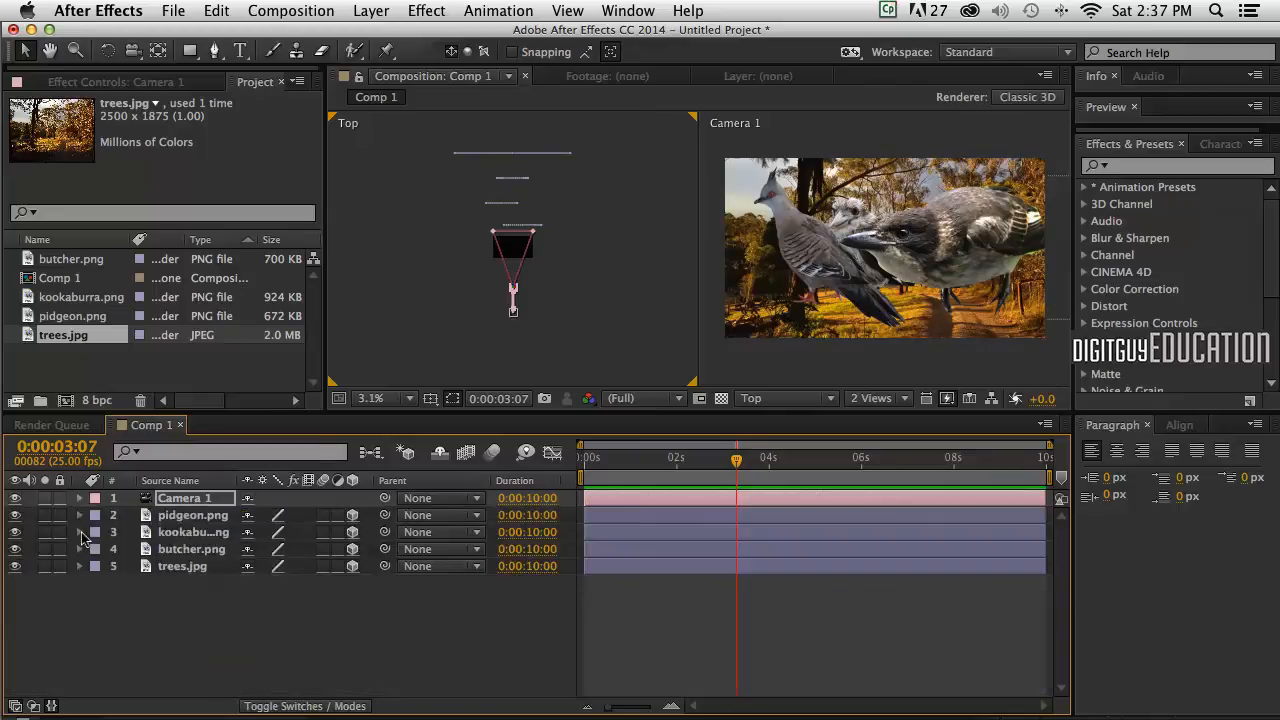
{"action": "left_click", "coordinate": [80, 532]}
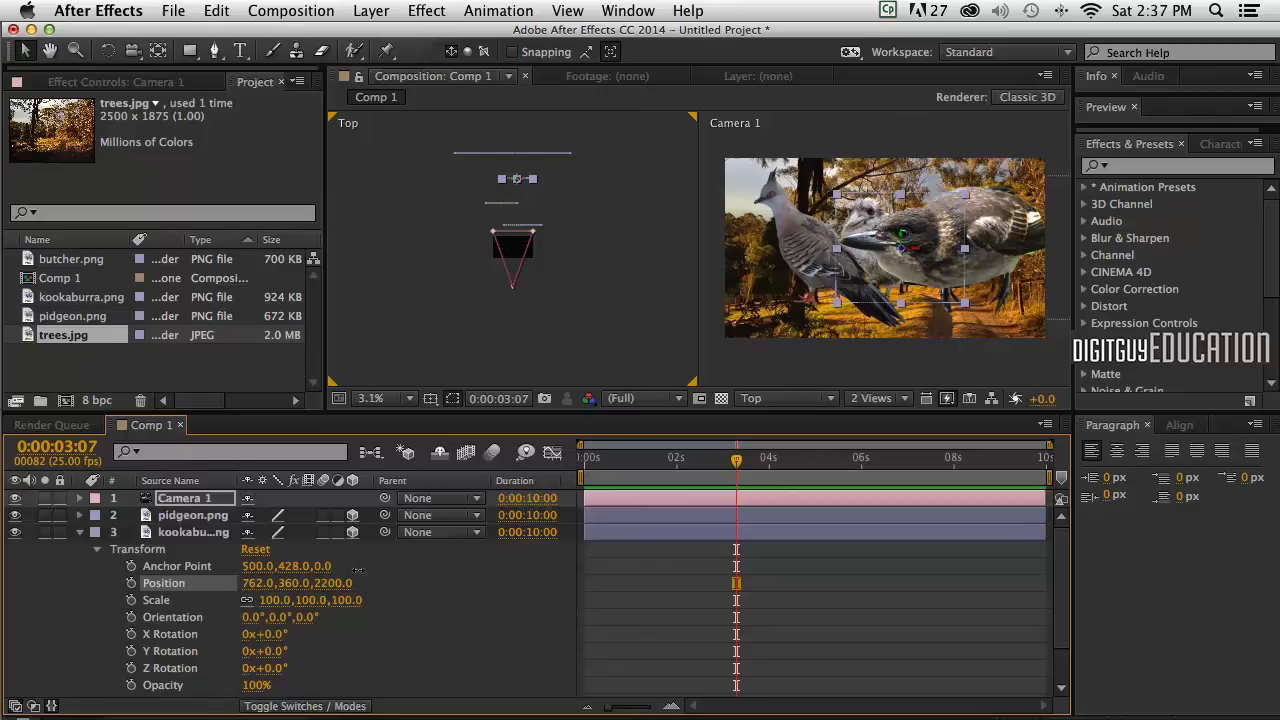
{"action": "left_click", "coordinate": [192, 532]}
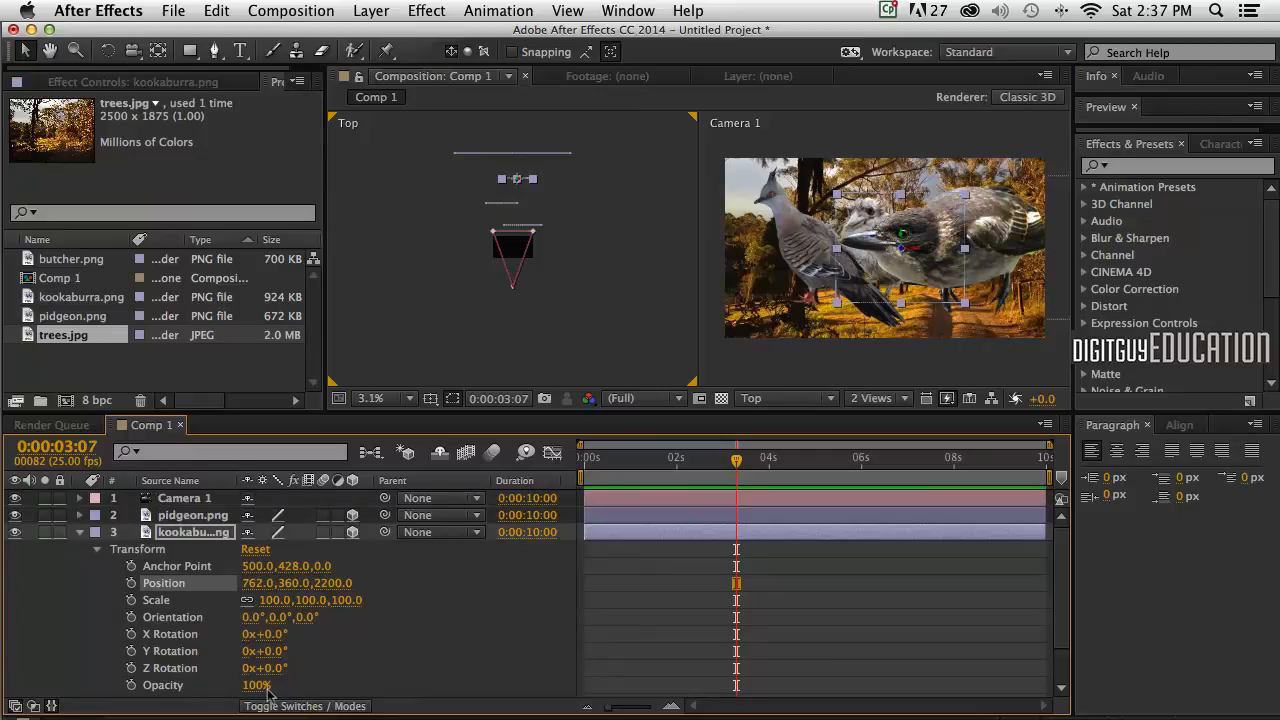
{"action": "mouse_move", "coordinate": [120, 584]}
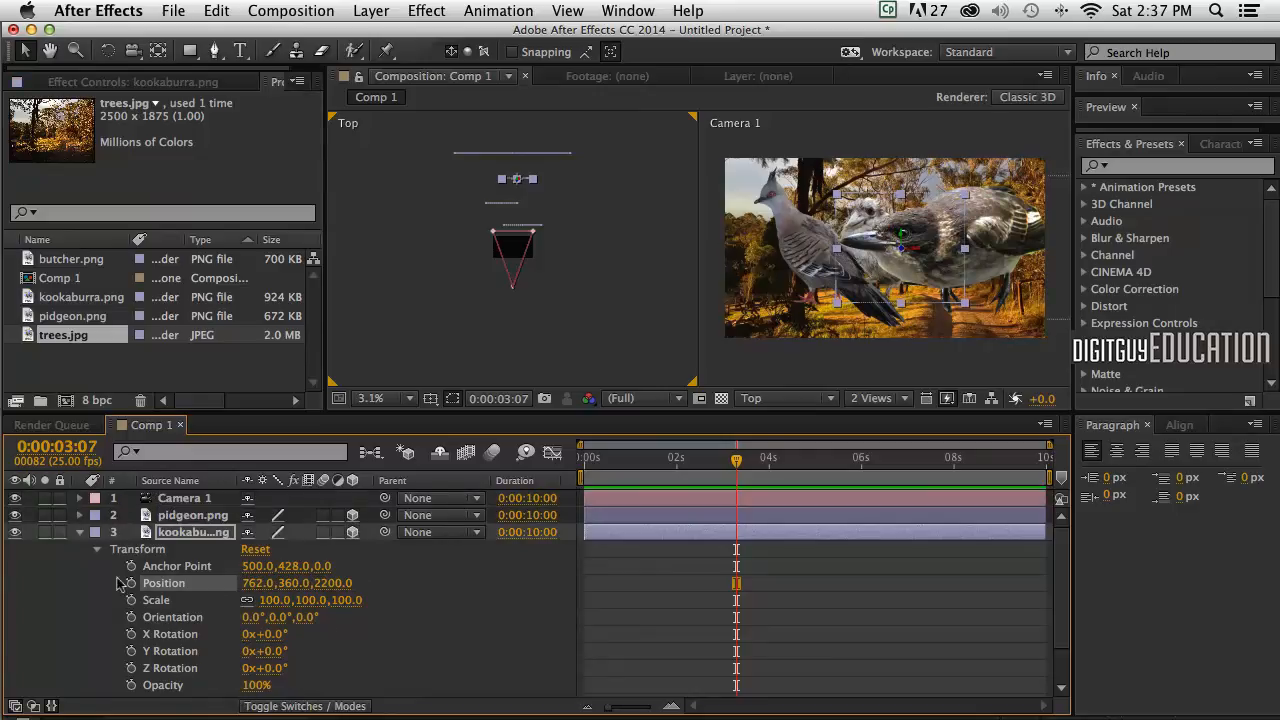
{"action": "left_click", "coordinate": [80, 532]}
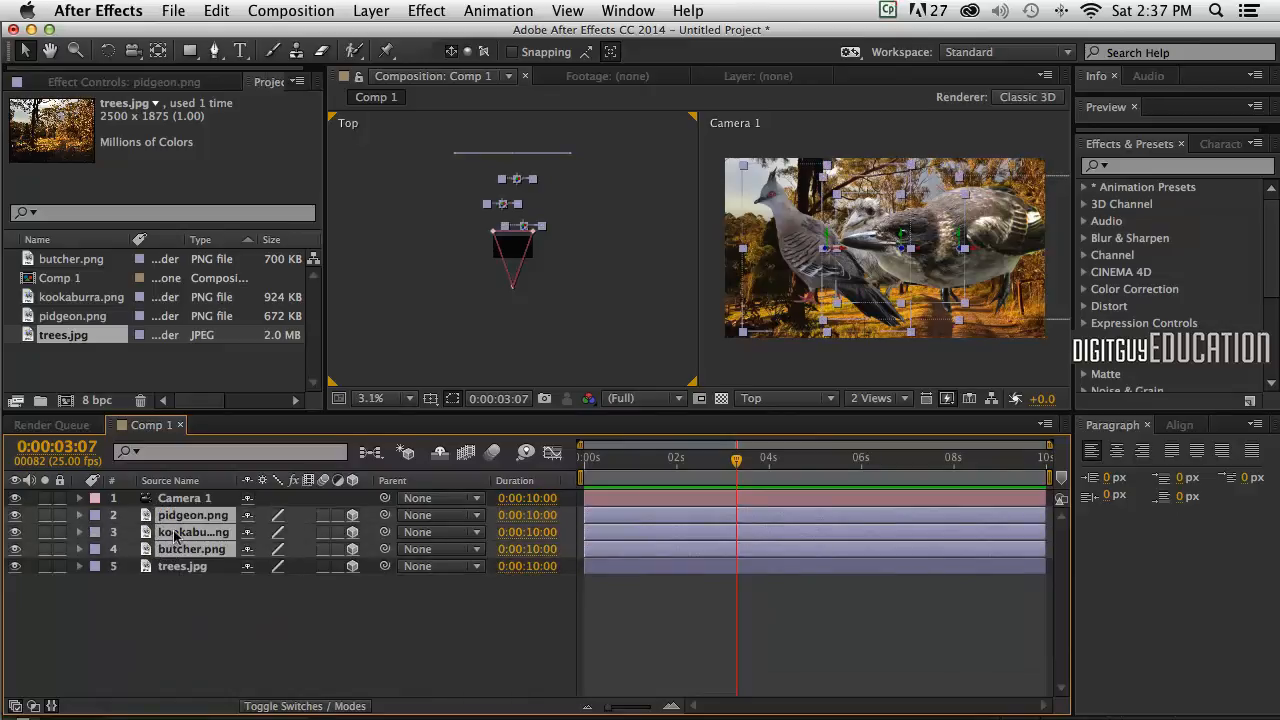
{"action": "key", "text": "s"}
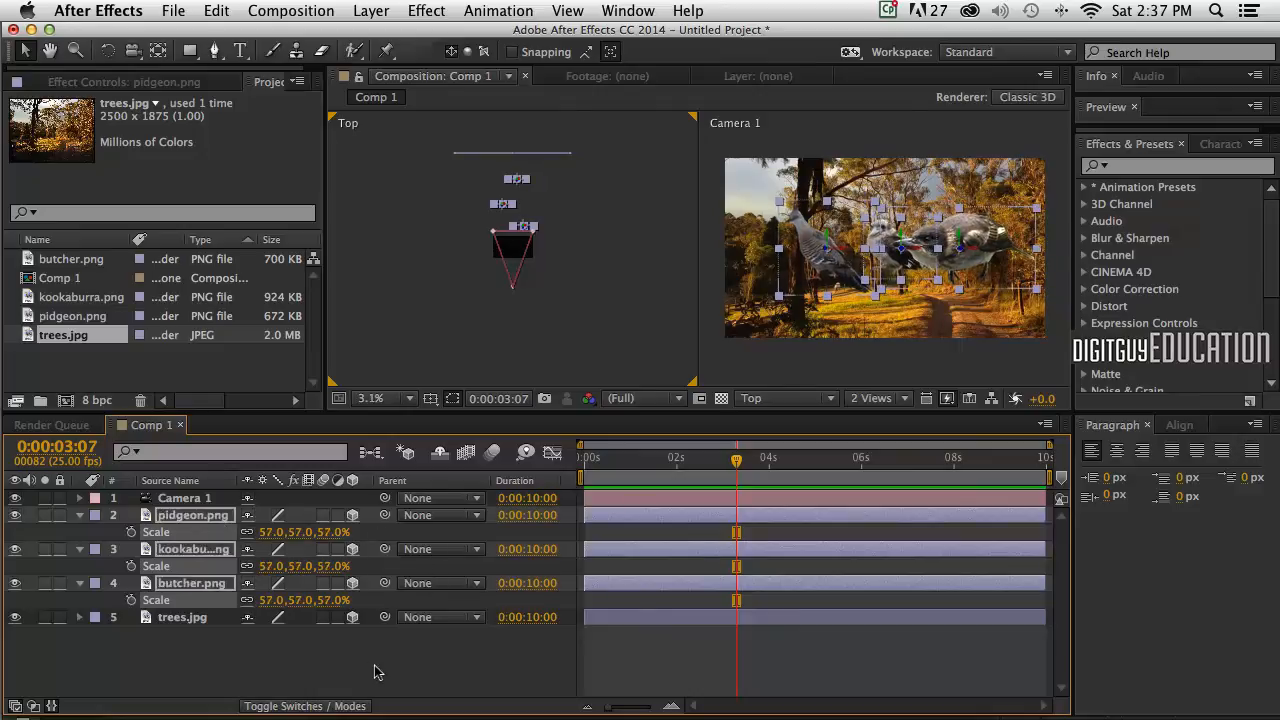
{"action": "left_click", "coordinate": [736, 460]}
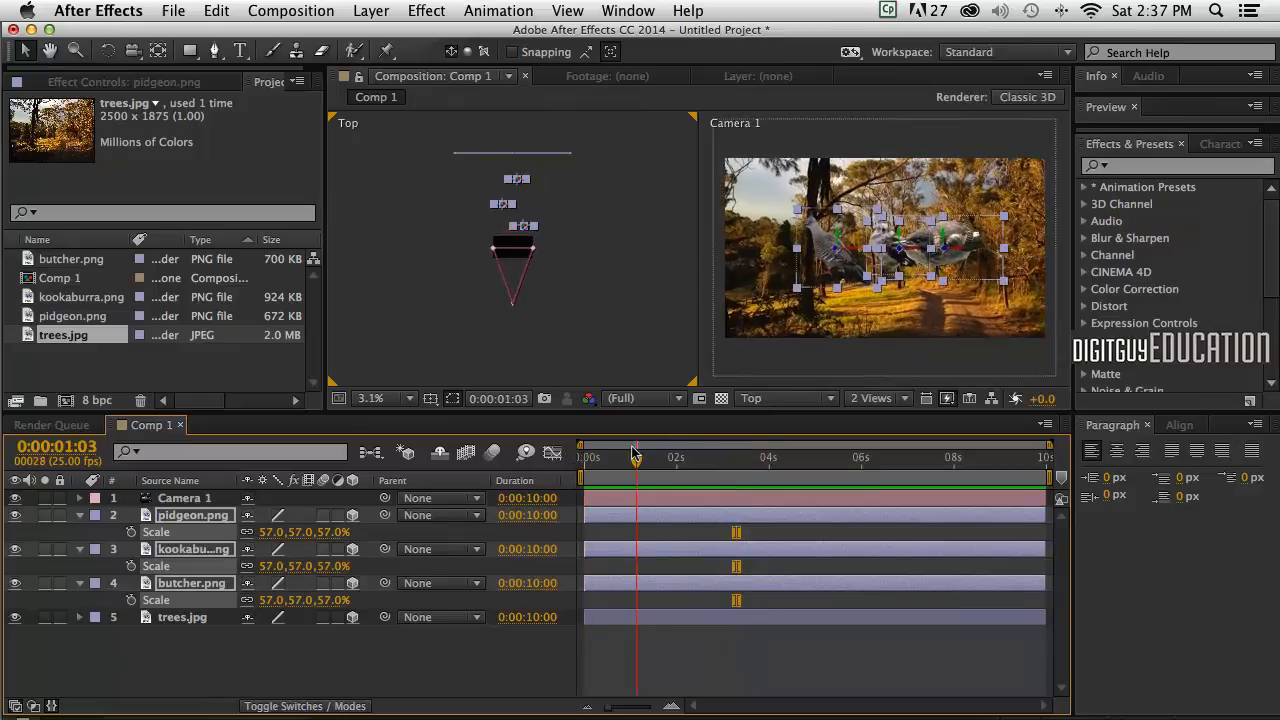
{"action": "left_click_drag", "start_coordinate": [636, 456], "coordinate": [780, 456]}
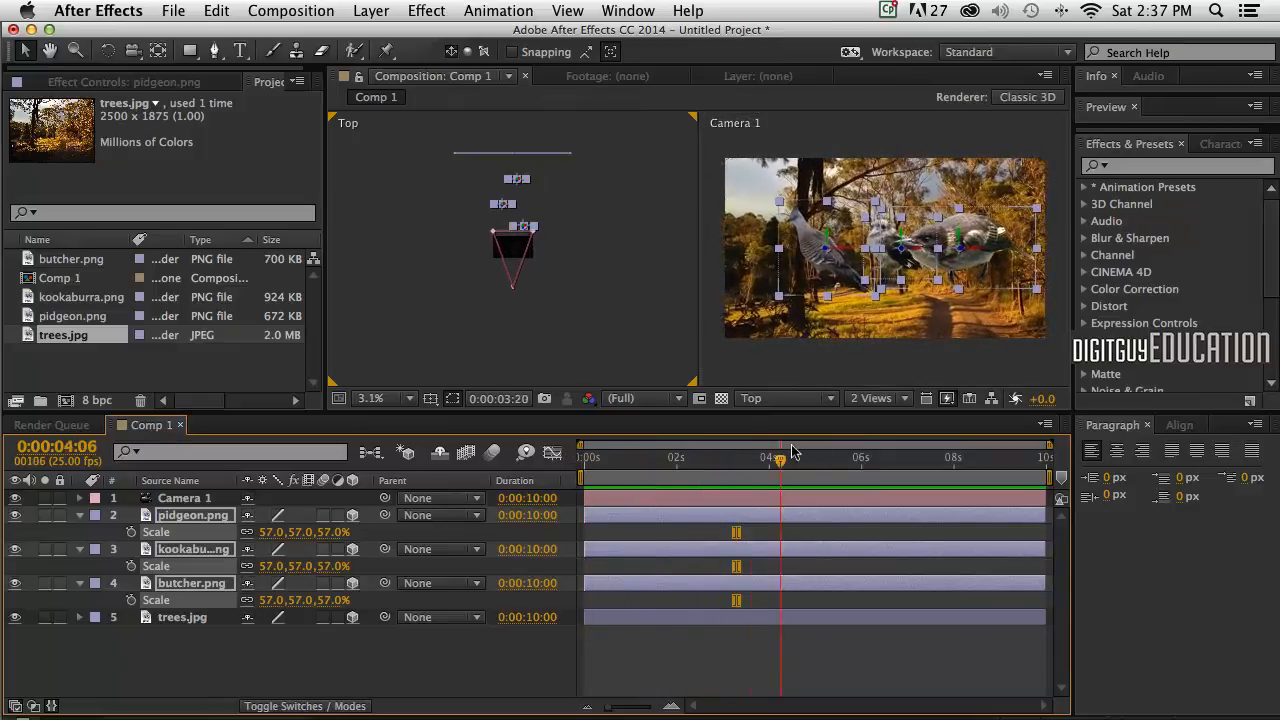
{"action": "left_click", "coordinate": [638, 456]}
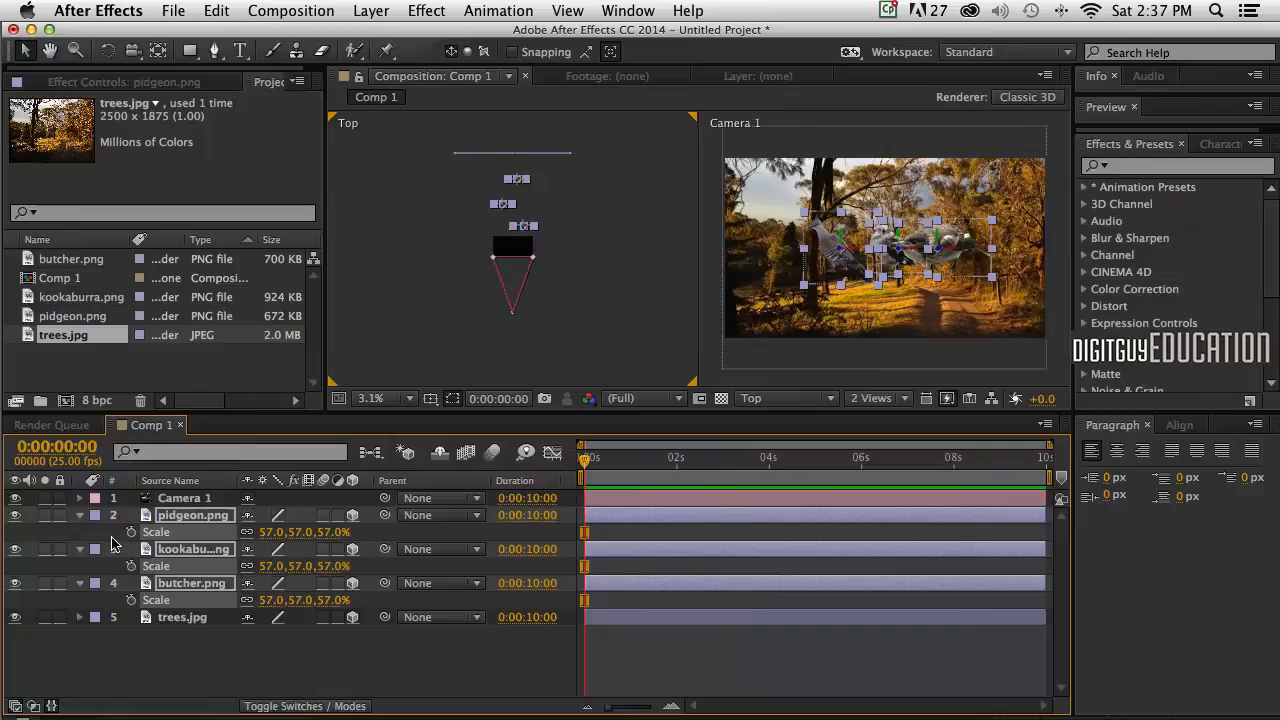
Step: At about 3 seconds, push Camera 1's Z position forward to around 1000 for the kookaburra close-up
{"action": "left_click", "coordinate": [80, 498]}
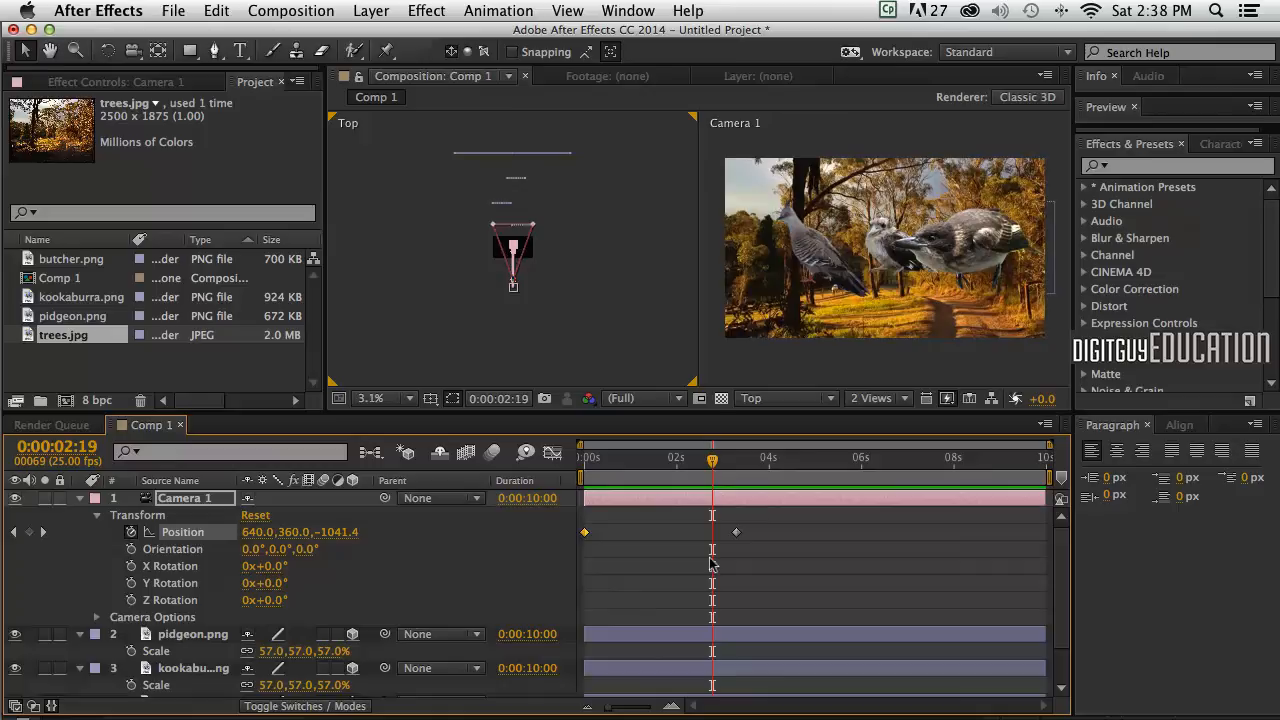
{"action": "mouse_move", "coordinate": [700, 588]}
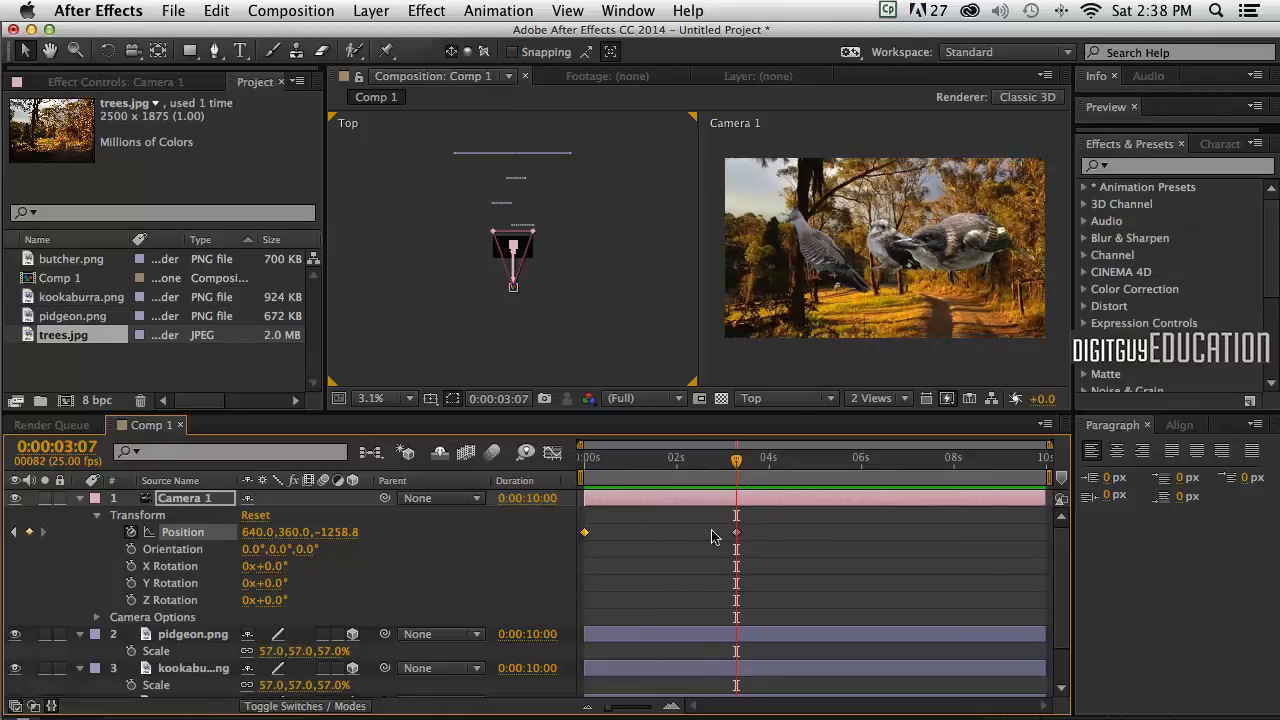
{"action": "mouse_move", "coordinate": [524, 584]}
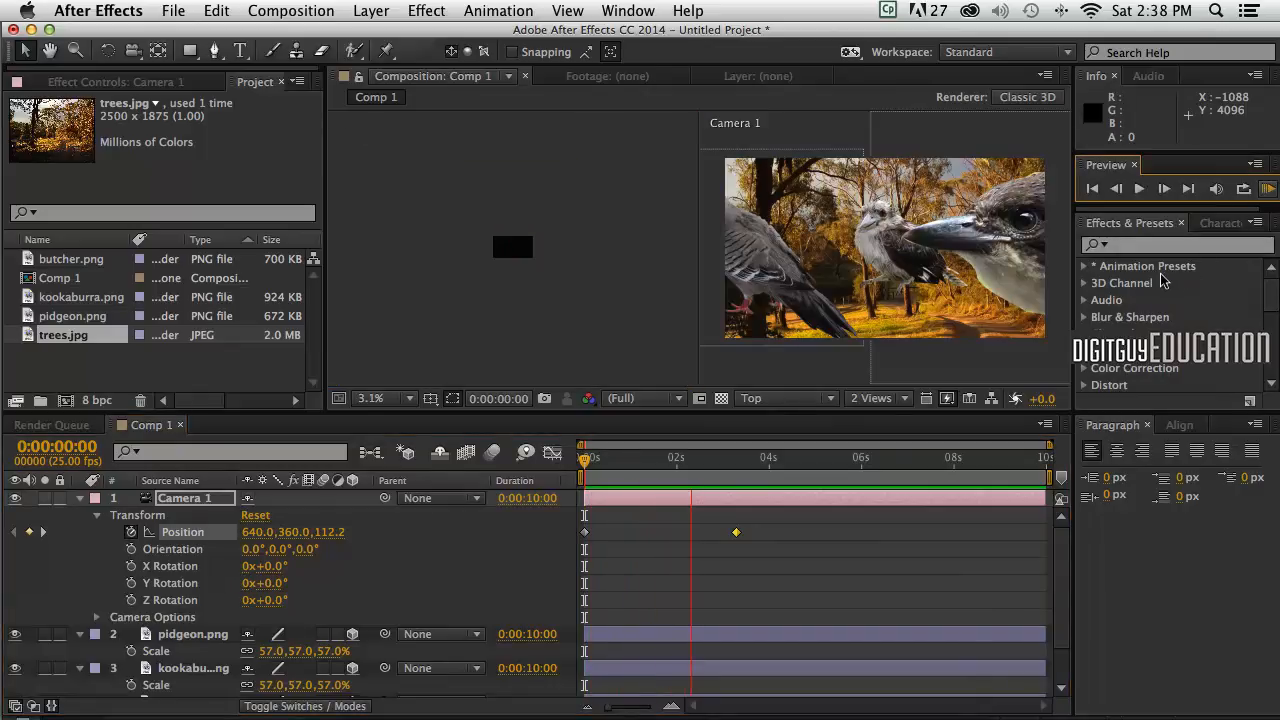
{"action": "left_click_drag", "start_coordinate": [690, 458], "coordinate": [740, 458]}
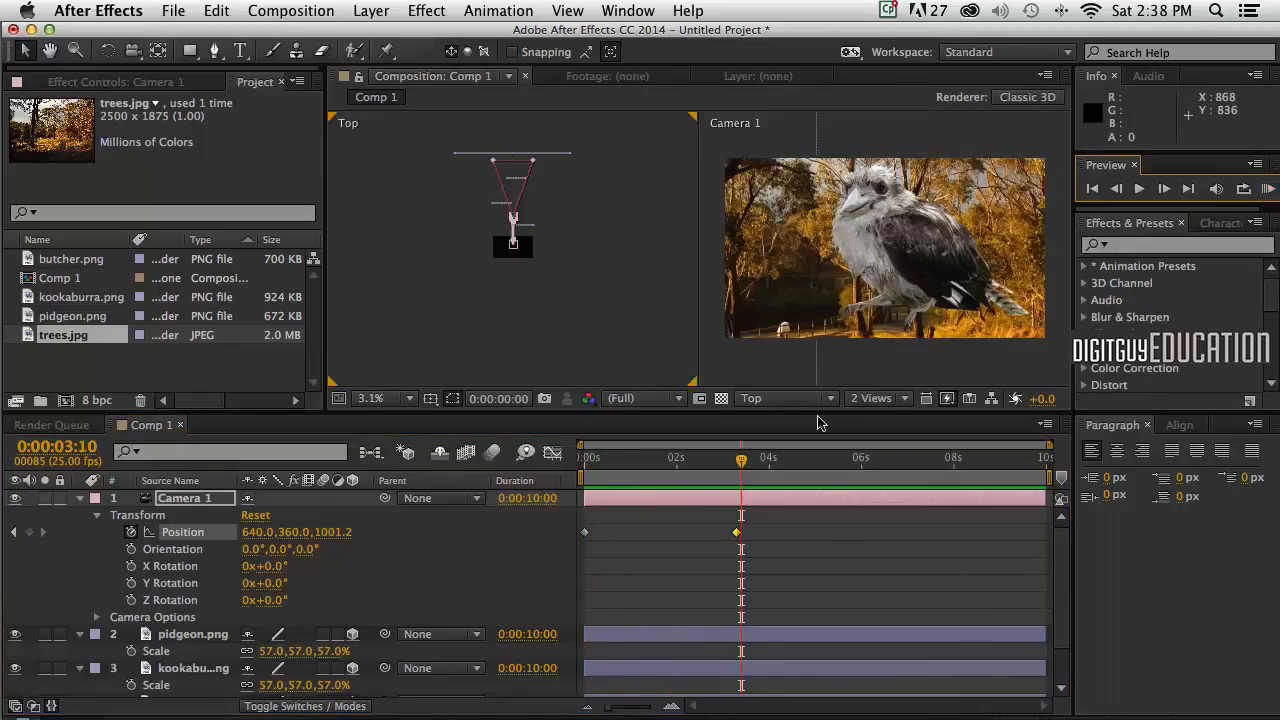
{"action": "mouse_move", "coordinate": [738, 458]}
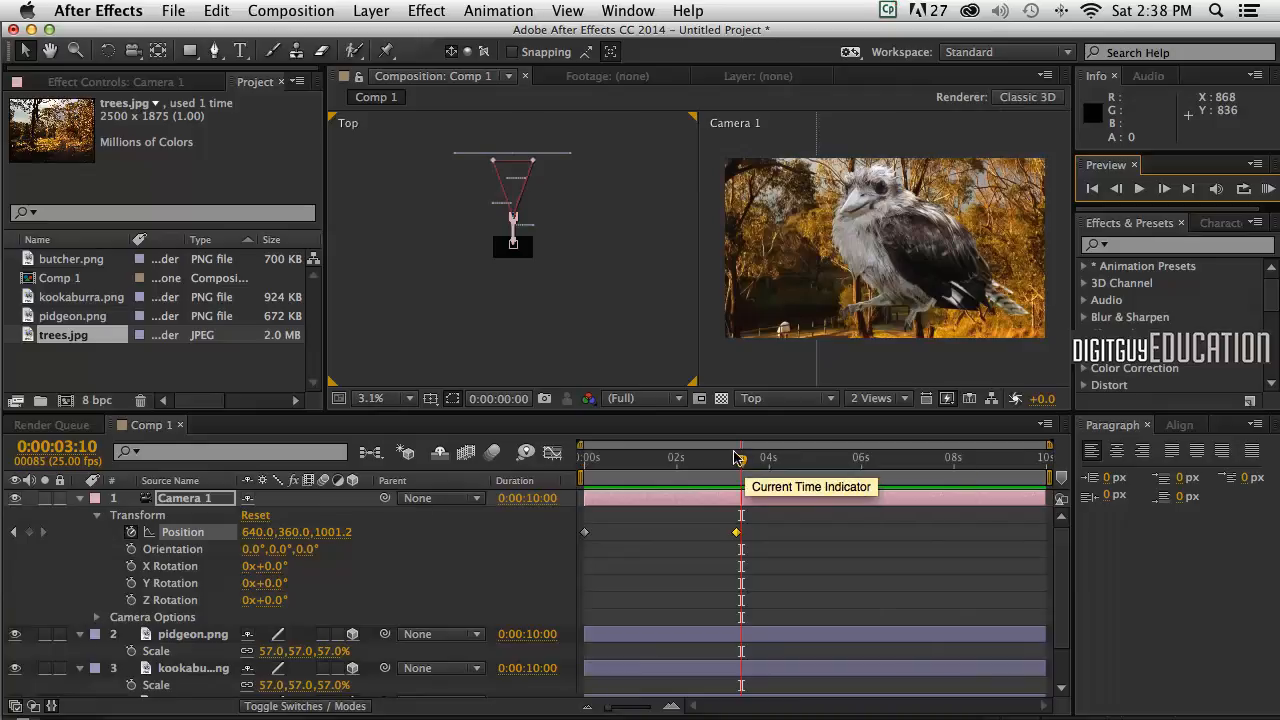
{"action": "left_click_drag", "start_coordinate": [738, 456], "coordinate": [724, 456]}
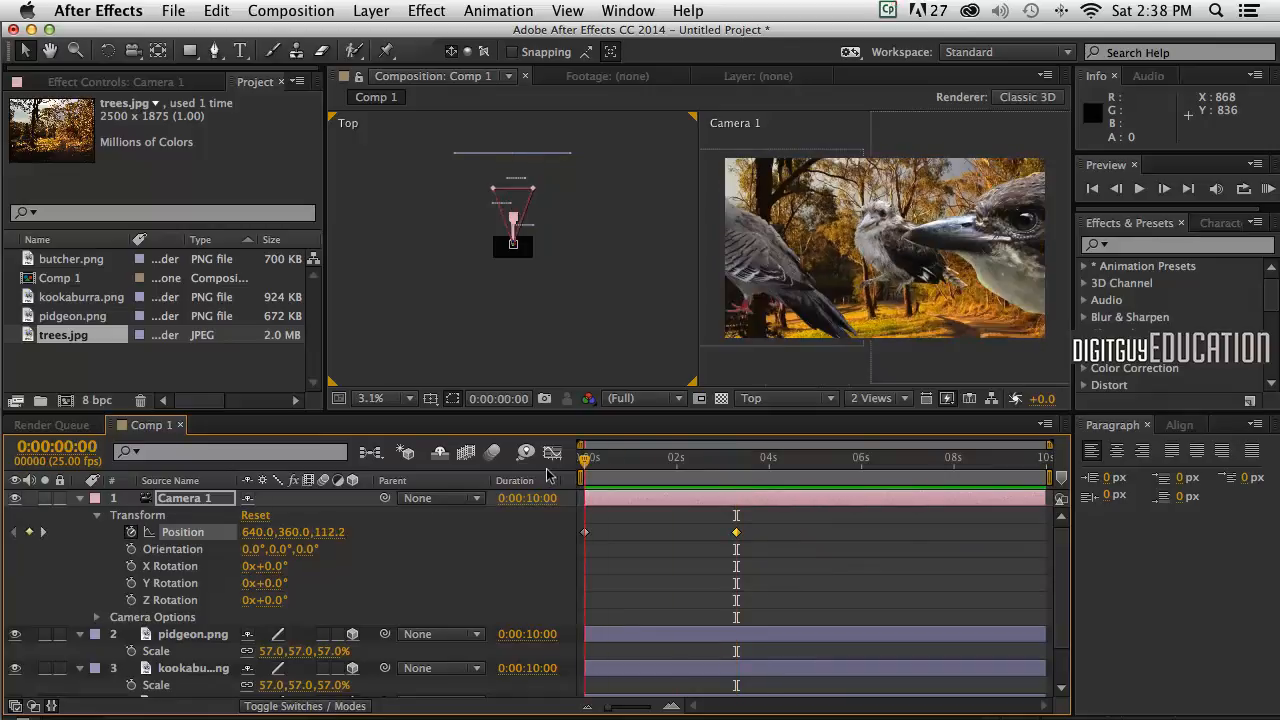
Step: At 0:00, pull Camera 1's Z position back to about -1105 as the start keyframe
{"action": "left_click", "coordinate": [584, 456]}
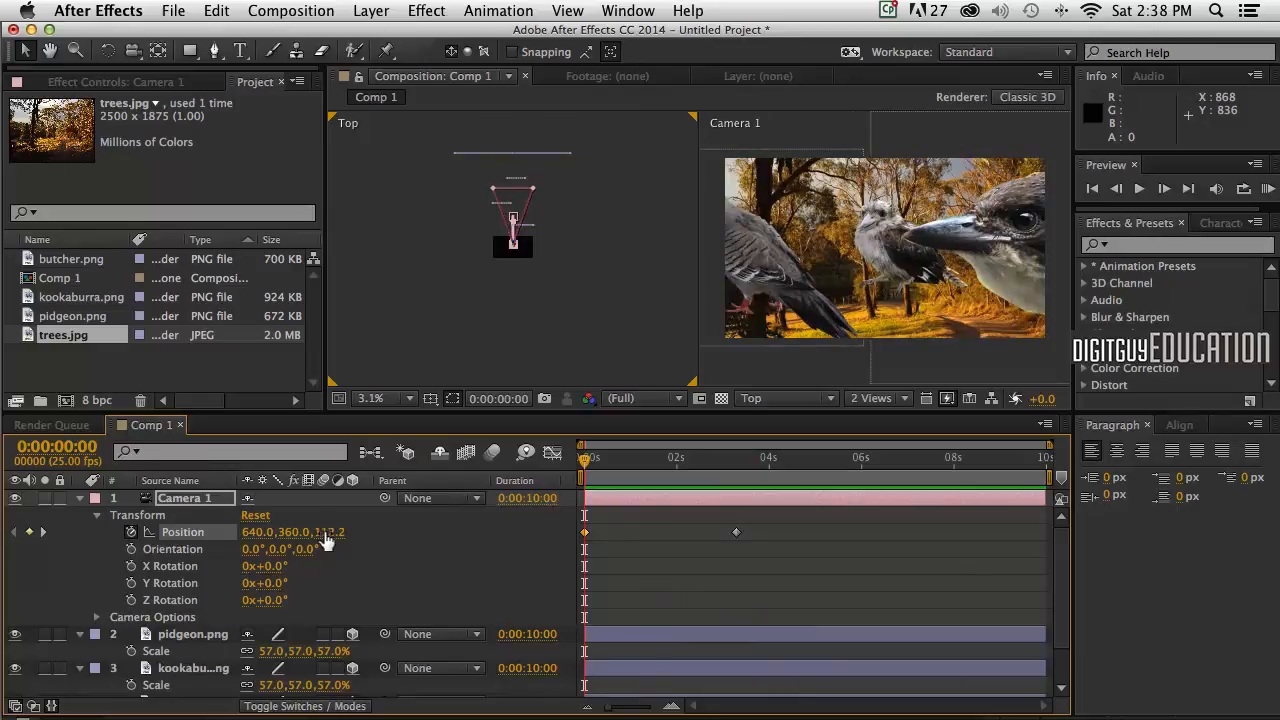
{"action": "left_click_drag", "start_coordinate": [330, 532], "coordinate": [324, 532]}
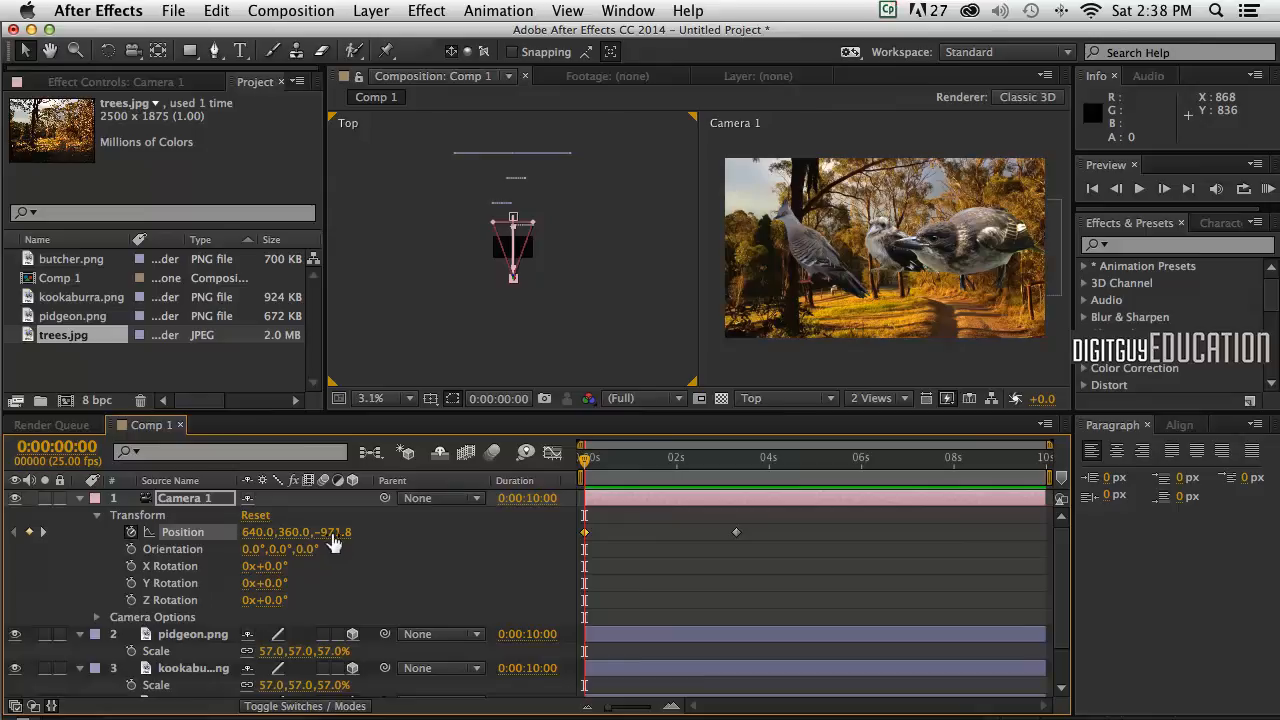
{"action": "left_click_drag", "start_coordinate": [330, 532], "coordinate": [310, 532]}
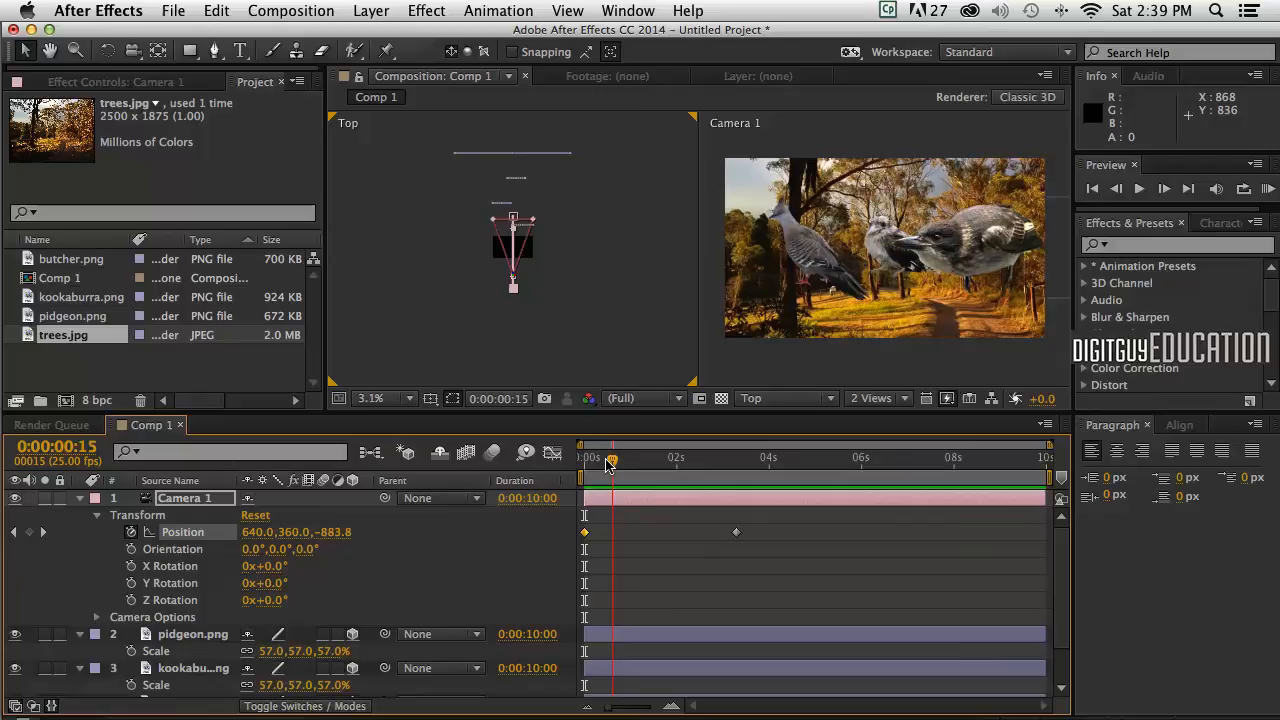
Step: Scrub through the camera move to check the three-second close-up, then return to the start
{"action": "left_click_drag", "start_coordinate": [608, 456], "coordinate": [660, 456]}
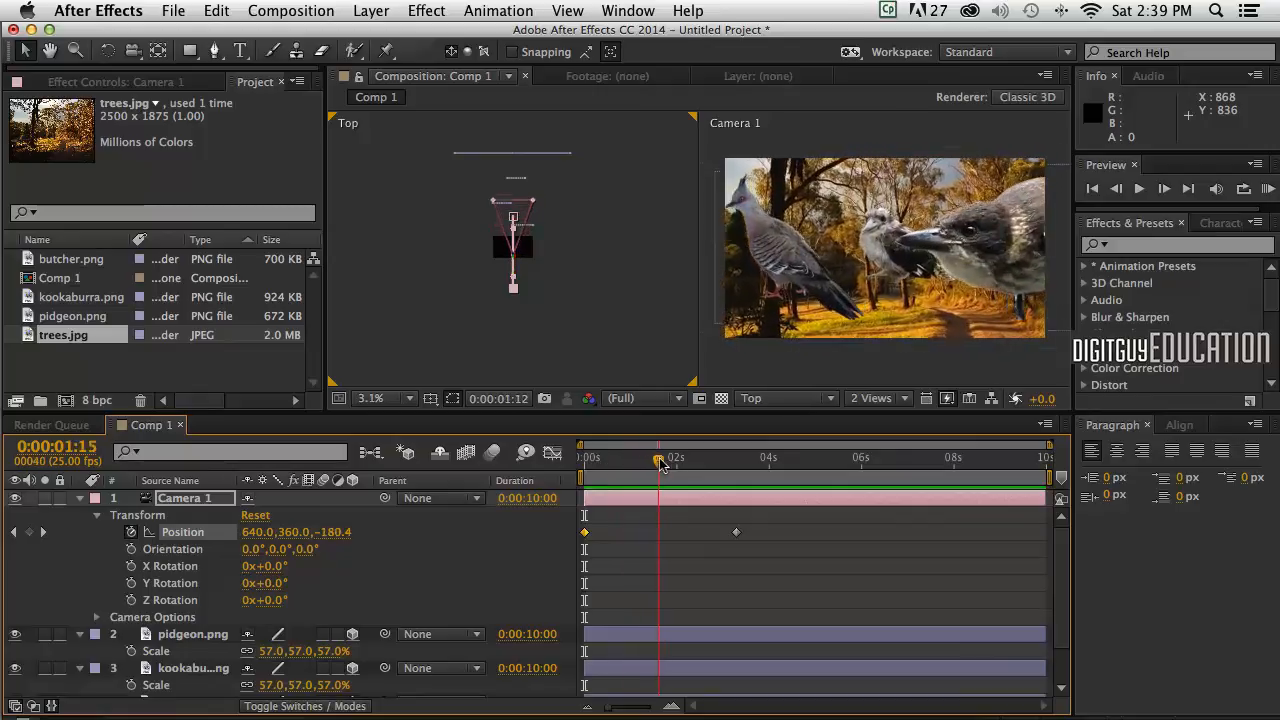
{"action": "left_click_drag", "start_coordinate": [660, 456], "coordinate": [736, 456]}
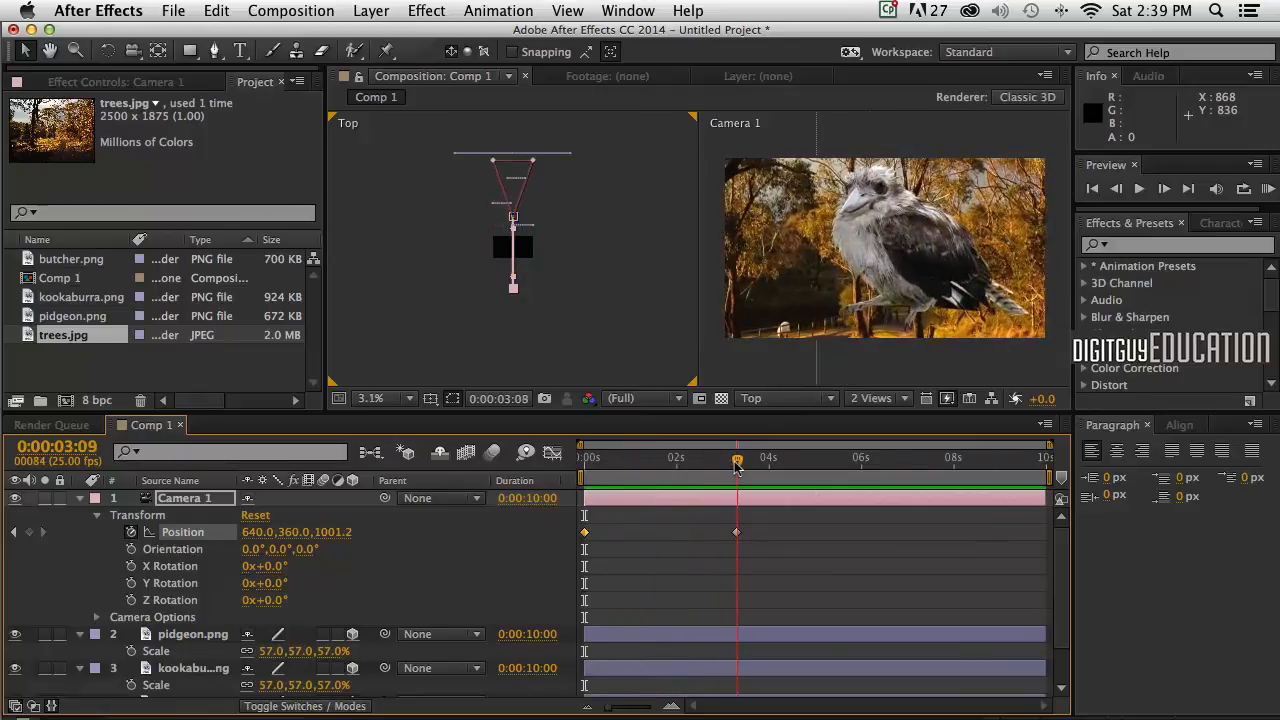
{"action": "left_click", "coordinate": [1092, 188]}
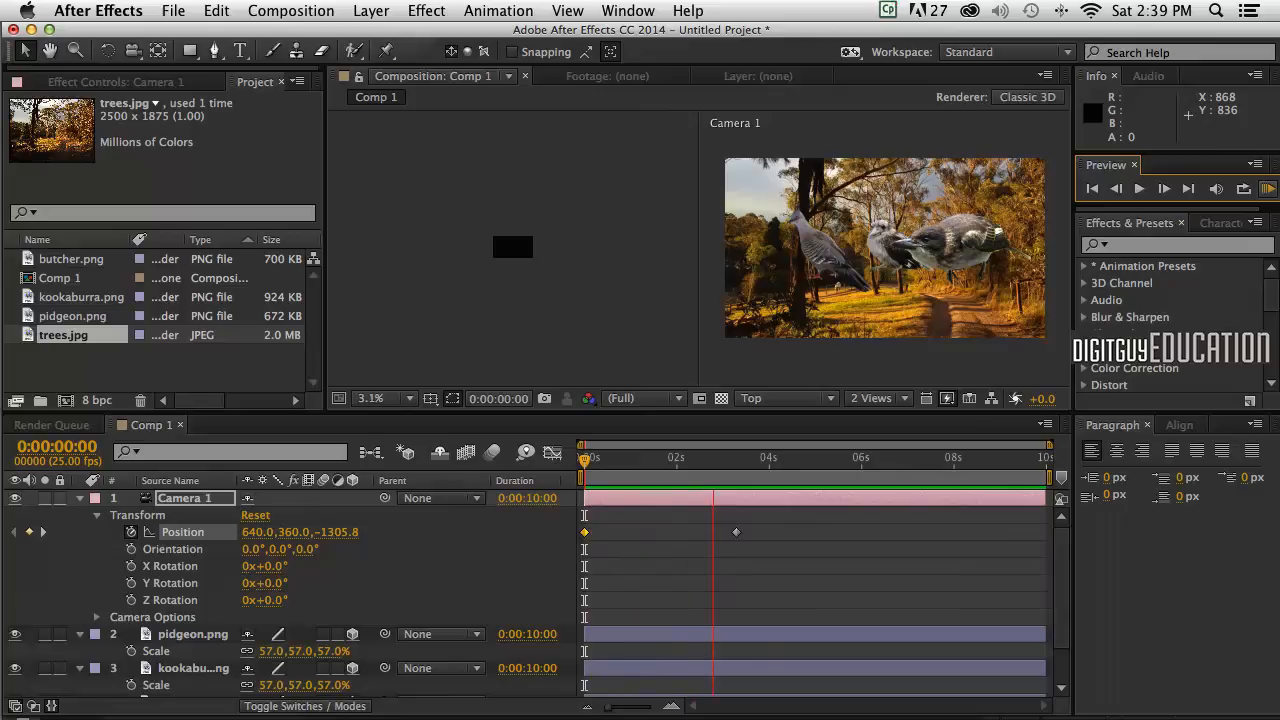
Step: Switch the Composition panel layout from 2 Views to 1 View showing Camera 1
{"action": "left_click_drag", "start_coordinate": [584, 458], "coordinate": [734, 458]}
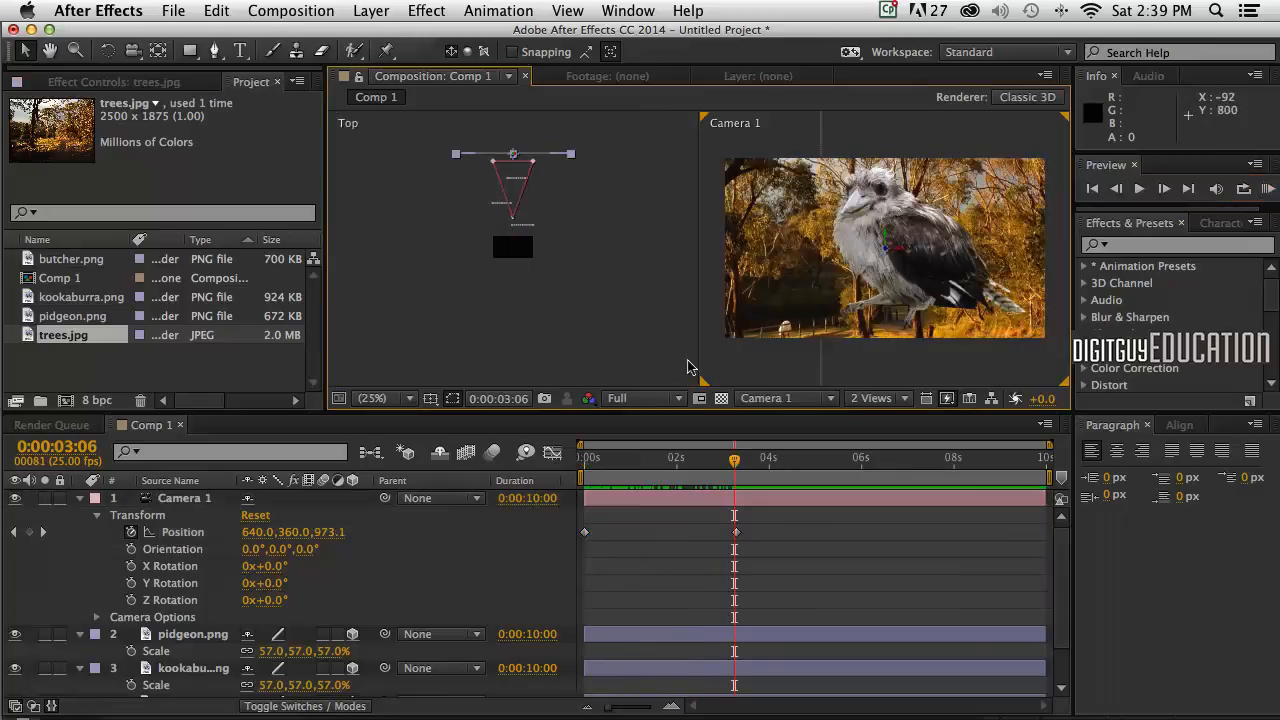
{"action": "left_click", "coordinate": [872, 398]}
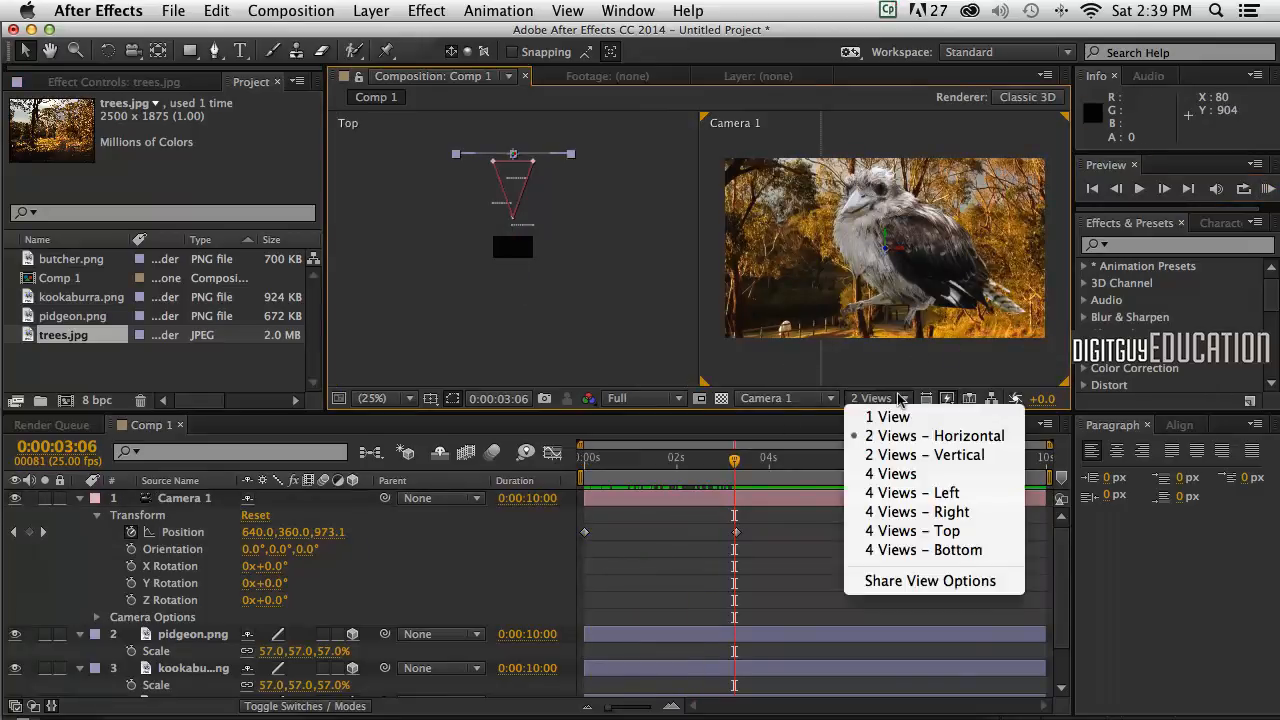
{"action": "left_click", "coordinate": [886, 416]}
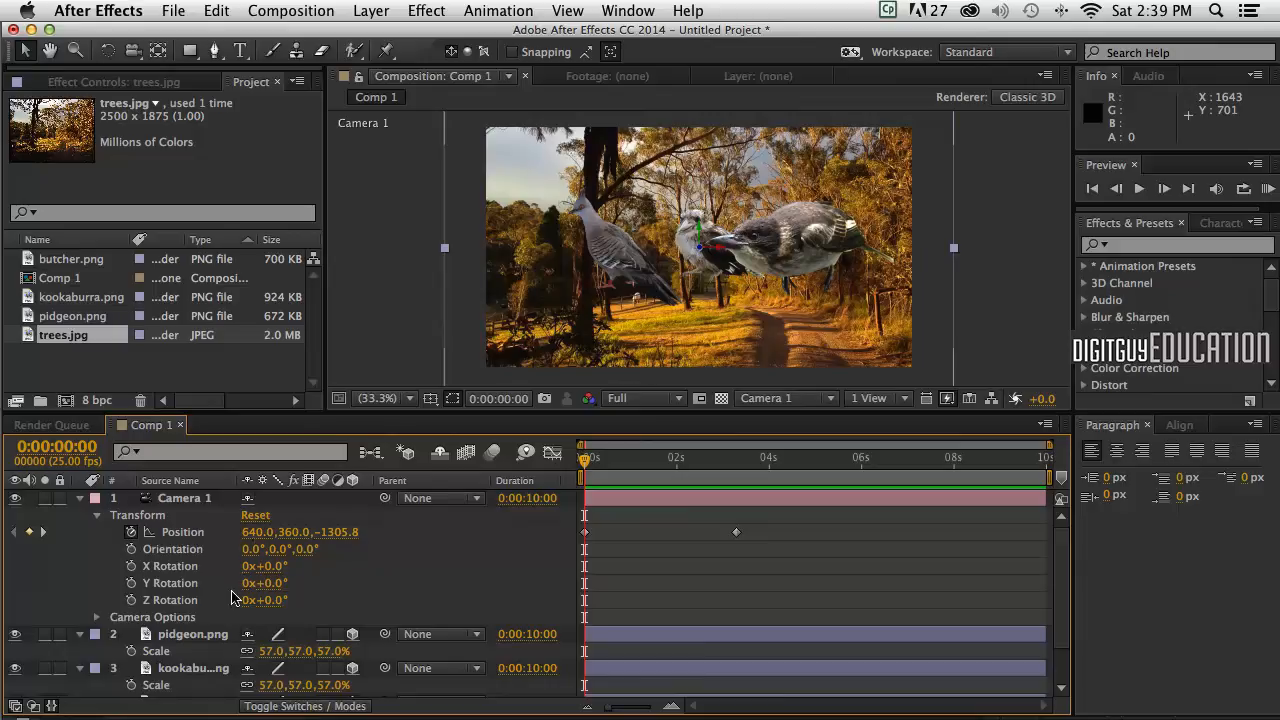
{"action": "mouse_move", "coordinate": [364, 580]}
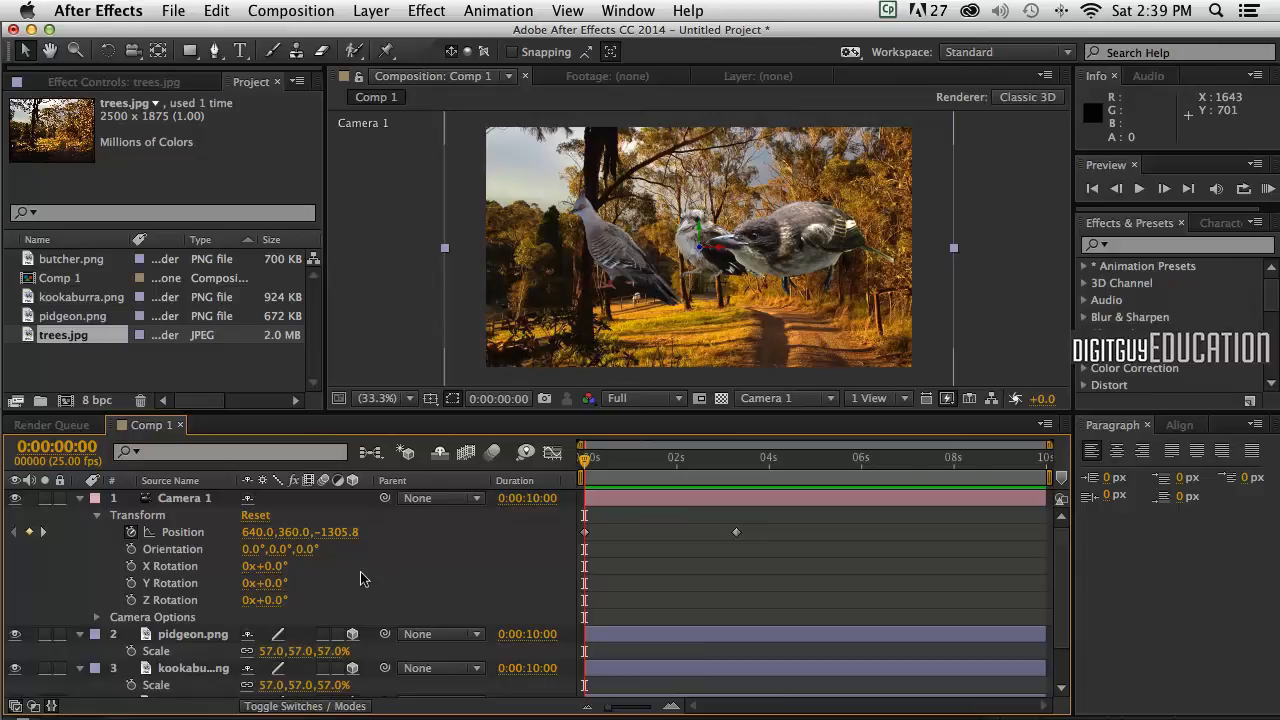
{"action": "mouse_move", "coordinate": [392, 590]}
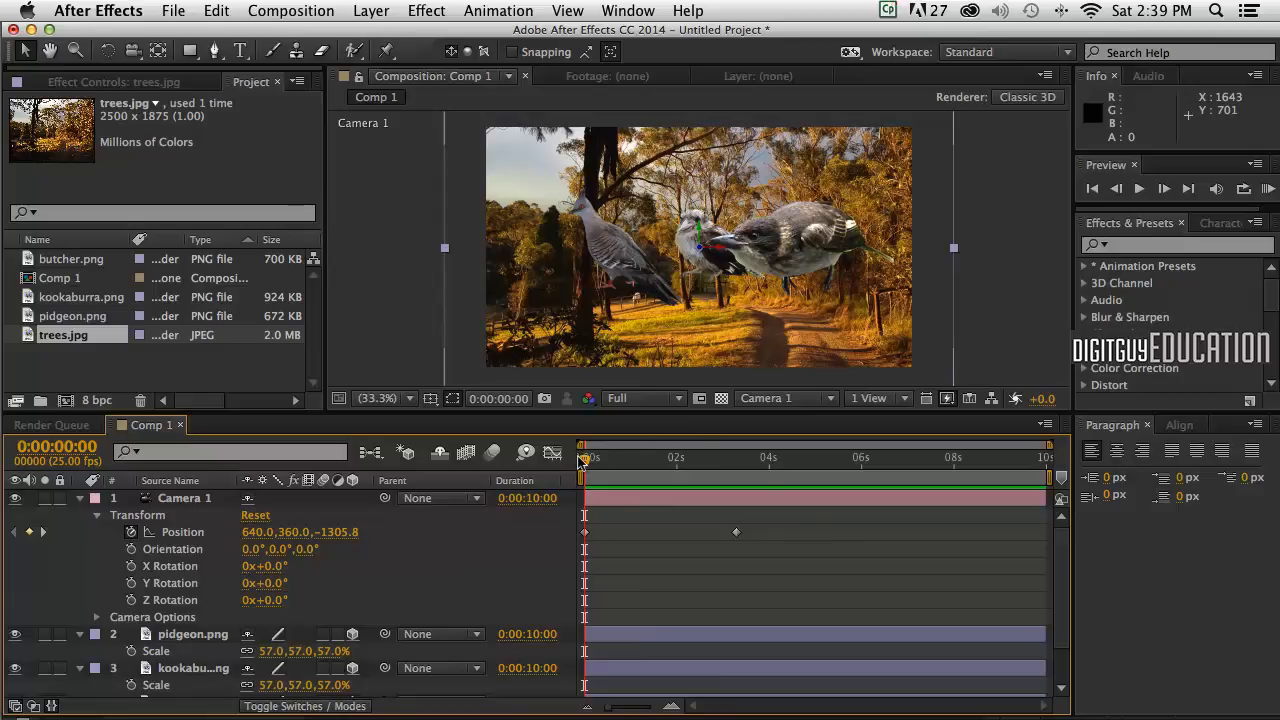
Step: Scrub the timeline to preview the fly-through from the wide trees shot to the kookaburra close-up
{"action": "left_click_drag", "start_coordinate": [584, 456], "coordinate": [632, 456]}
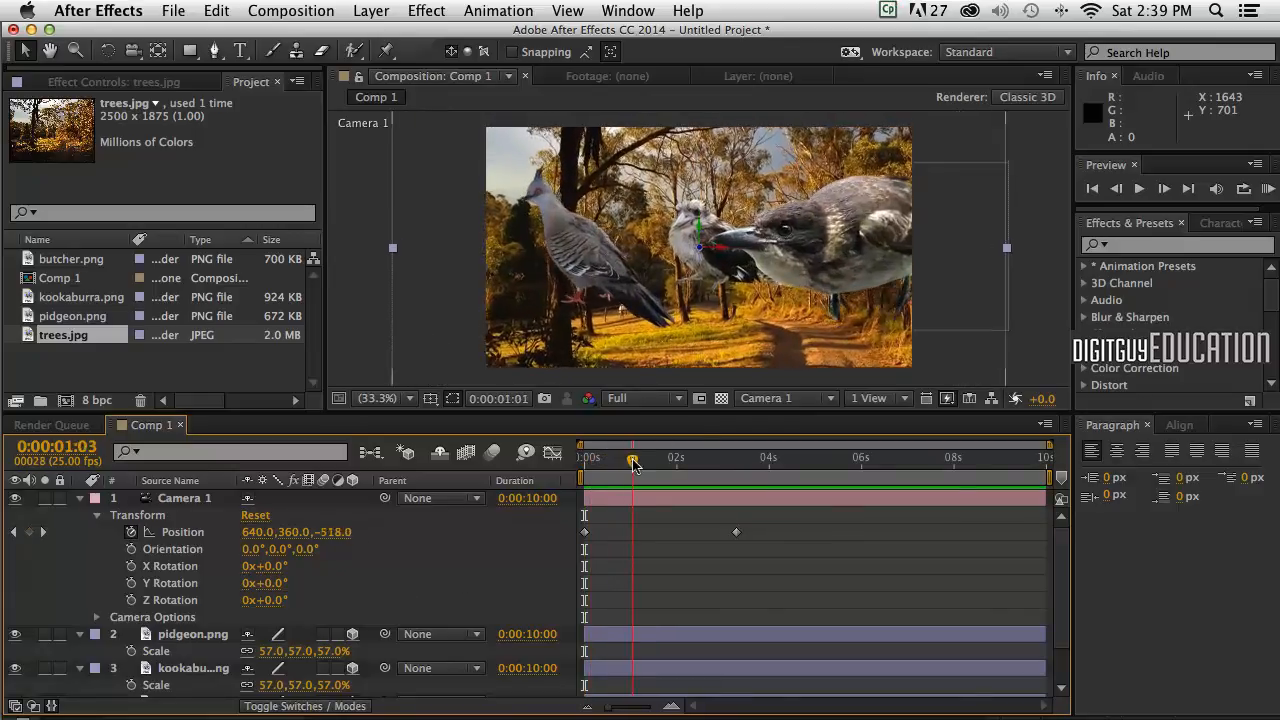
{"action": "left_click_drag", "start_coordinate": [632, 456], "coordinate": [656, 456]}
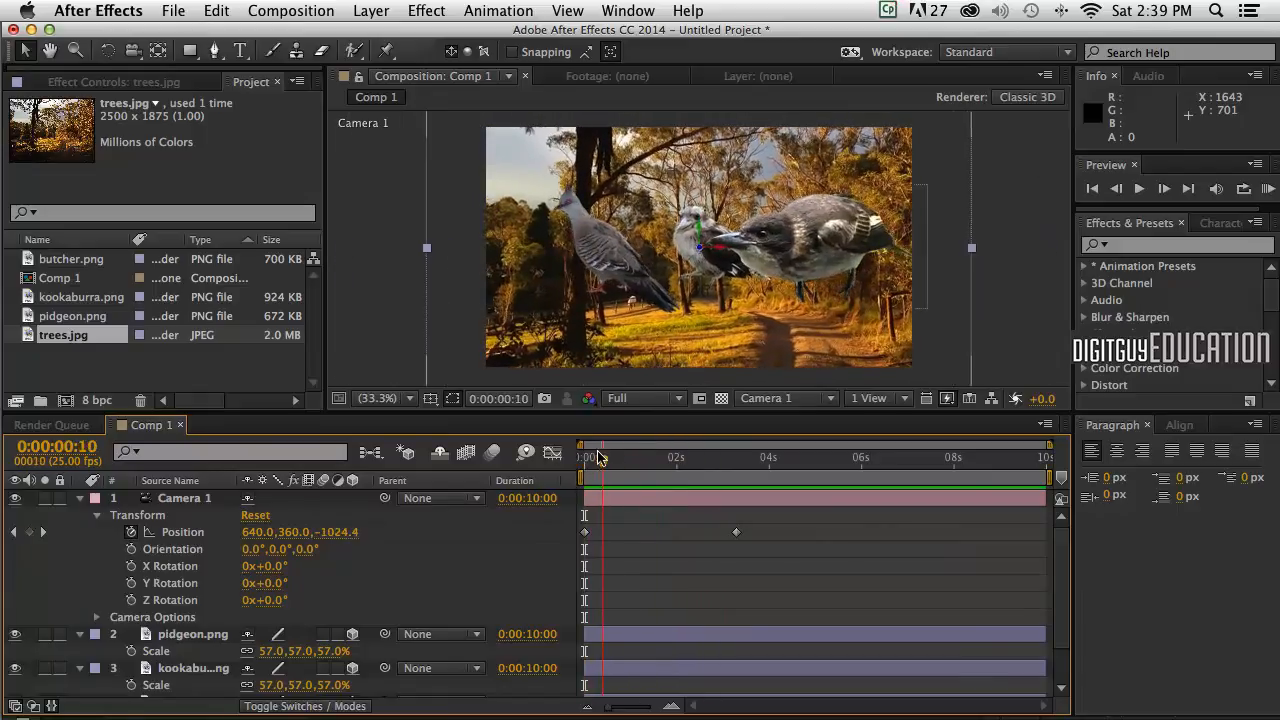
{"action": "left_click_drag", "start_coordinate": [584, 456], "coordinate": [724, 456]}
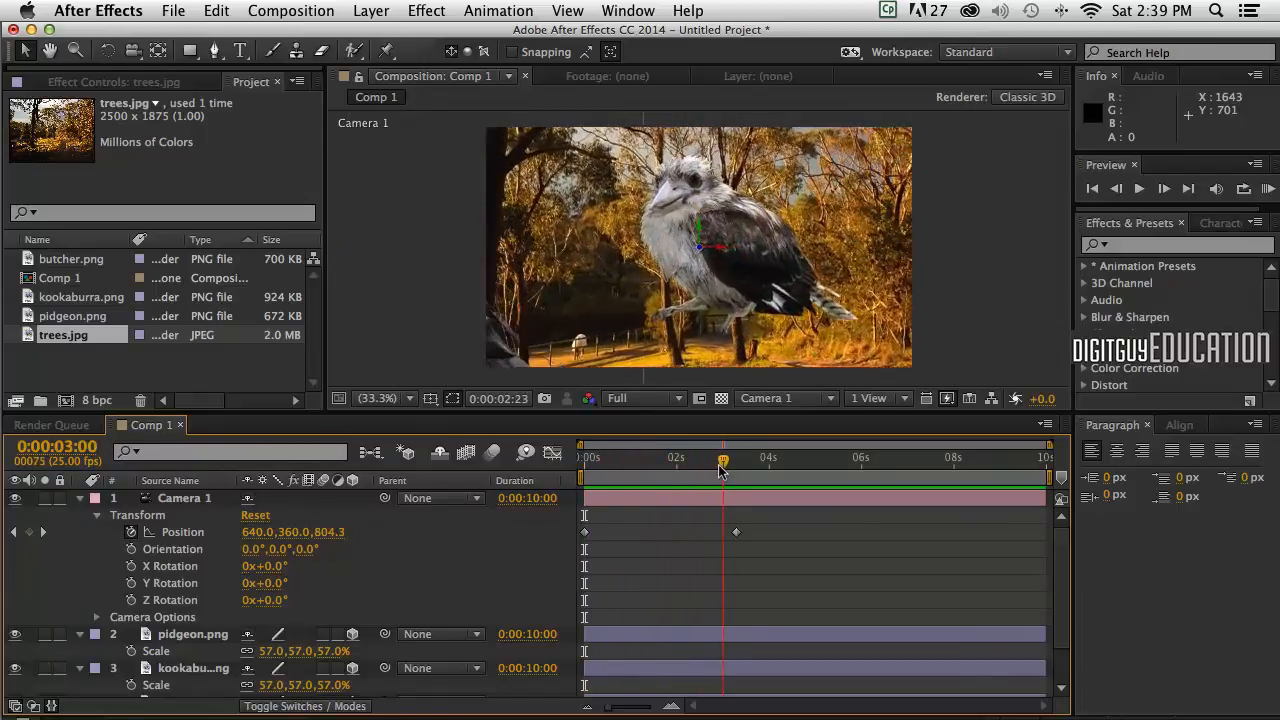